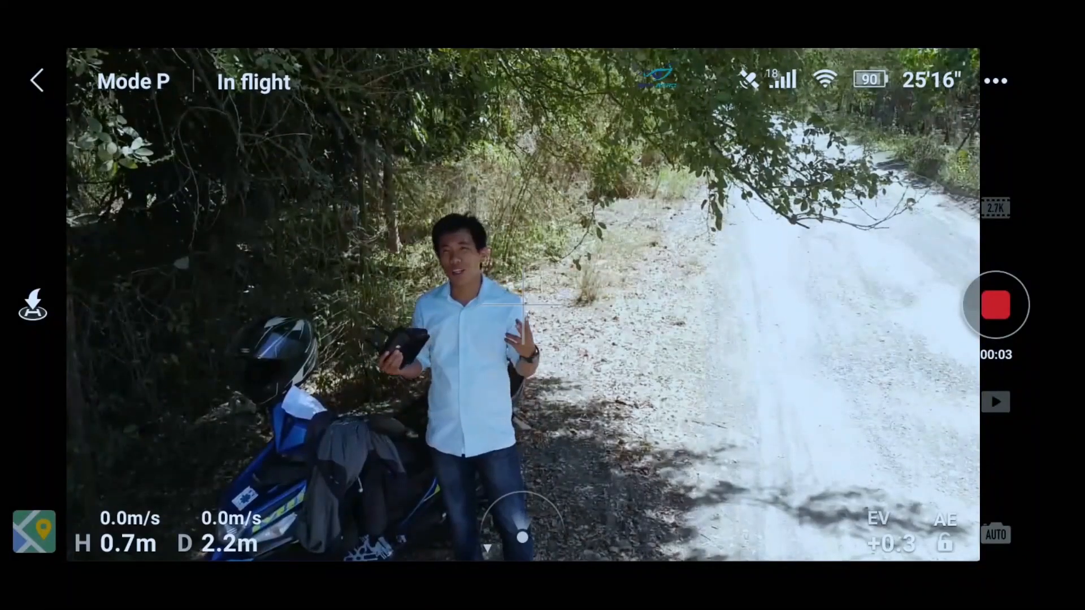
In Control settings, under Advanced Gimbal Settings, switch on Allow Upward Gimbal Rotation
left_click(999, 82)
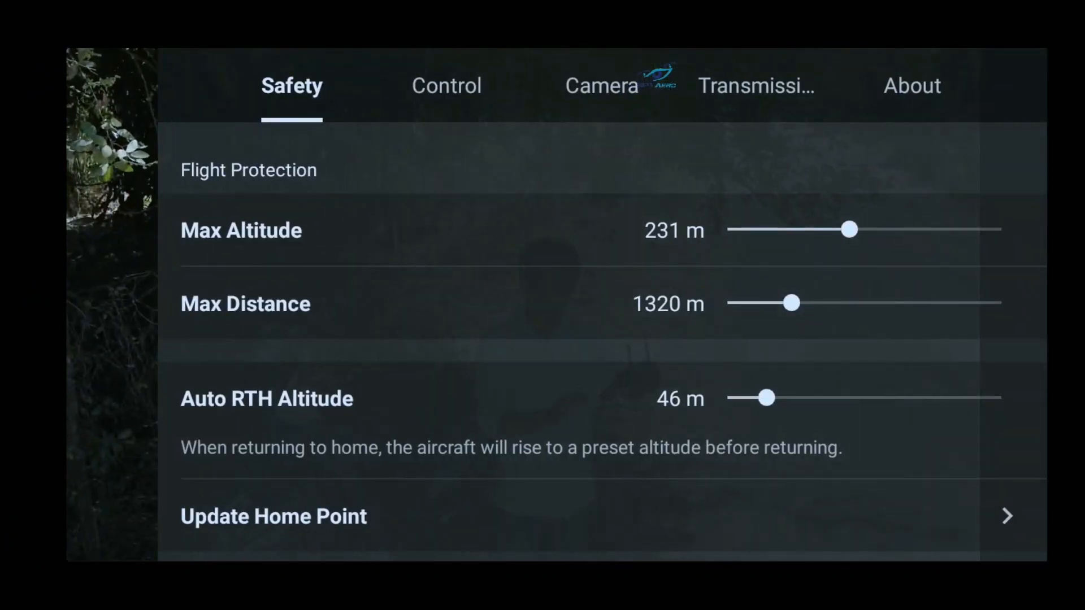
left_click(445, 86)
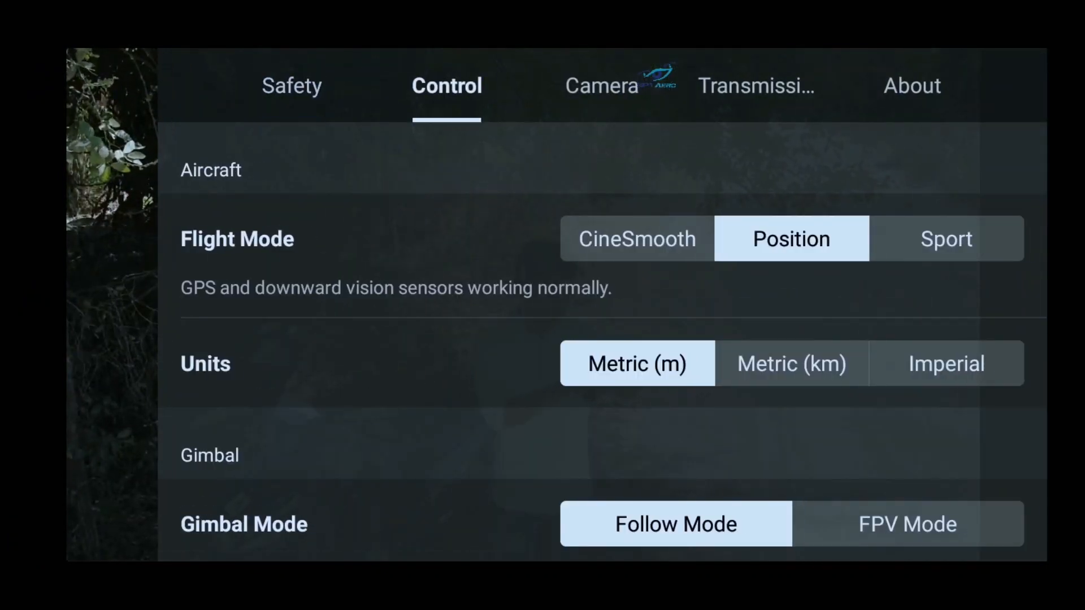
scroll("down", 3)
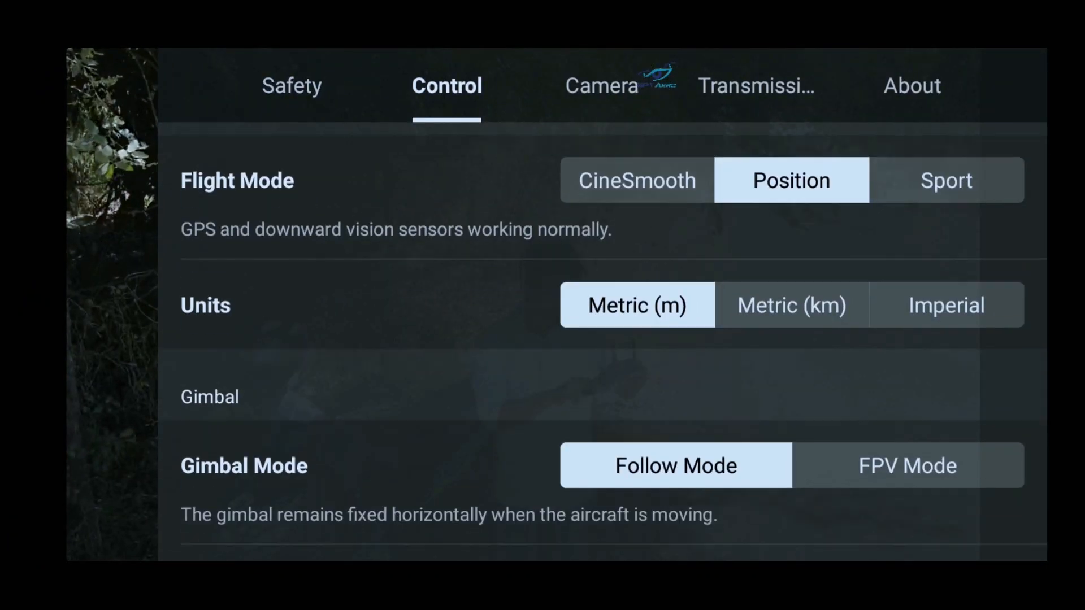
scroll("down", 3)
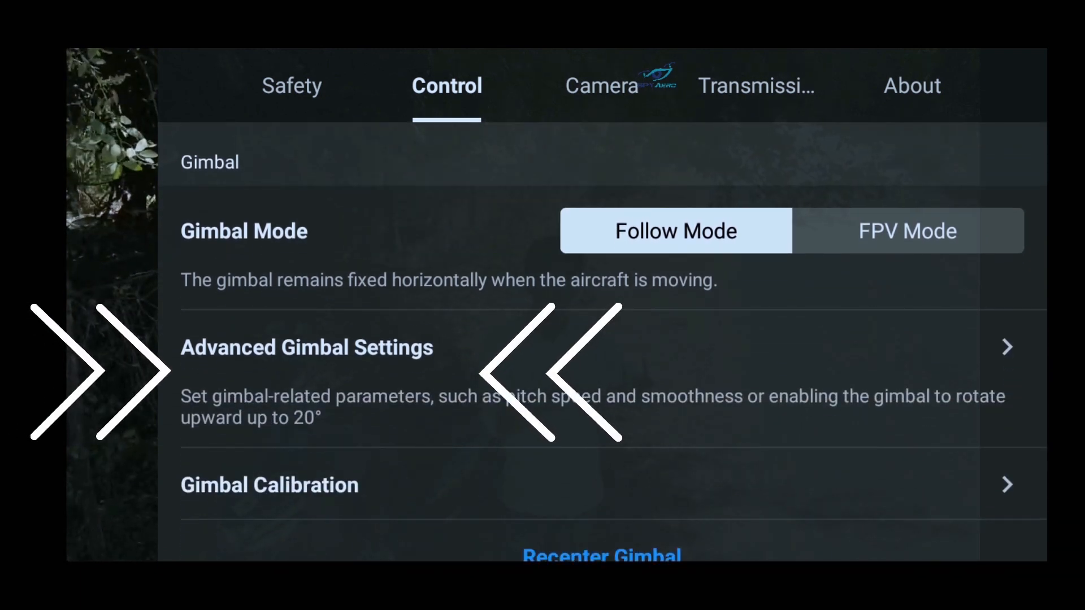
left_click(306, 348)
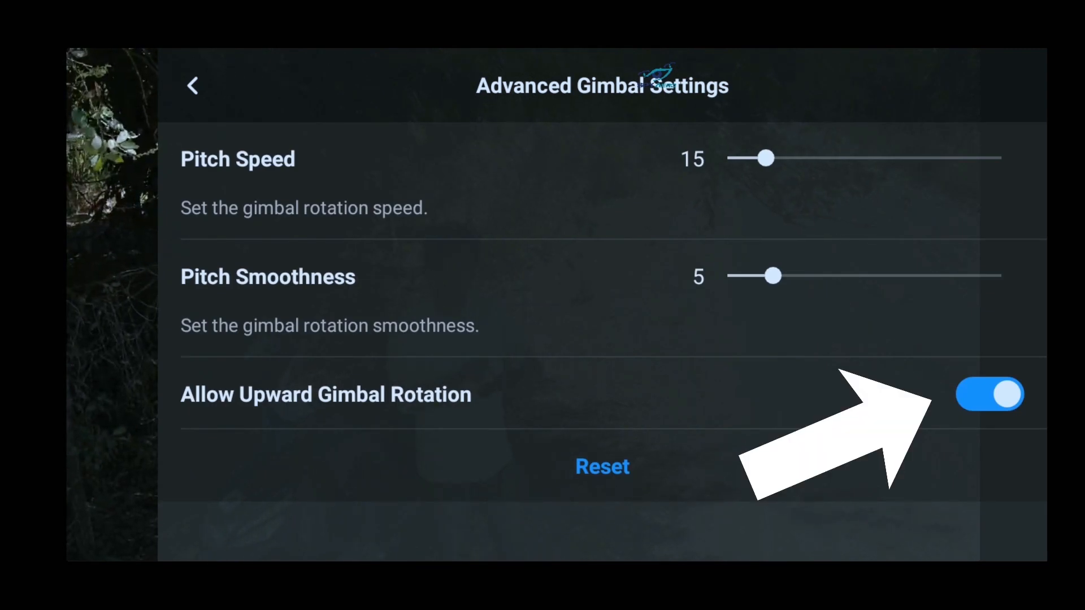
left_click(192, 88)
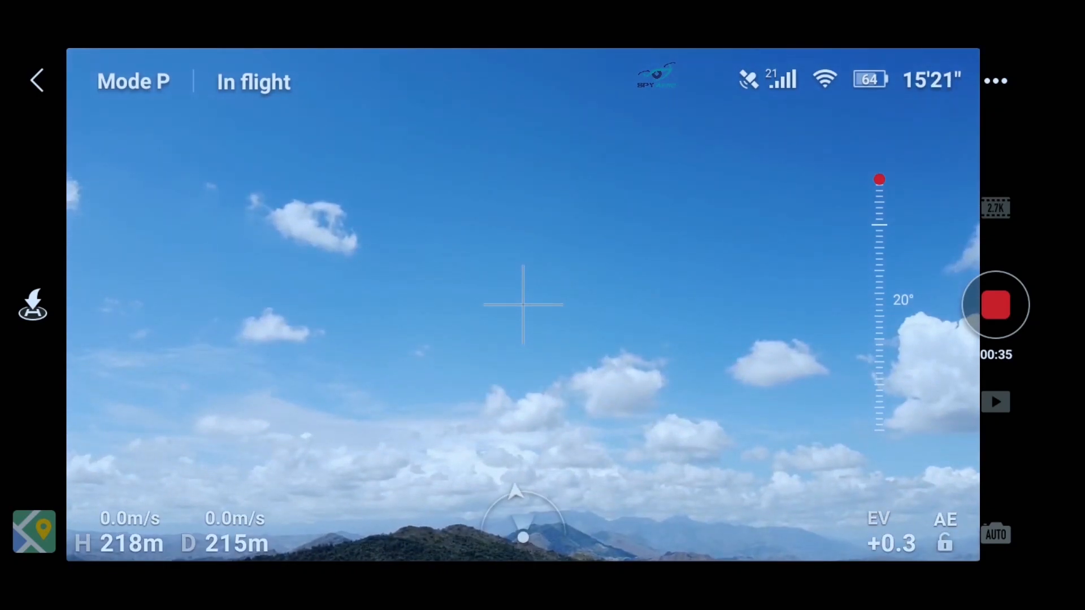
Switch the camera from video to photo and capture a still of the sky
left_click(1000, 305)
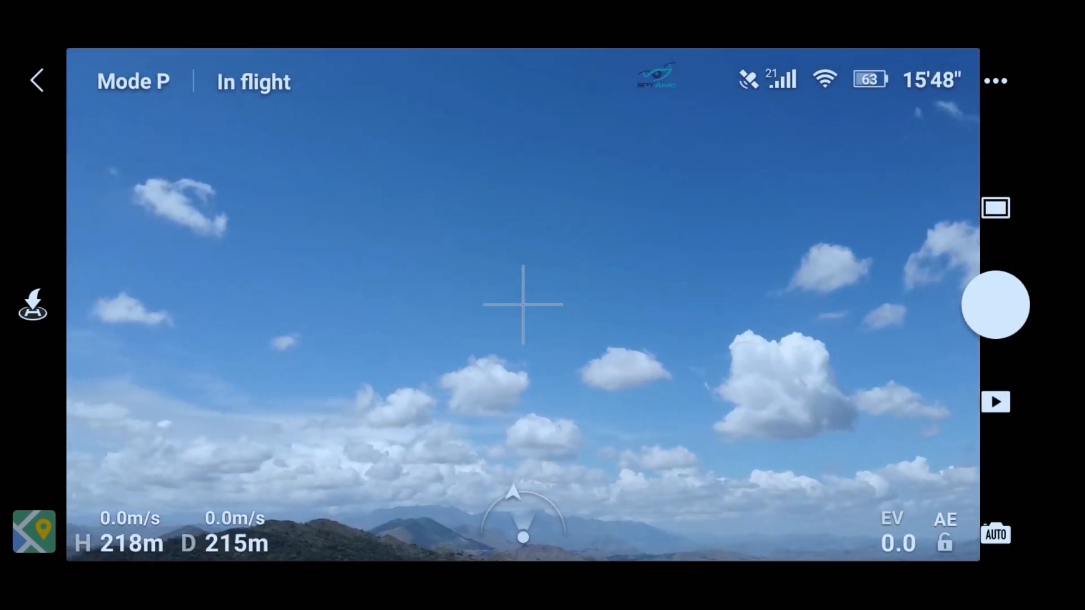
left_click(997, 304)
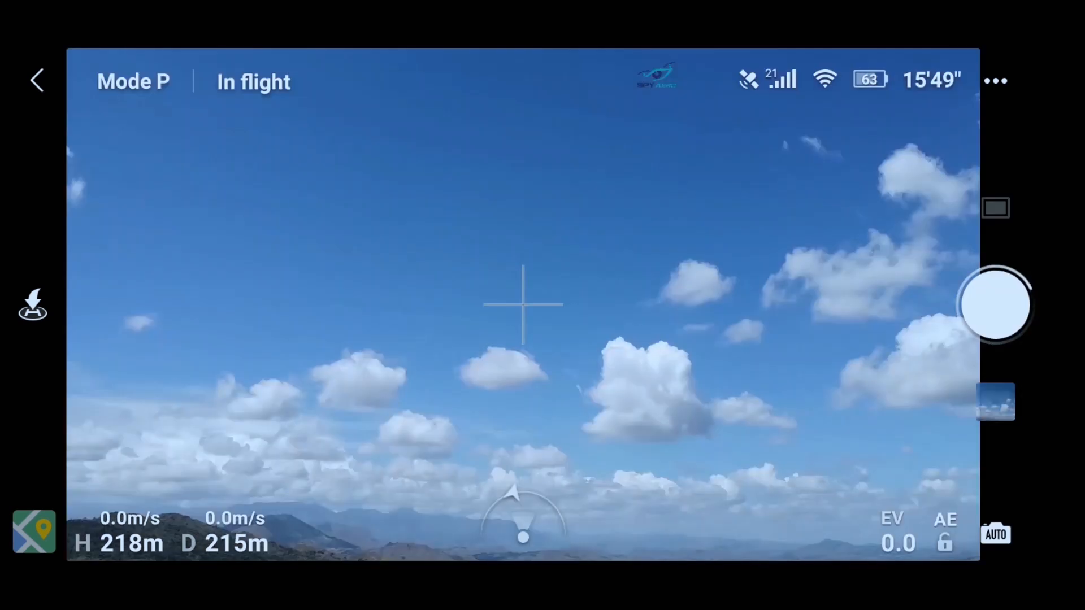
Shoot downward over the river and houses as the disconnection caution appears
left_click(1002, 305)
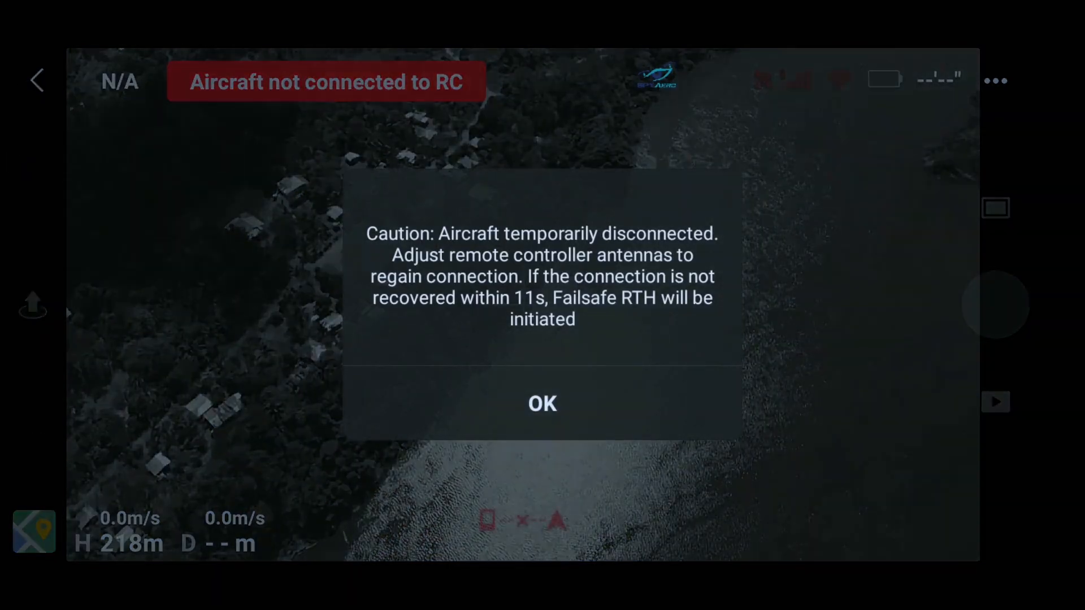
Dismiss the disconnection warning with OK and take the downward shots over the river
left_click(542, 404)
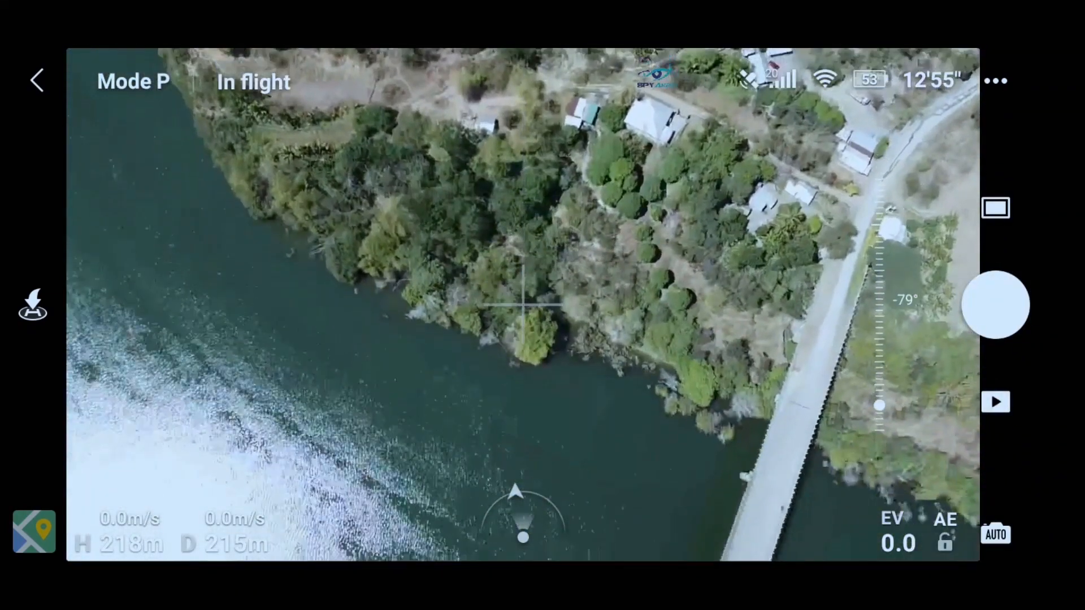
left_click(998, 304)
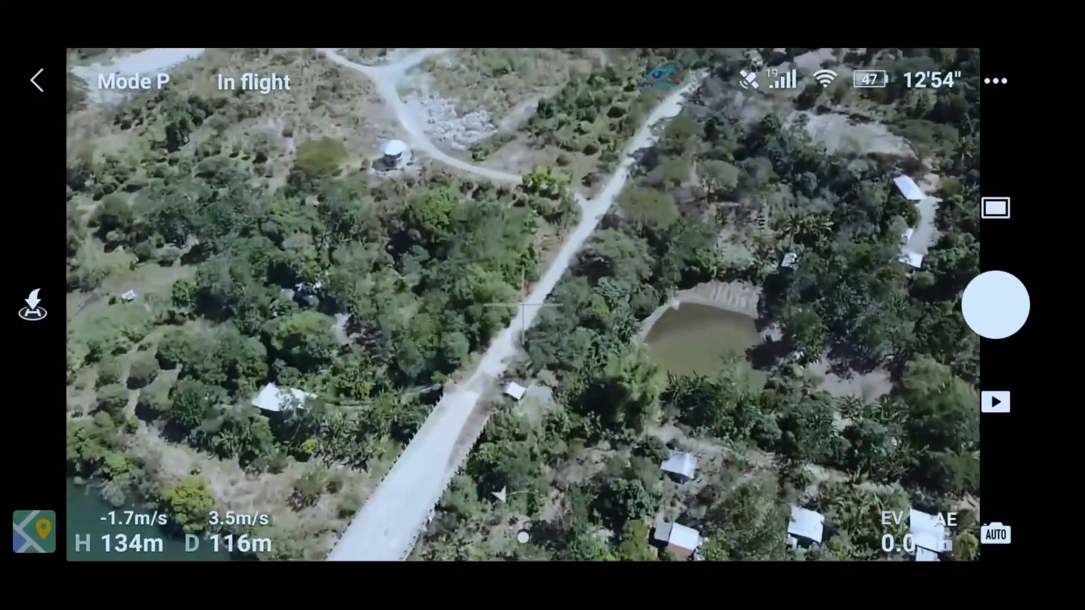
left_click(997, 305)
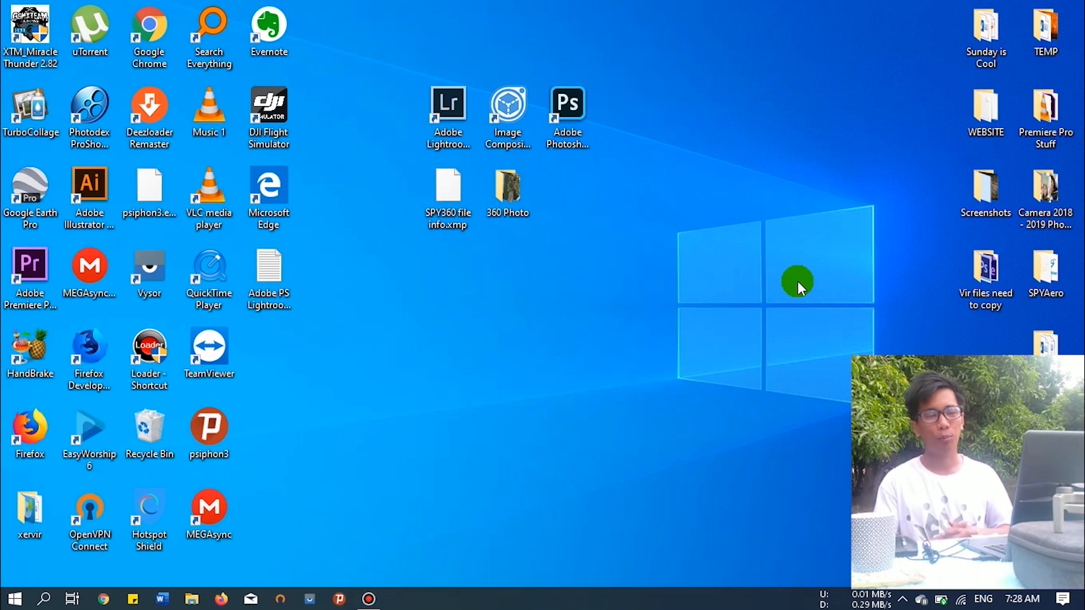
mouse_move(355, 101)
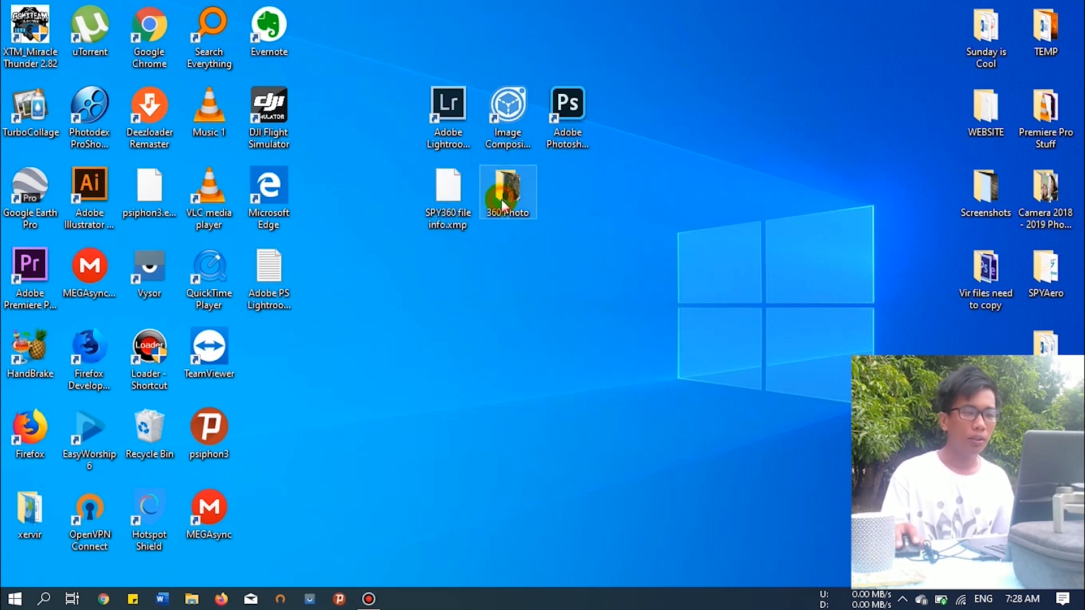
double_click(506, 190)
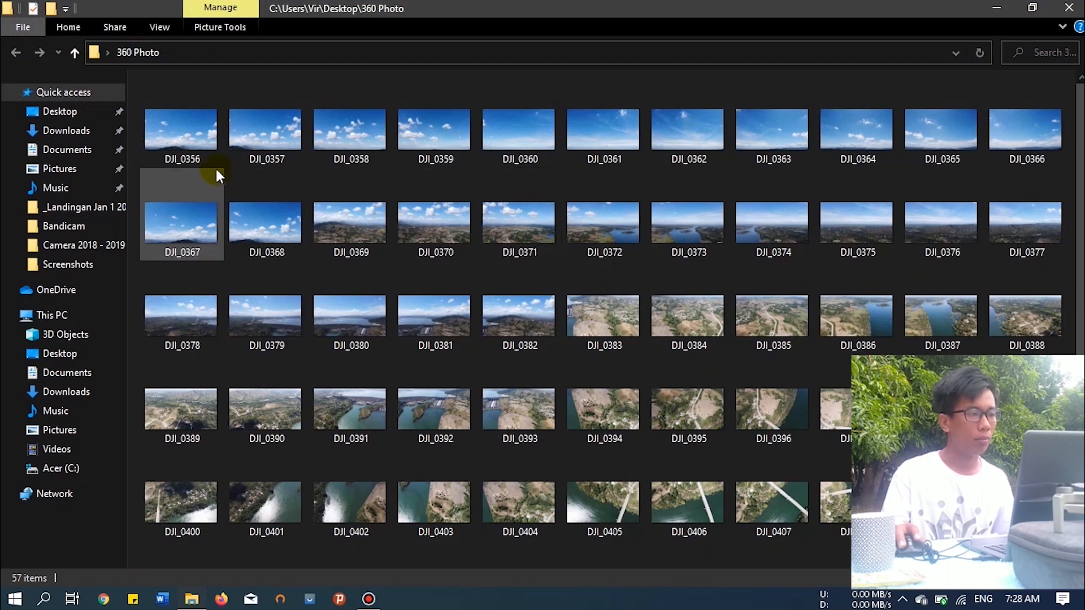
scroll("down", 3)
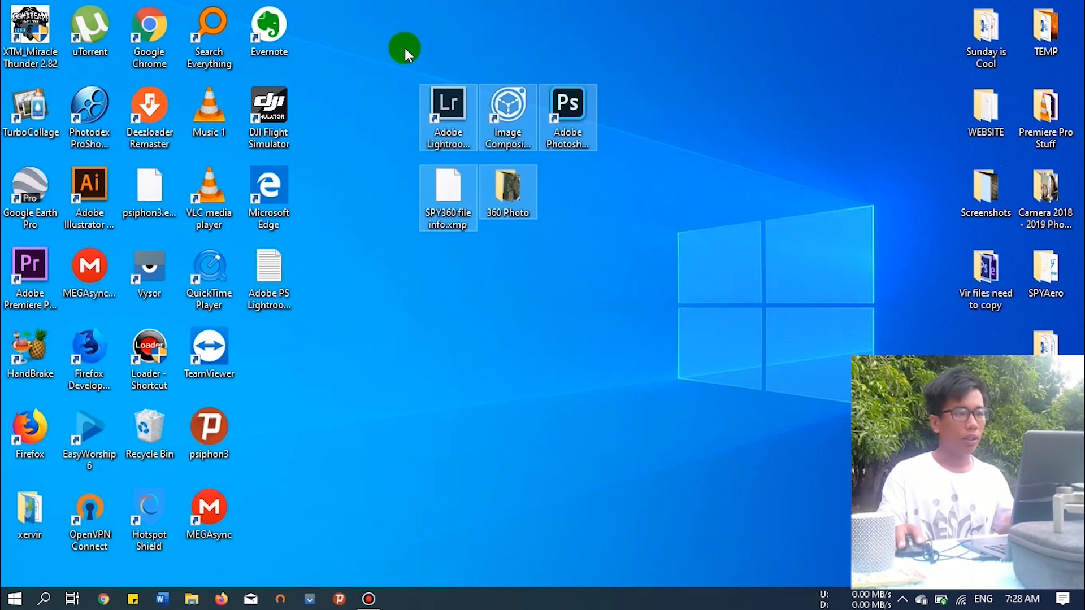
mouse_move(644, 285)
type("bit")
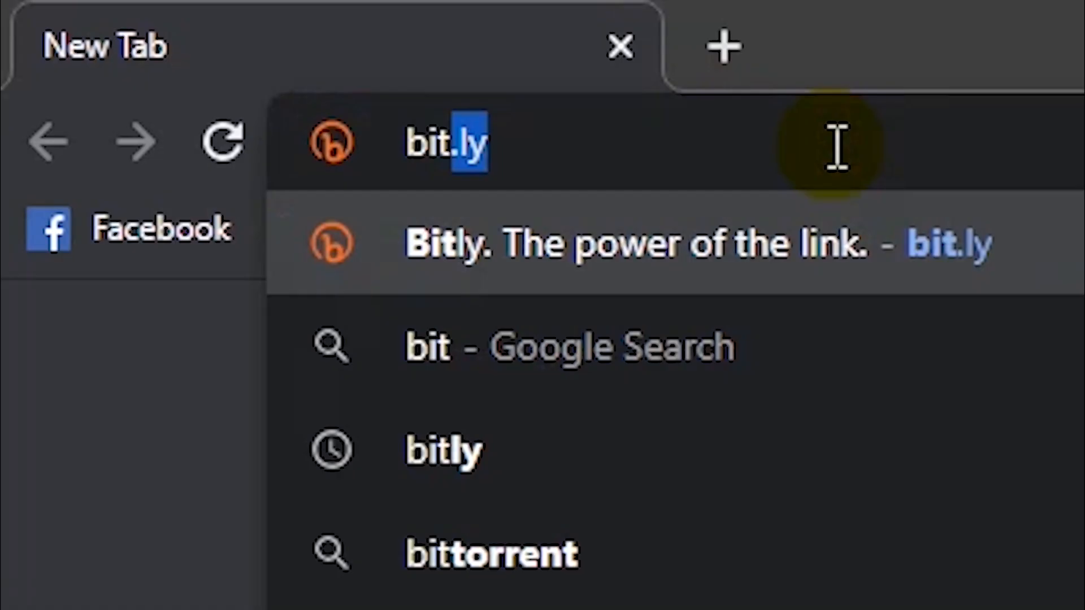
Go to bit.ly/360f, save the Lightroom Classic text file to the desktop and view it
type("/360f")
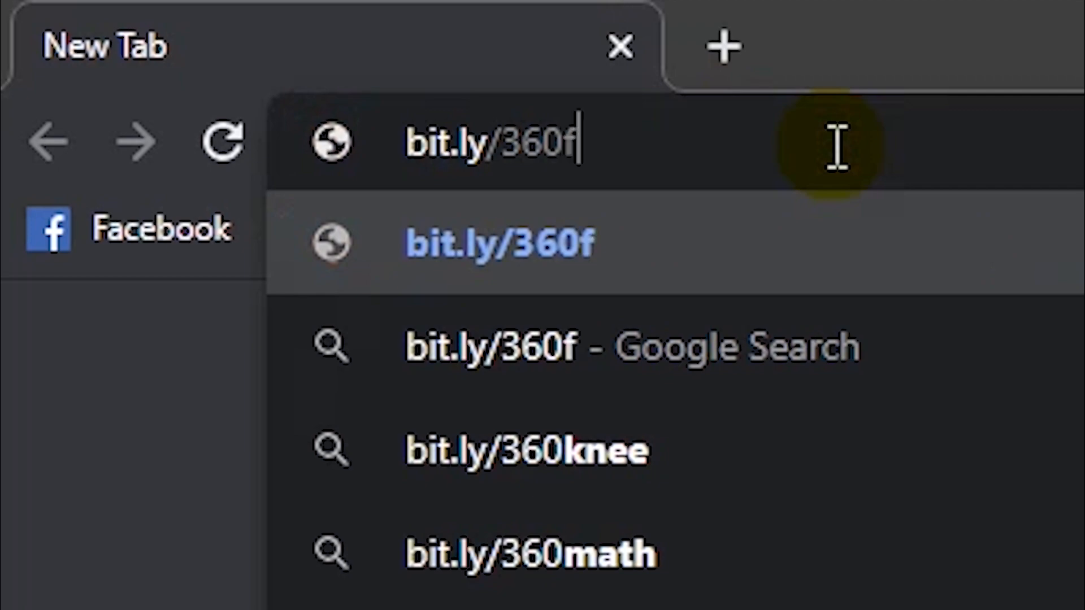
key("Enter")
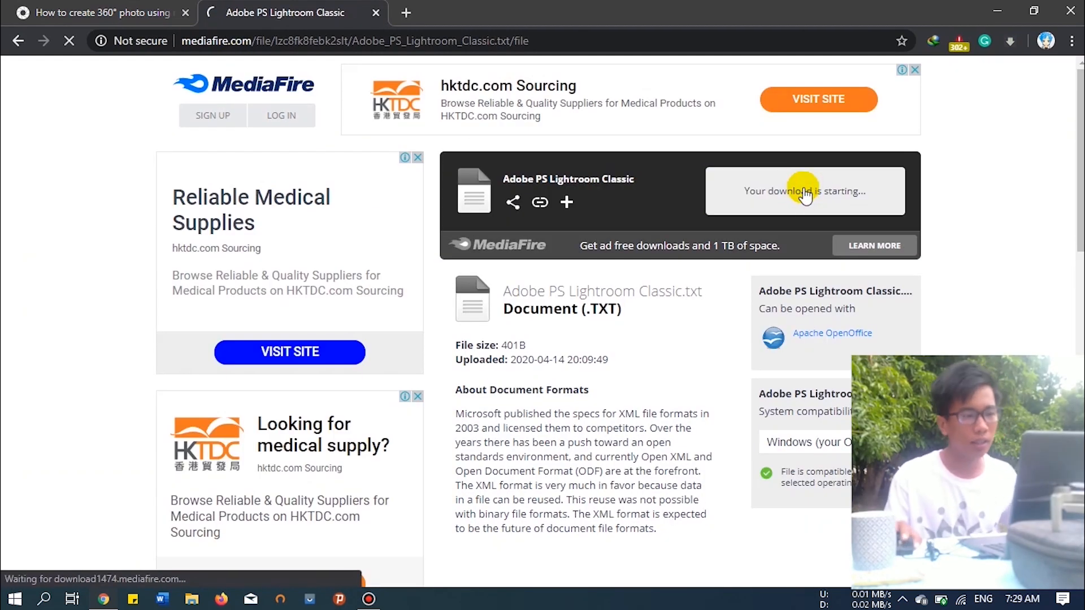
left_click(805, 191)
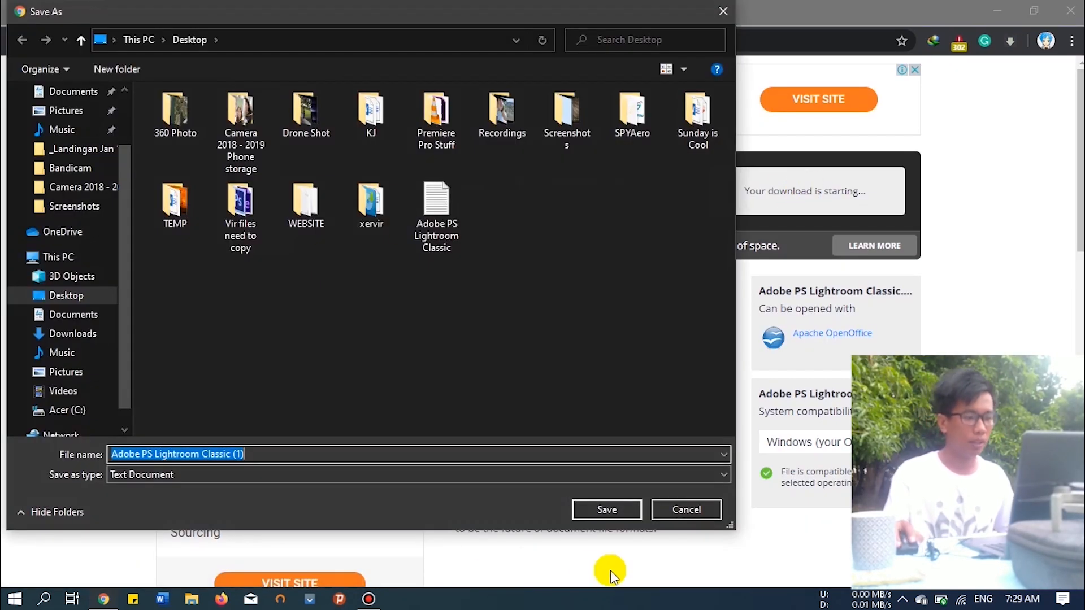
left_click(606, 510)
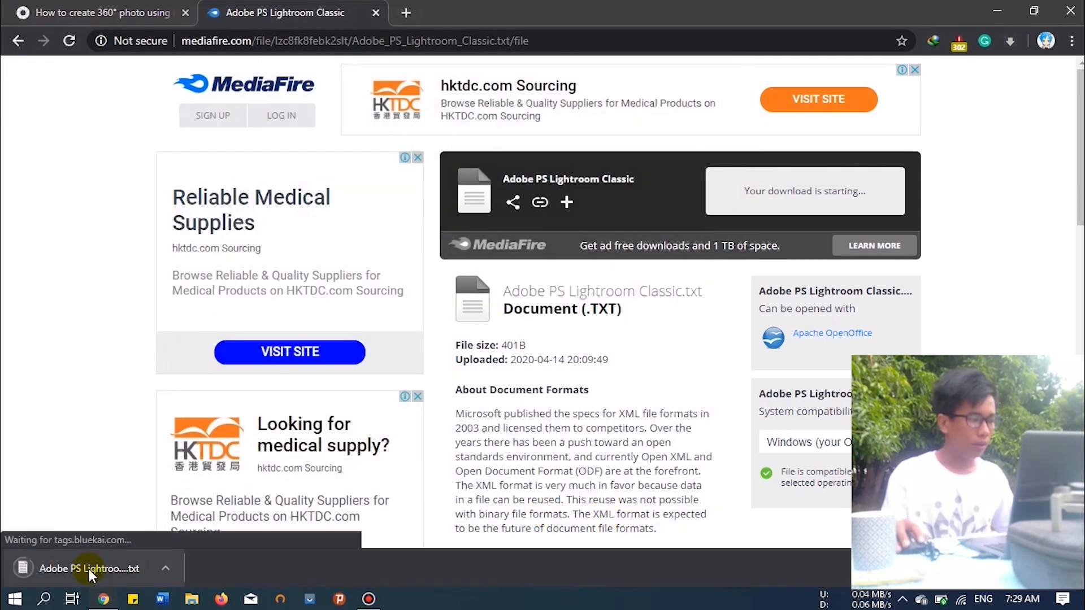
left_click(87, 569)
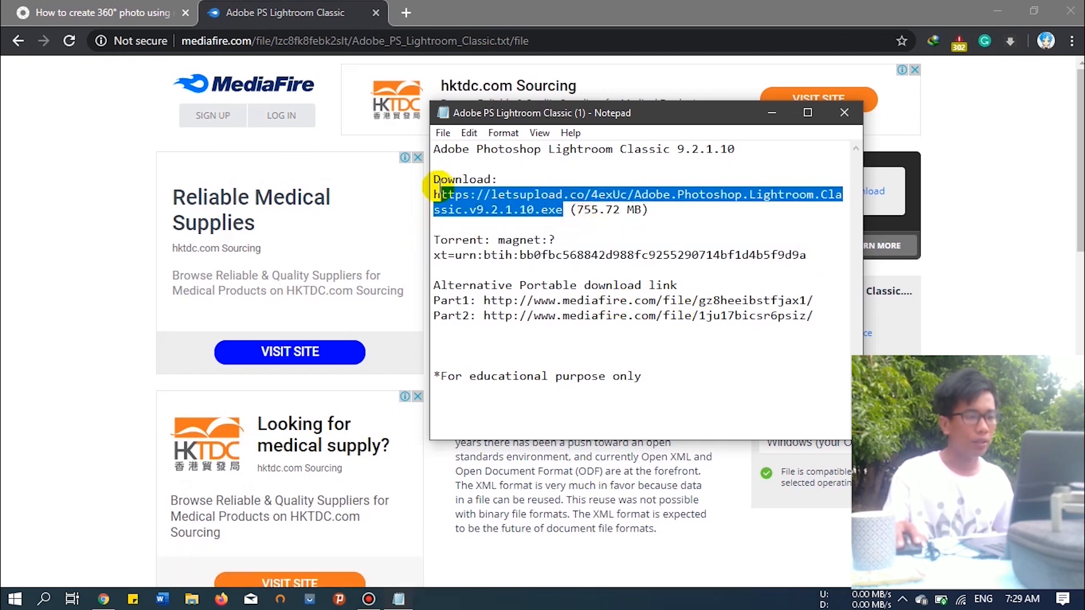
Paste the copied download link into the address bar, start the installer download, then cancel it
right_click(520, 194)
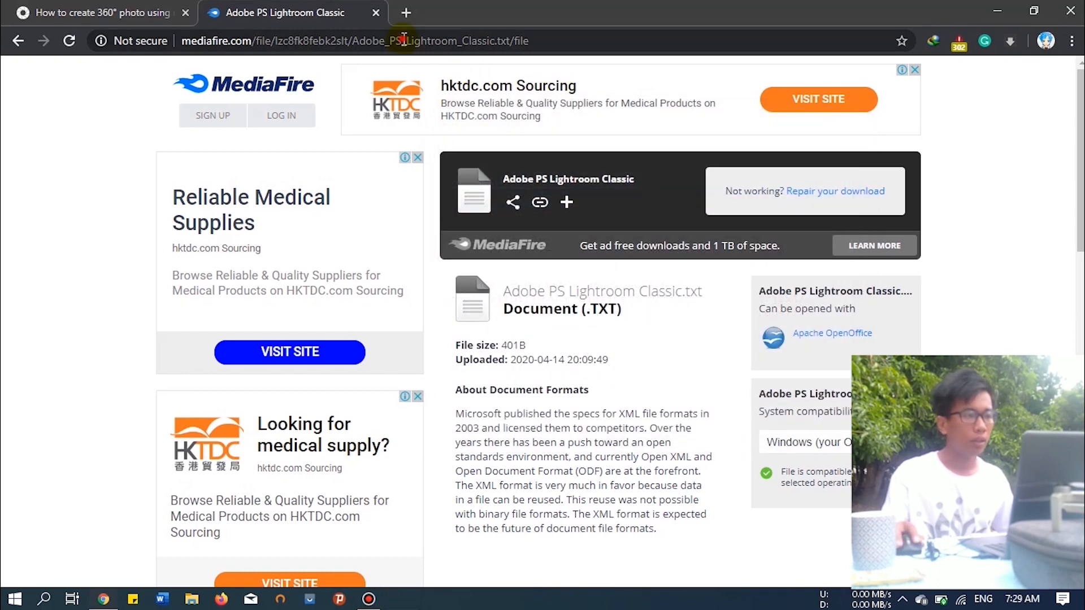
right_click(399, 41)
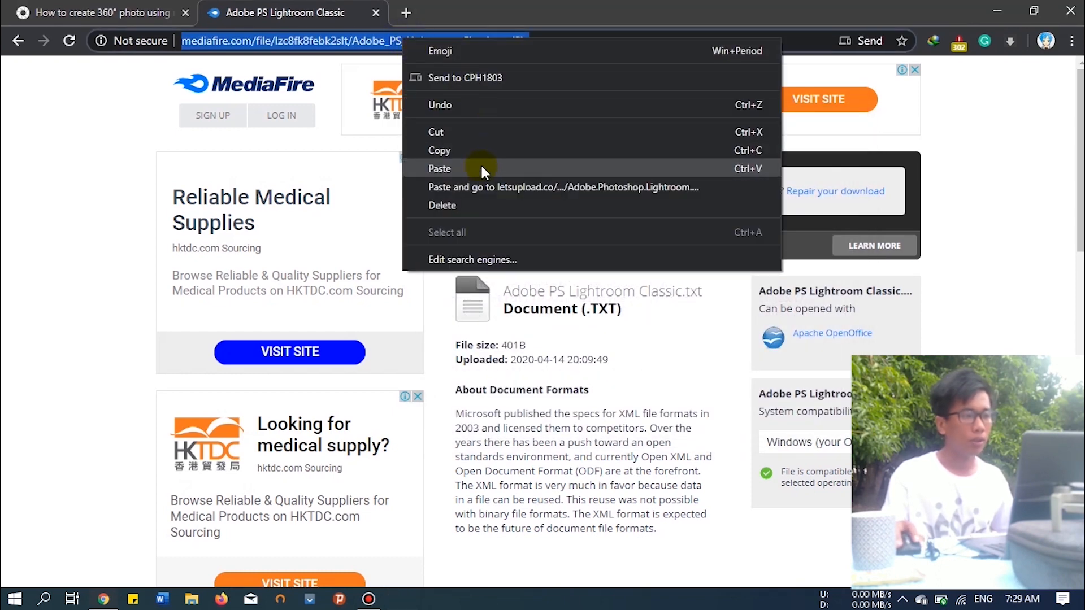
left_click(563, 188)
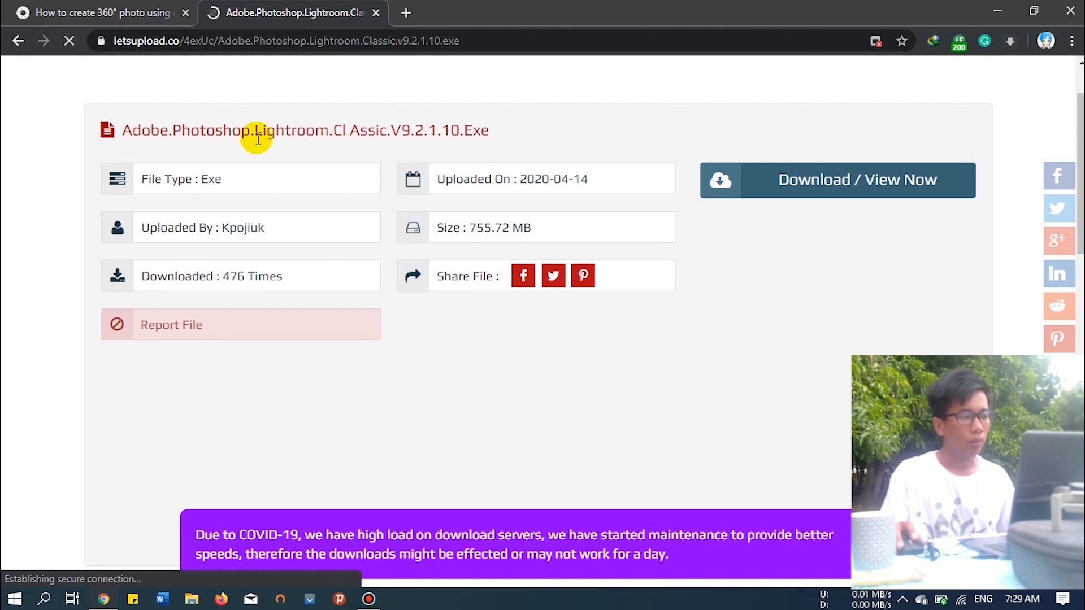
mouse_move(507, 241)
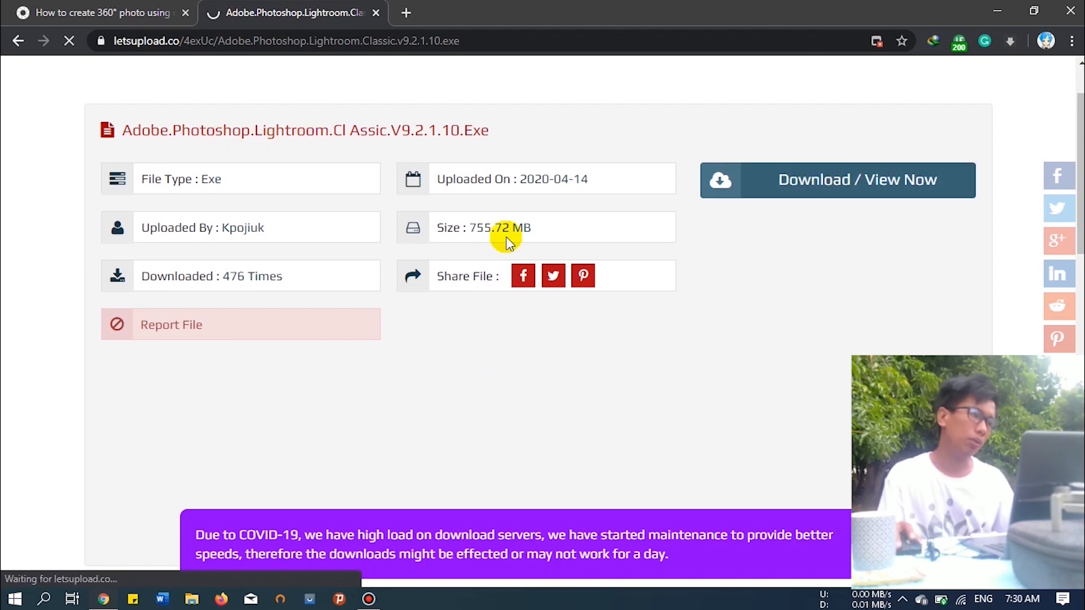
left_click(836, 180)
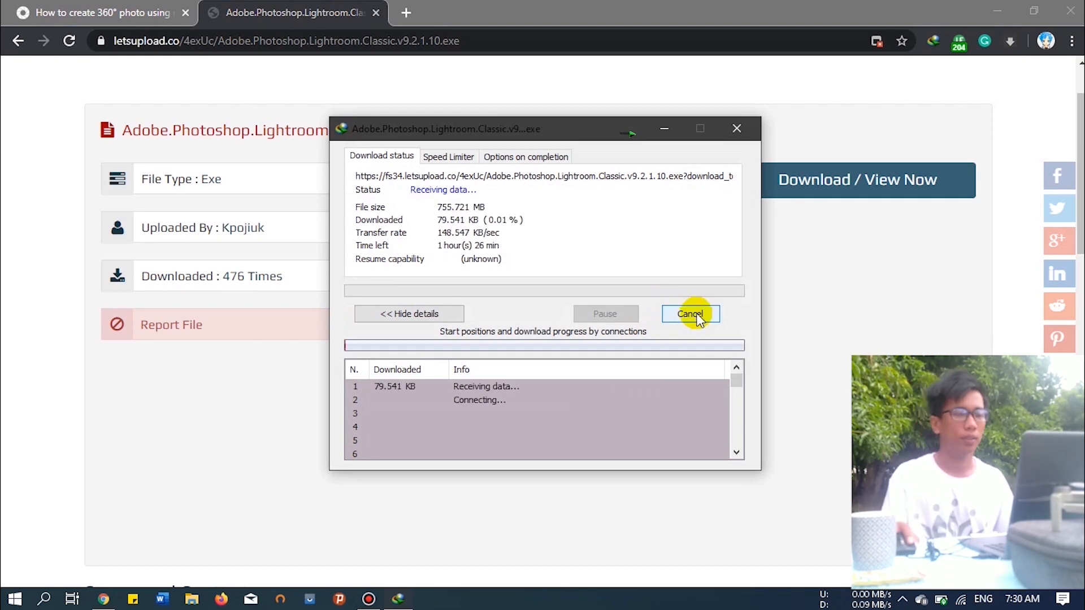
left_click(689, 314)
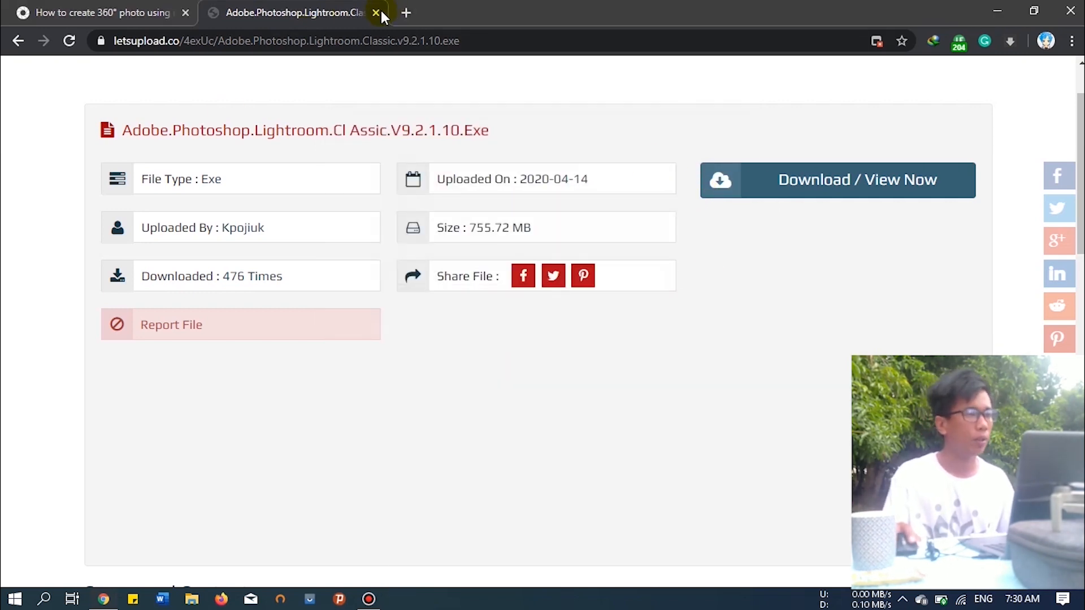
Import the 57 photos from Desktop > 360 Photo into the catalog, disabling GPS address lookup
left_click(373, 12)
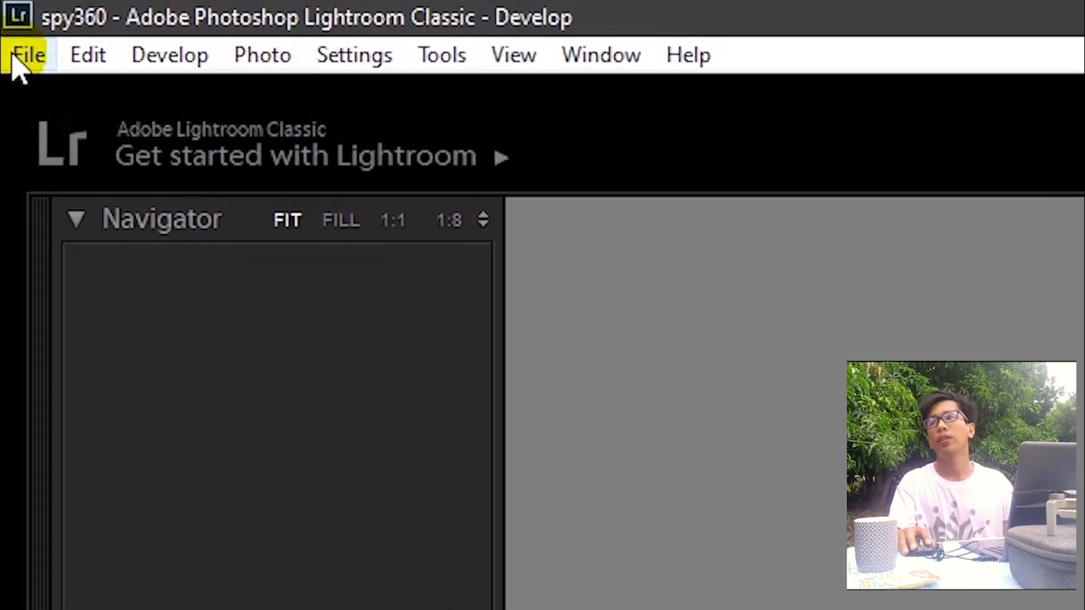
left_click(27, 55)
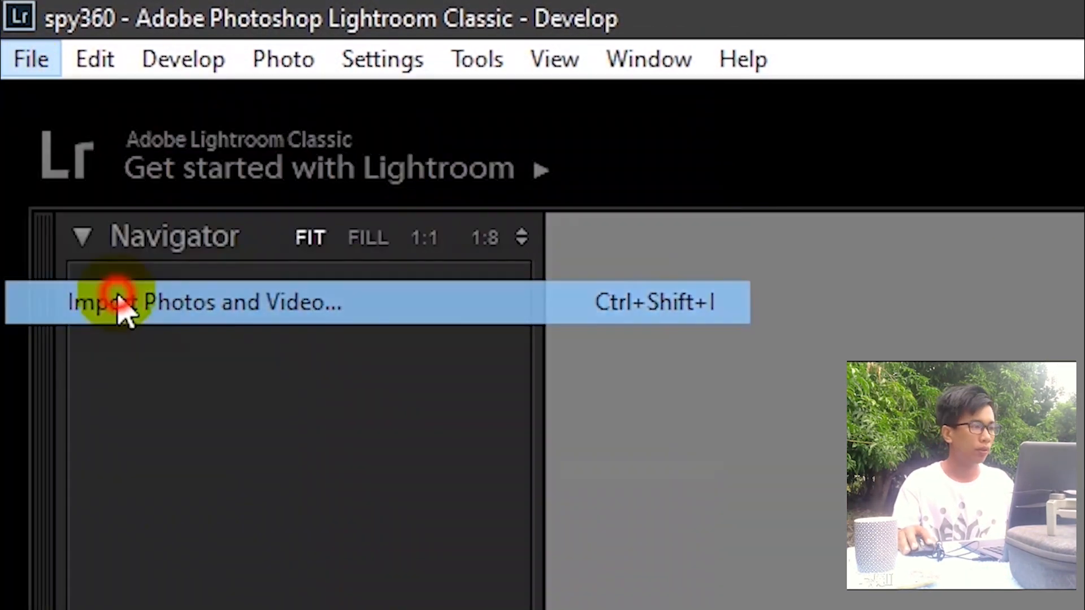
left_click(113, 303)
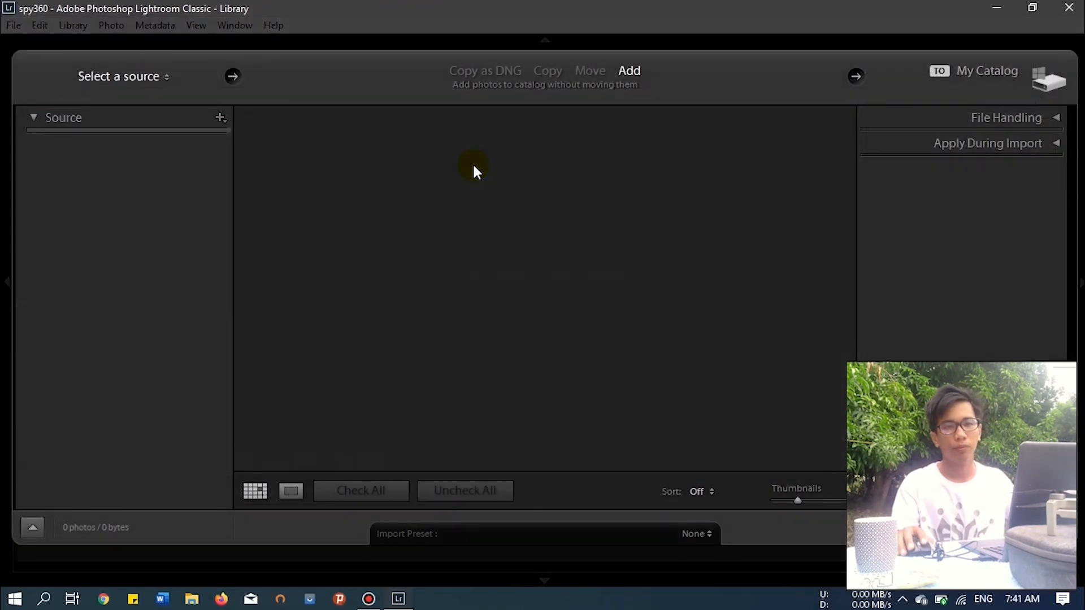
left_click(106, 230)
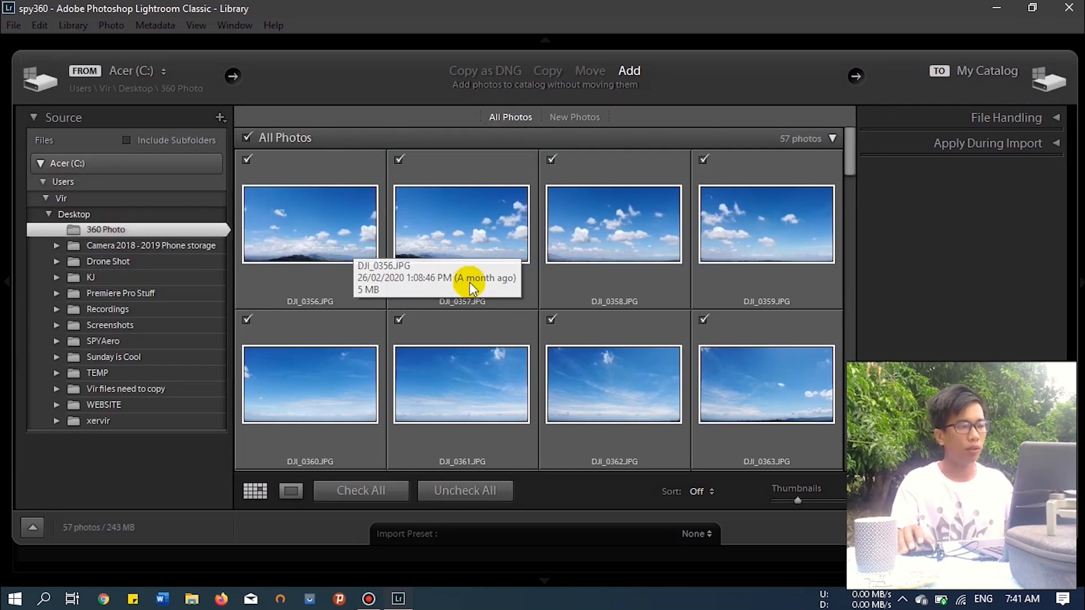
left_click(629, 70)
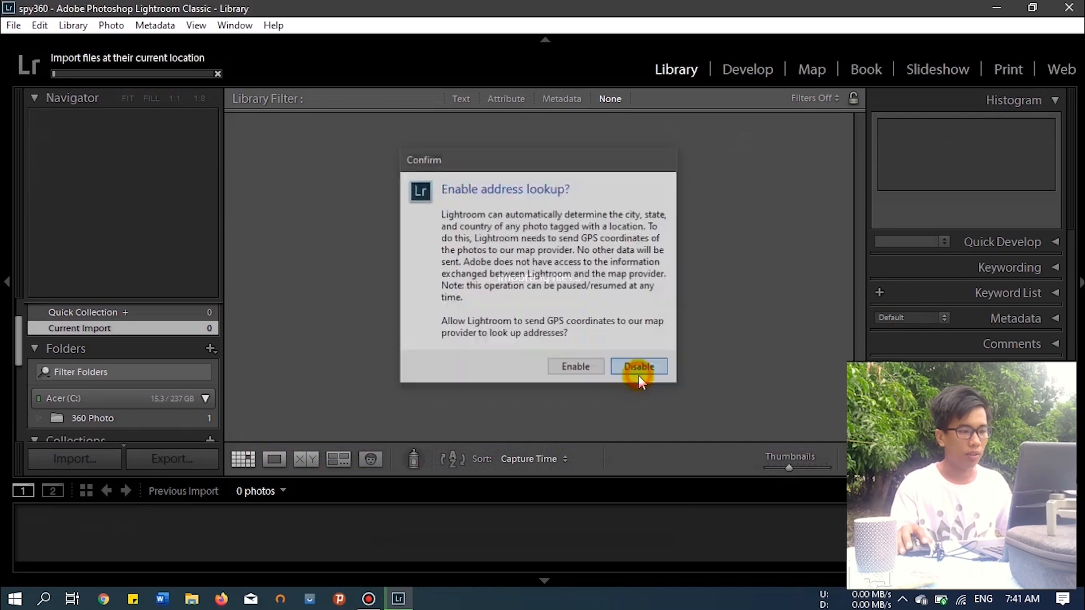
left_click(638, 367)
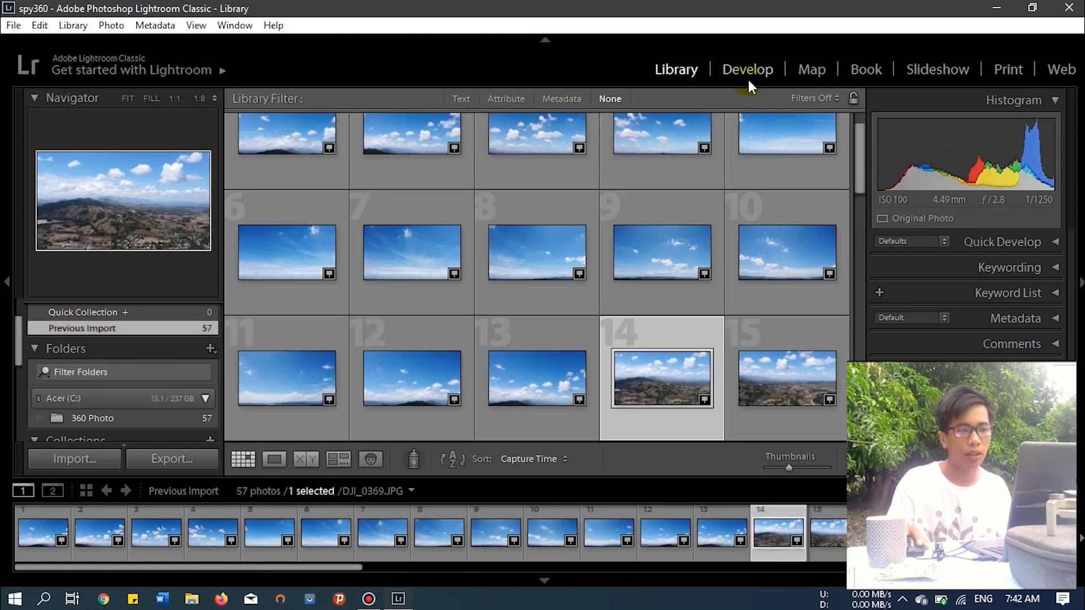
In Develop, set highlights -33, shadows +54, vibrance +24 and saturation +26 on DJI_0369
left_click(748, 69)
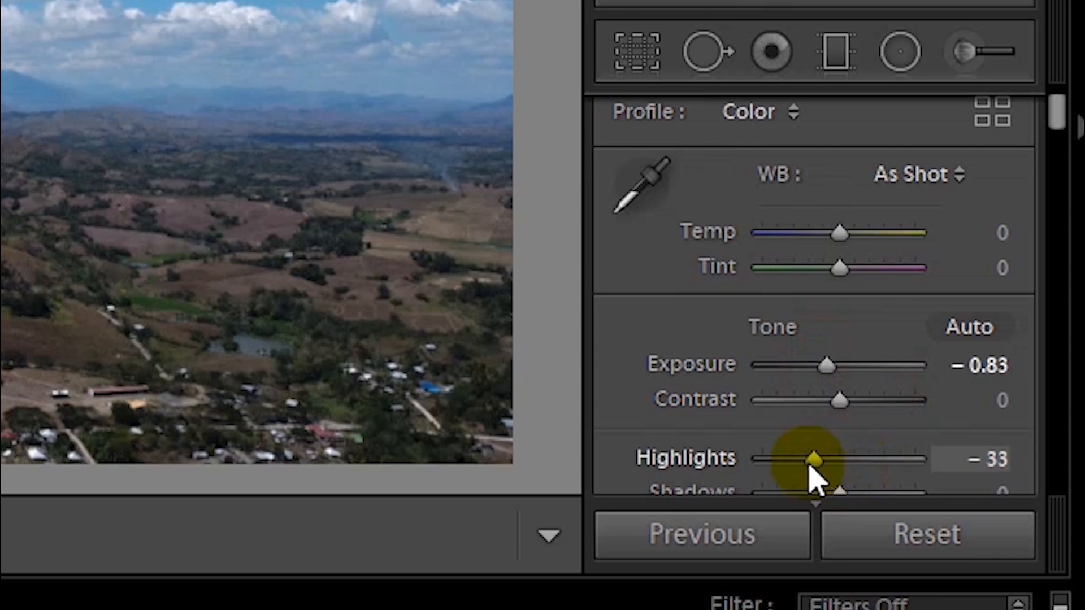
mouse_move(824, 377)
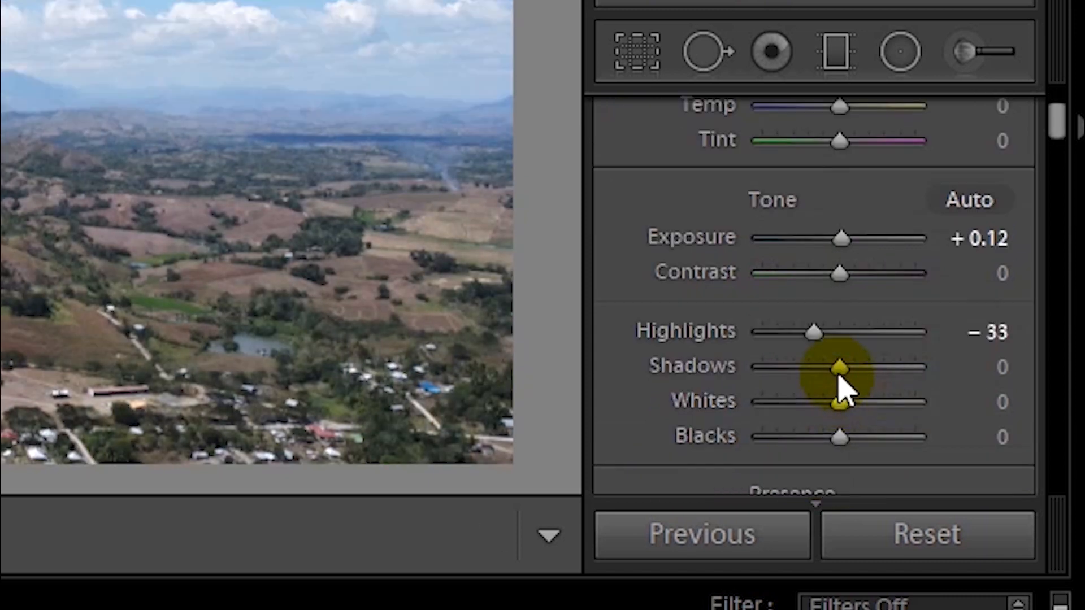
left_click_drag(839, 367, 881, 367)
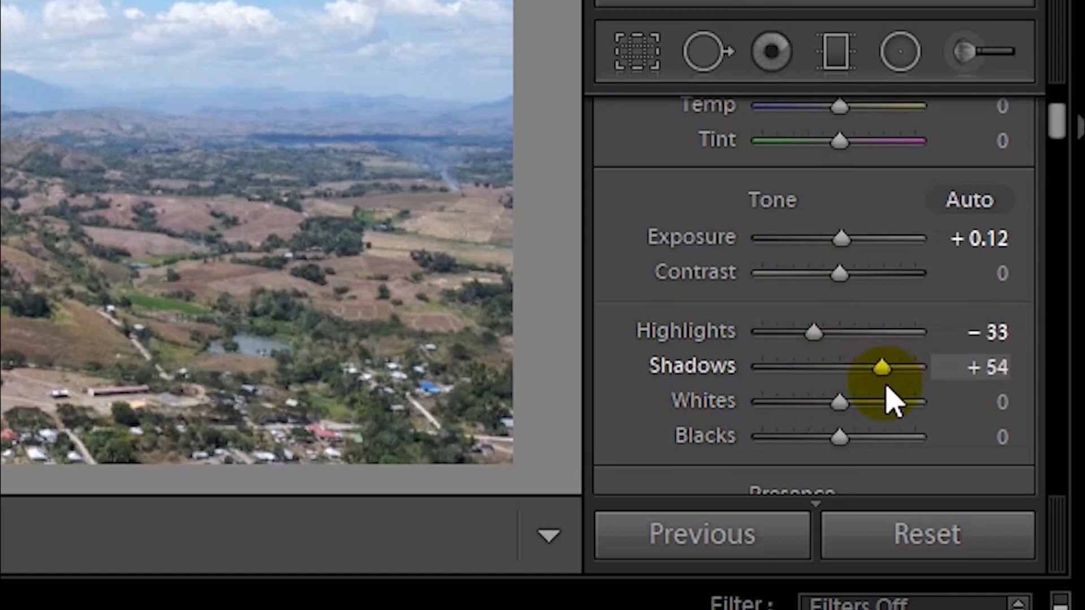
scroll("down", 3)
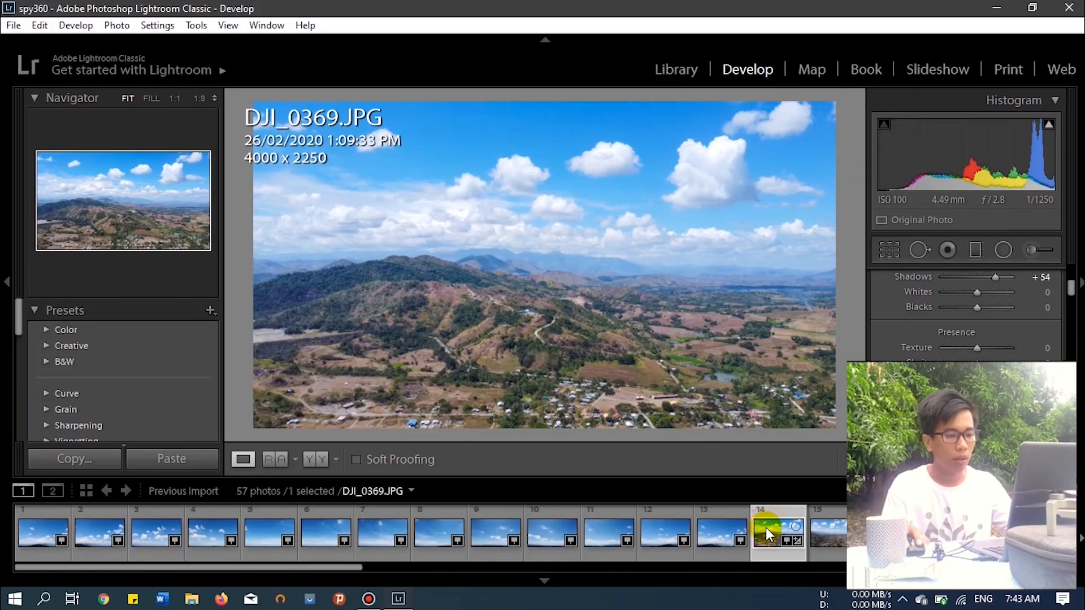
Select all 57 photos and synchronize the edits across them, then check another photo
key("ctrl+a")
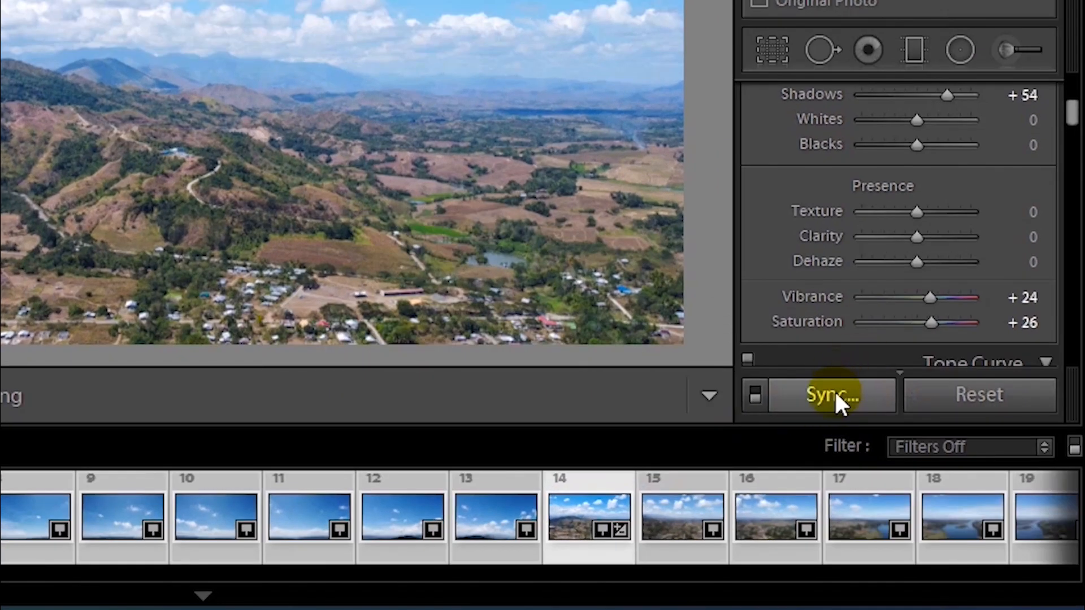
left_click(831, 395)
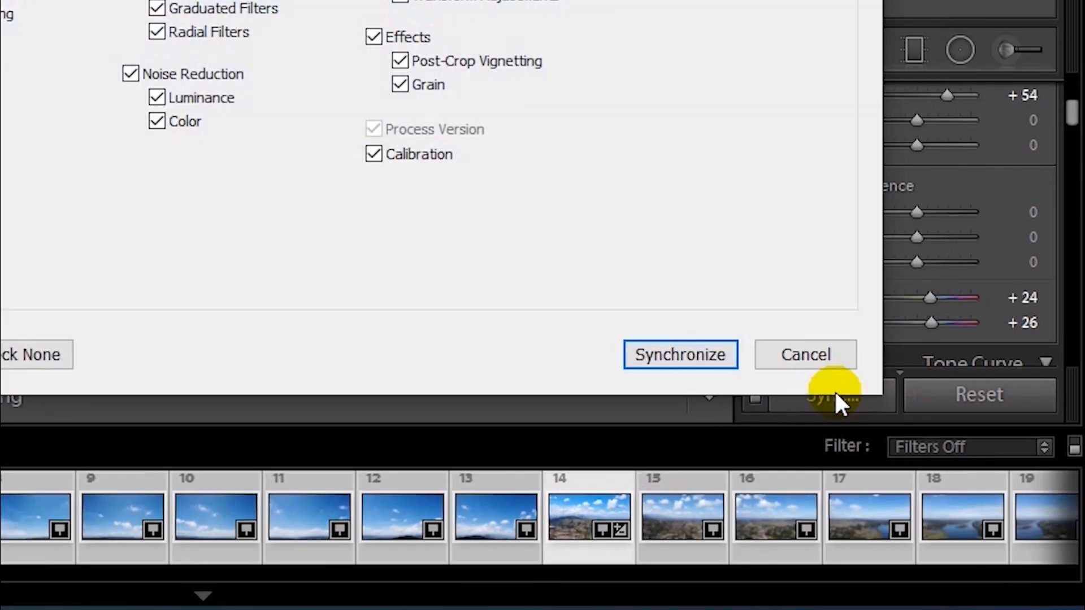
left_click(680, 354)
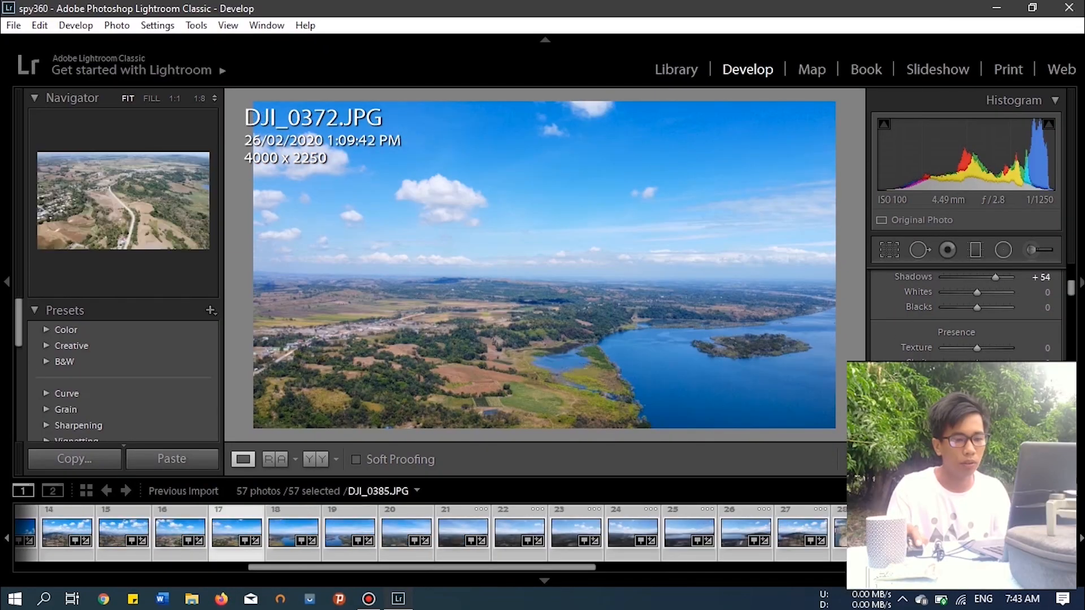
left_click(667, 540)
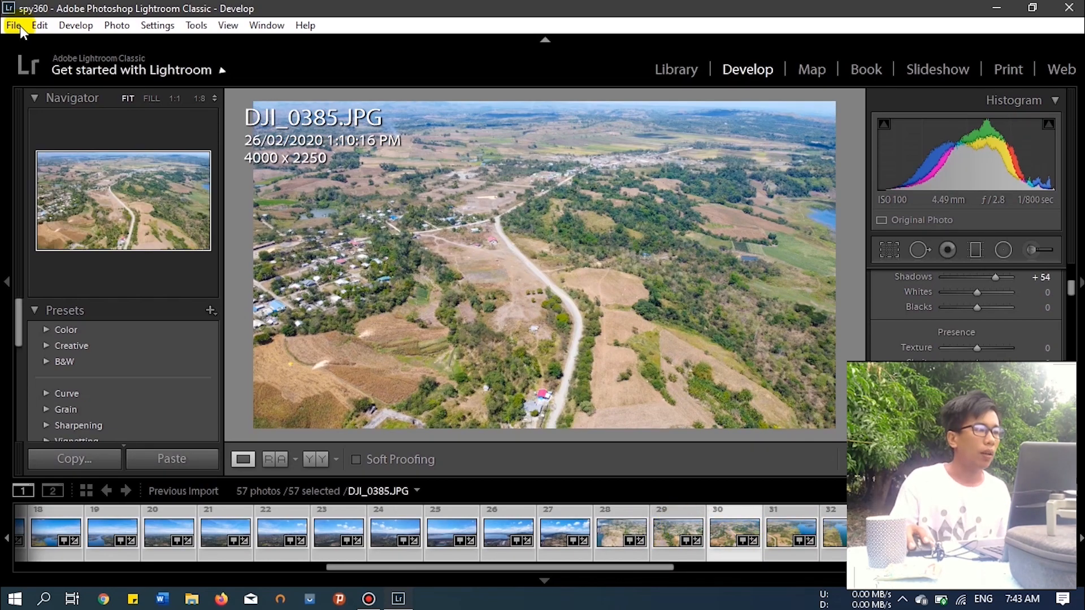
Export the 57 photos via File > Export into an 'exported' subfolder beside the originals
left_click(17, 25)
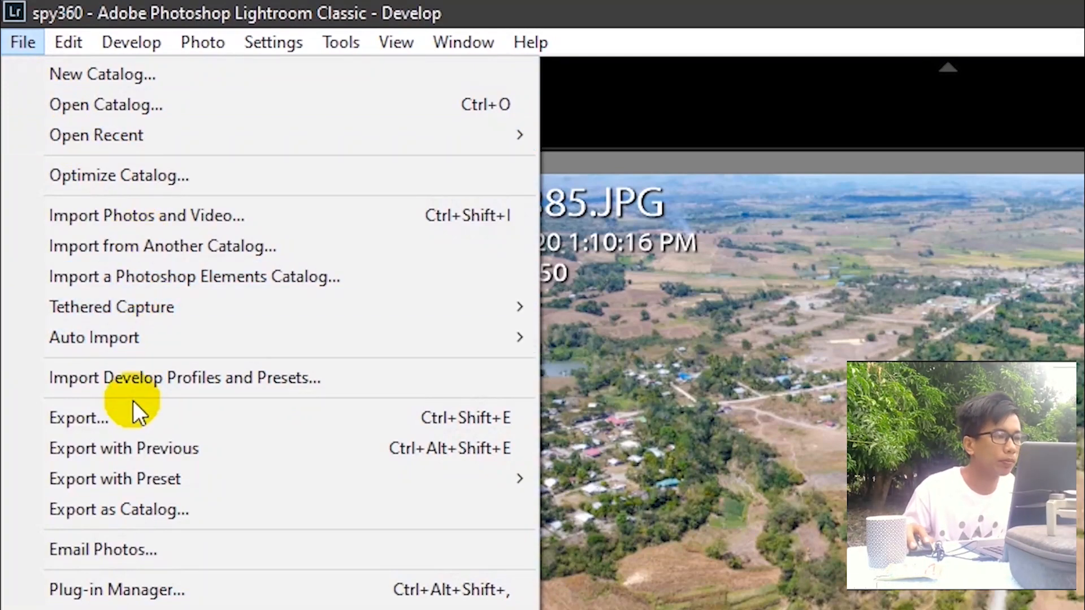
left_click(78, 418)
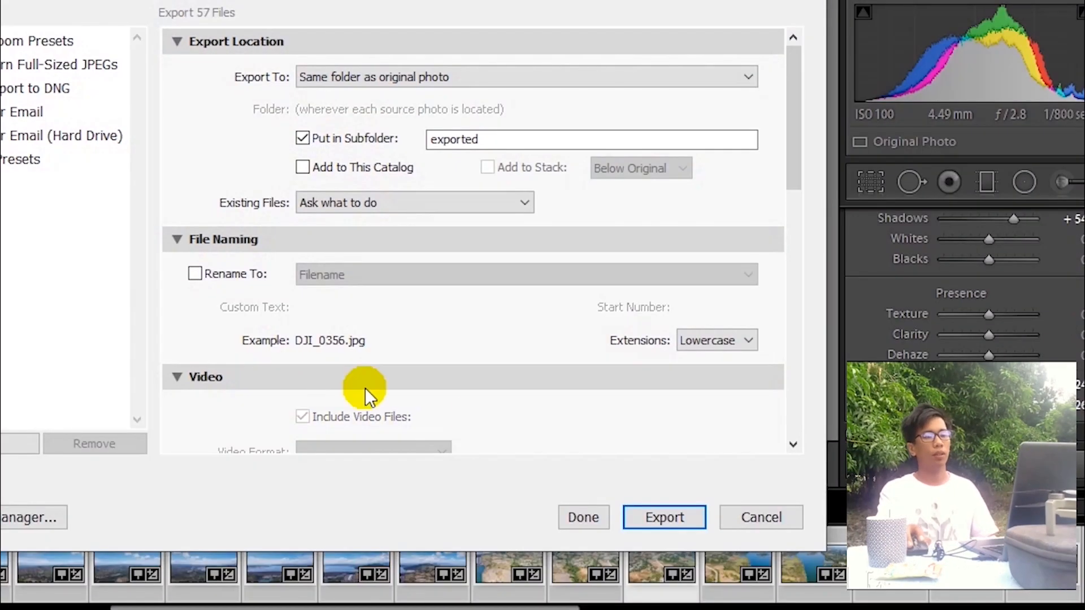
left_click(664, 517)
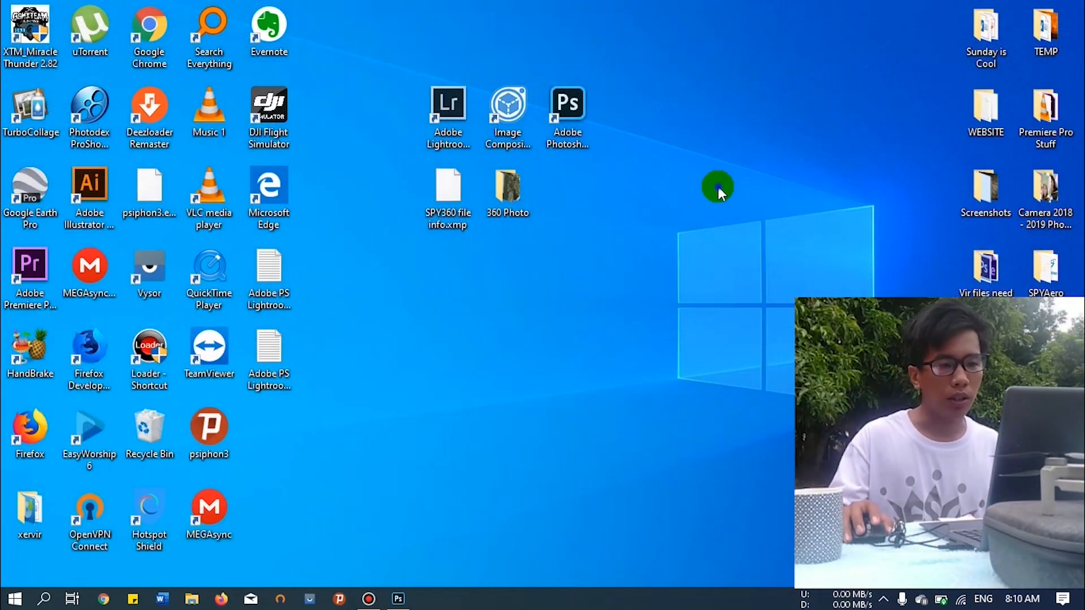
Launch Image Composite Editor, load the exported folder's photos as a new panorama and proceed to Stitch
left_click(509, 104)
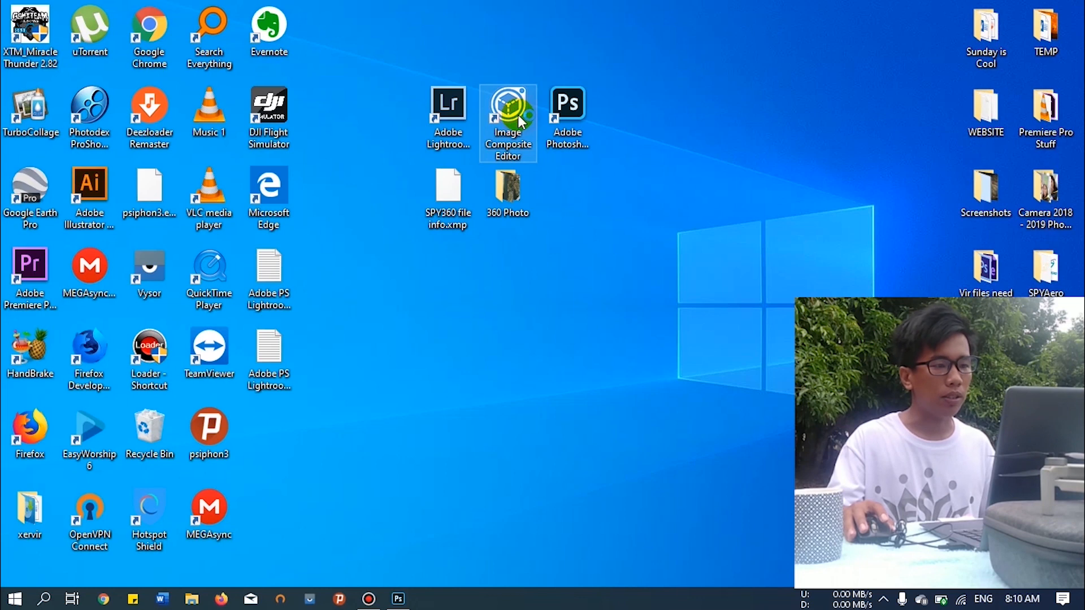
double_click(508, 104)
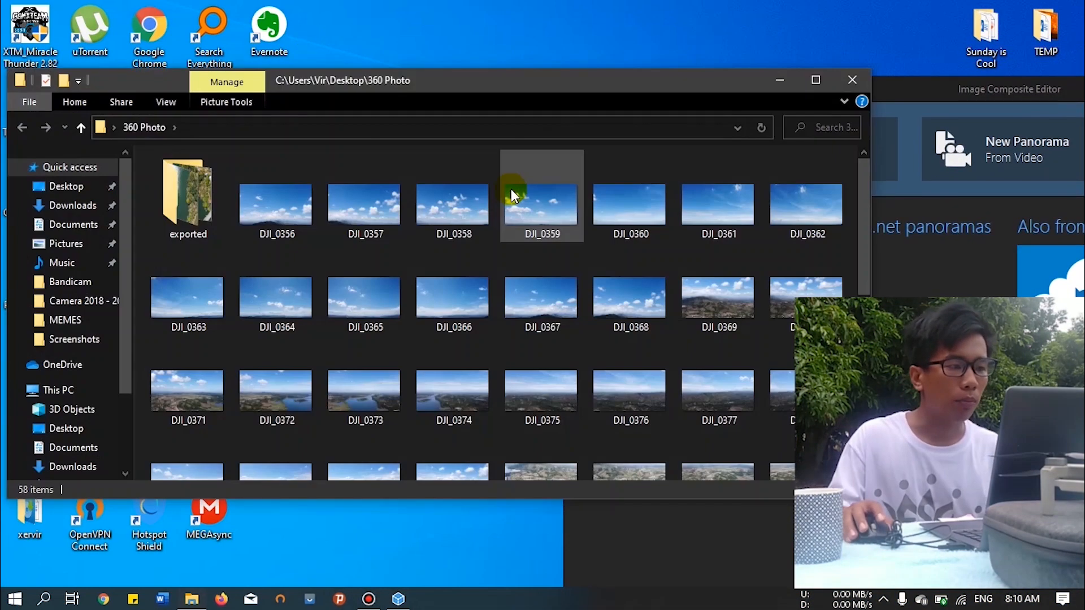
double_click(188, 195)
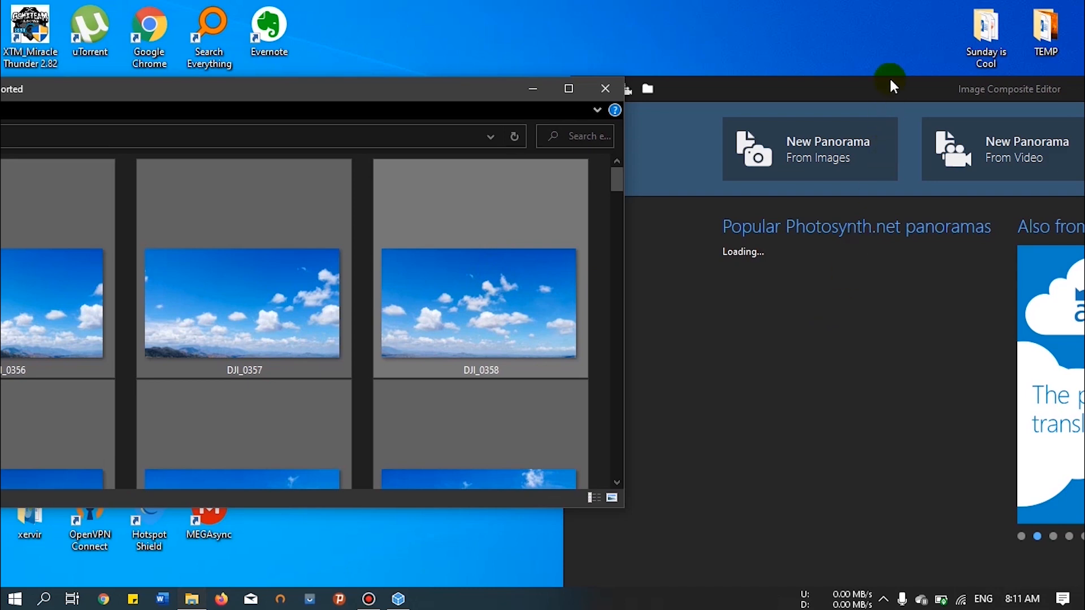
left_click(809, 149)
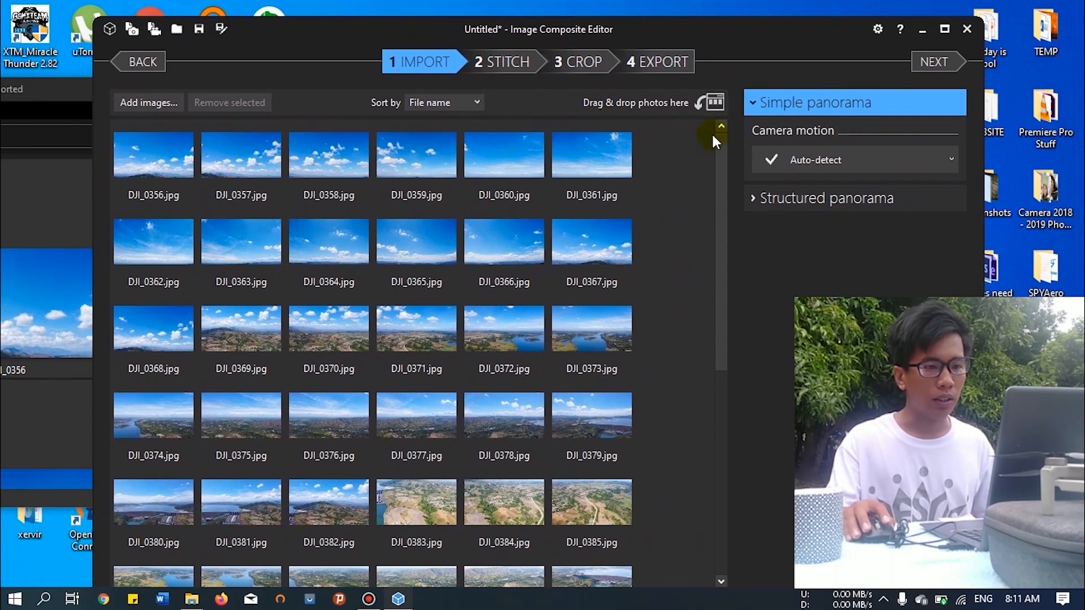
mouse_move(931, 63)
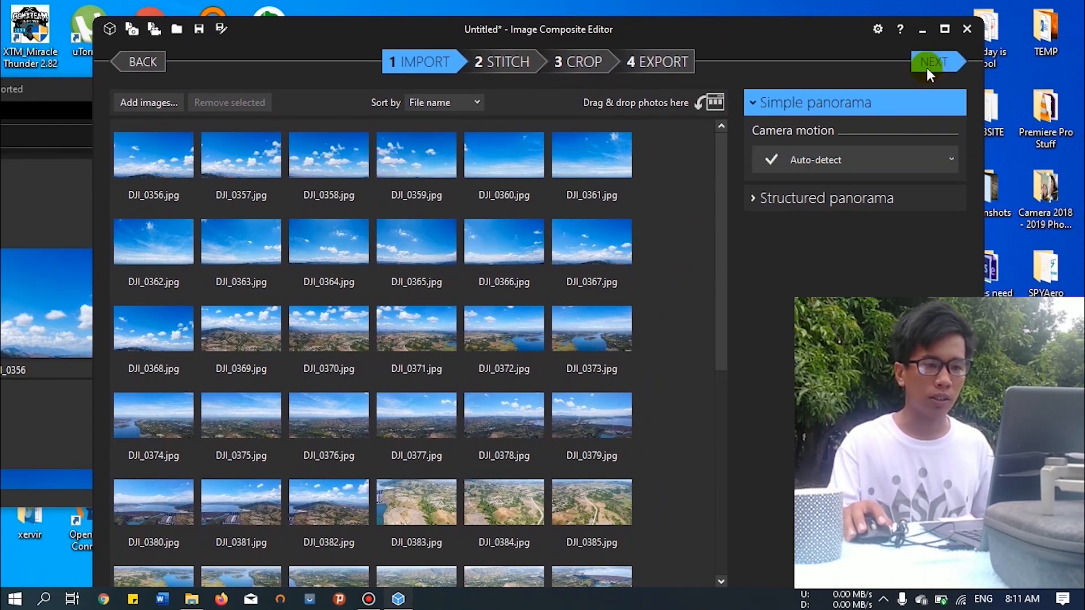
left_click(934, 61)
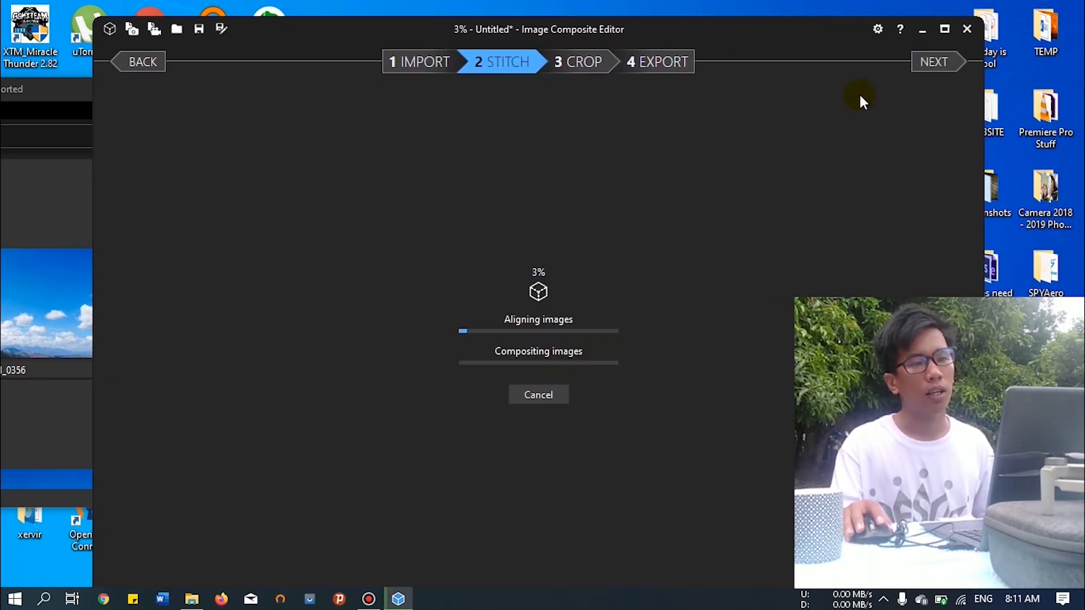
mouse_move(748, 35)
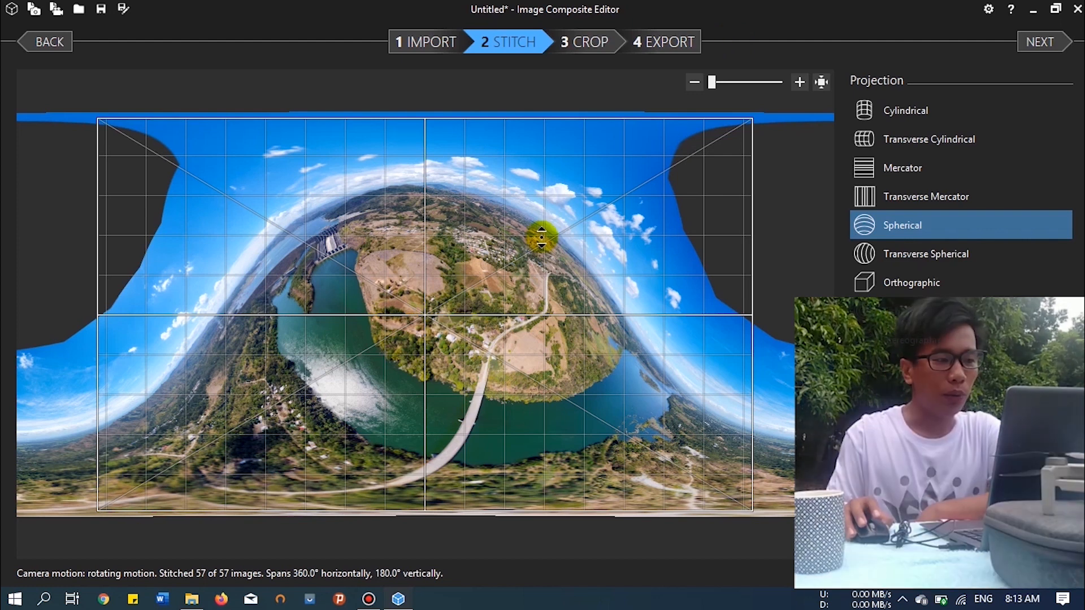
Drag the stitch preview vertically to flatten and level the horizon
left_click_drag(544, 238, 467, 239)
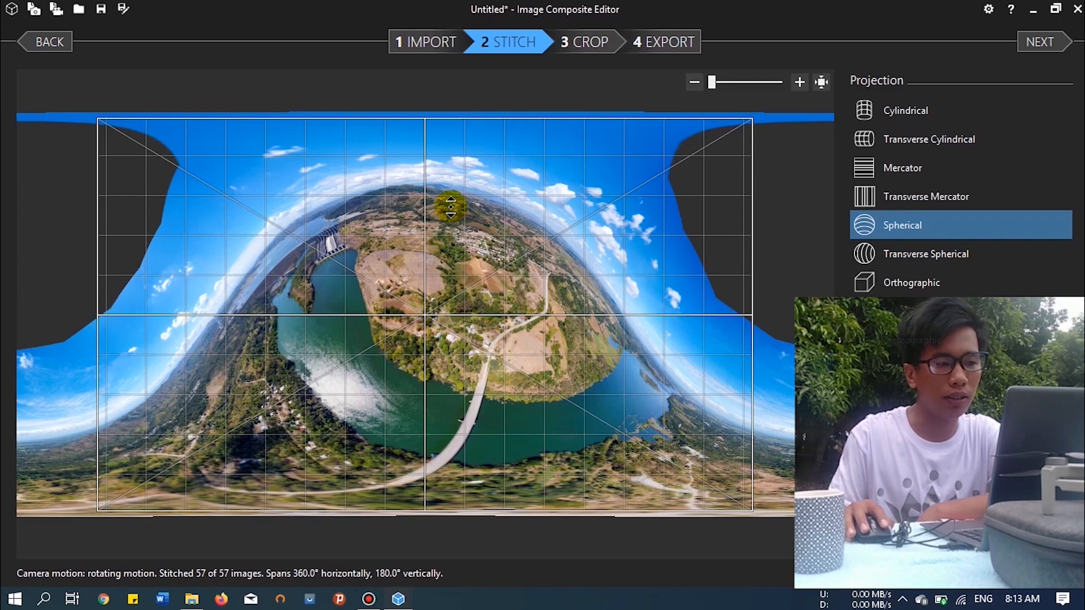
left_click_drag(451, 208, 449, 251)
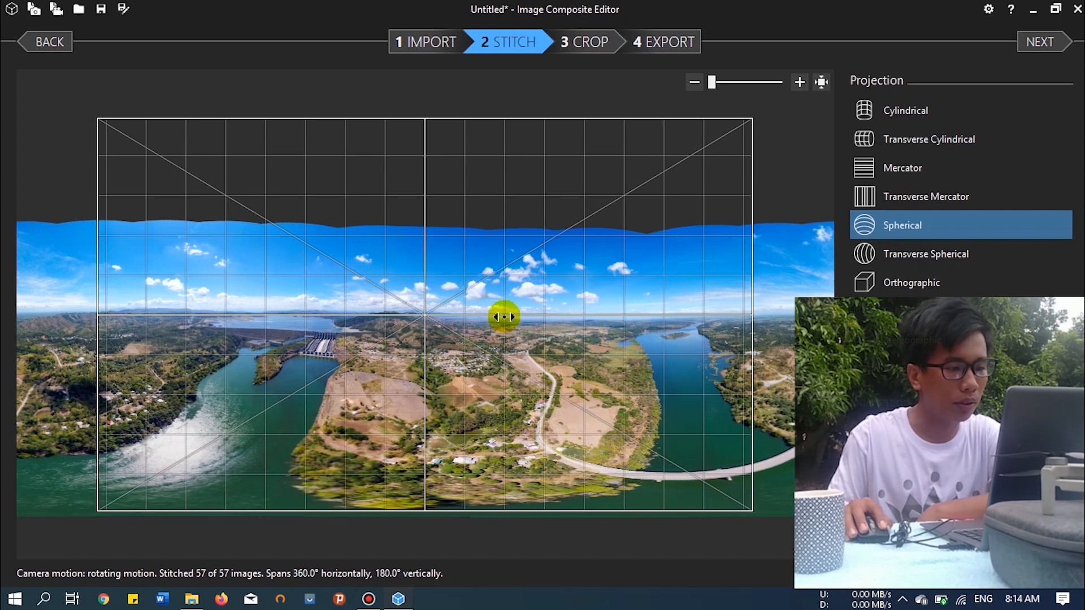
left_click_drag(504, 317, 532, 274)
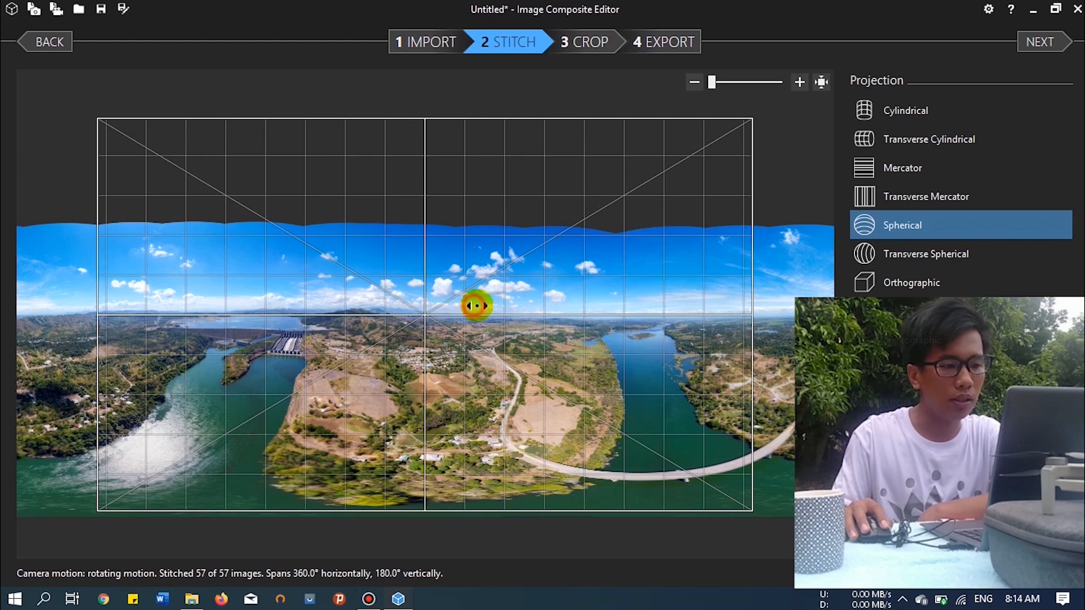
Slide the panorama sideways until the dam sits at the centre, then move on to cropping
left_click_drag(474, 307, 515, 306)
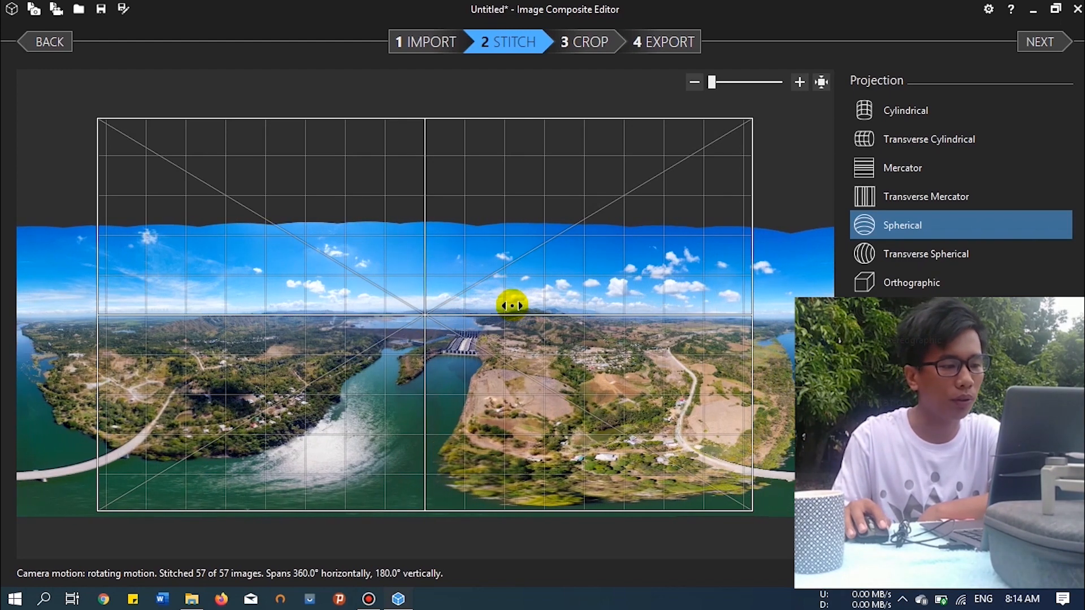
left_click_drag(512, 306, 518, 296)
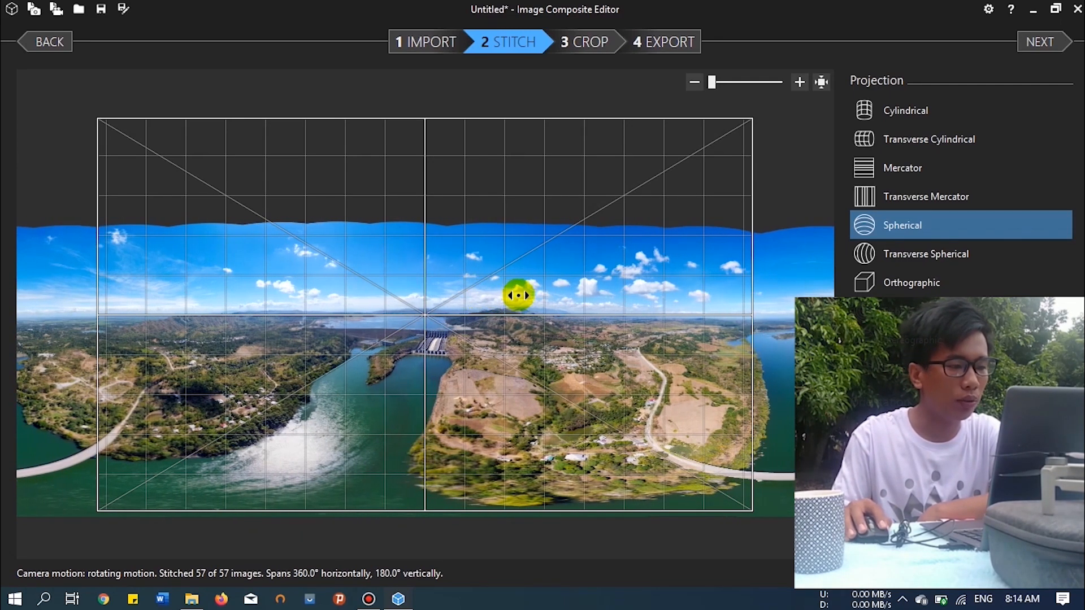
left_click_drag(518, 296, 489, 313)
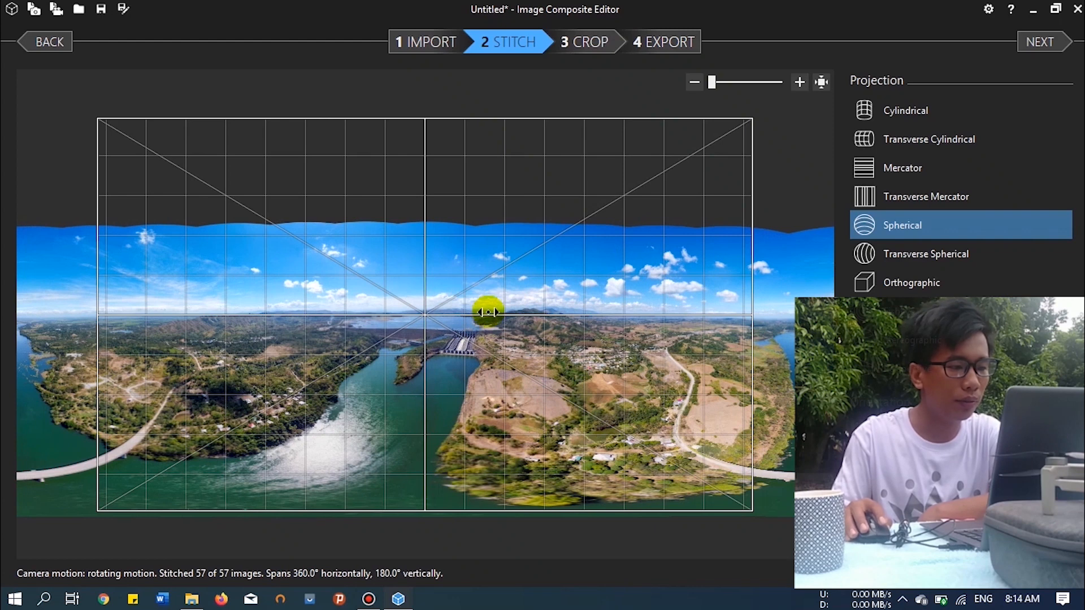
left_click_drag(489, 312, 517, 305)
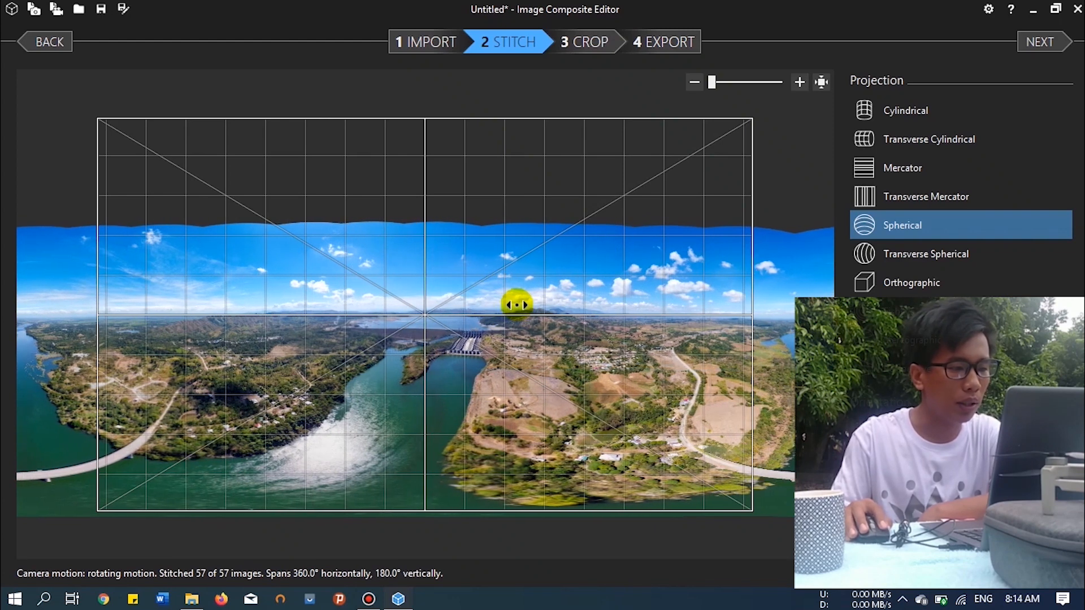
left_click_drag(518, 304, 755, 245)
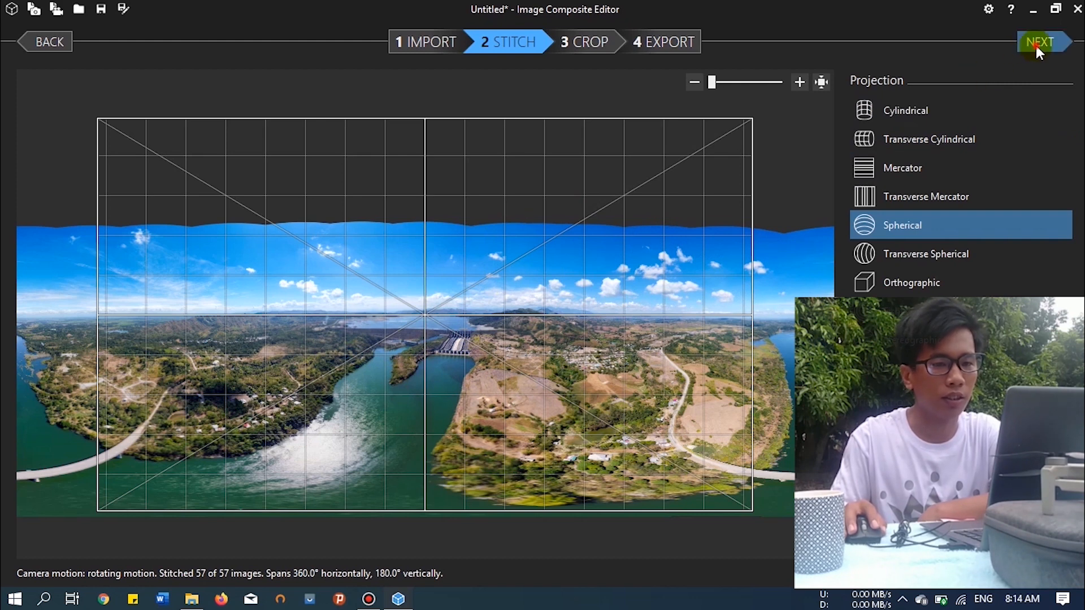
left_click(1039, 40)
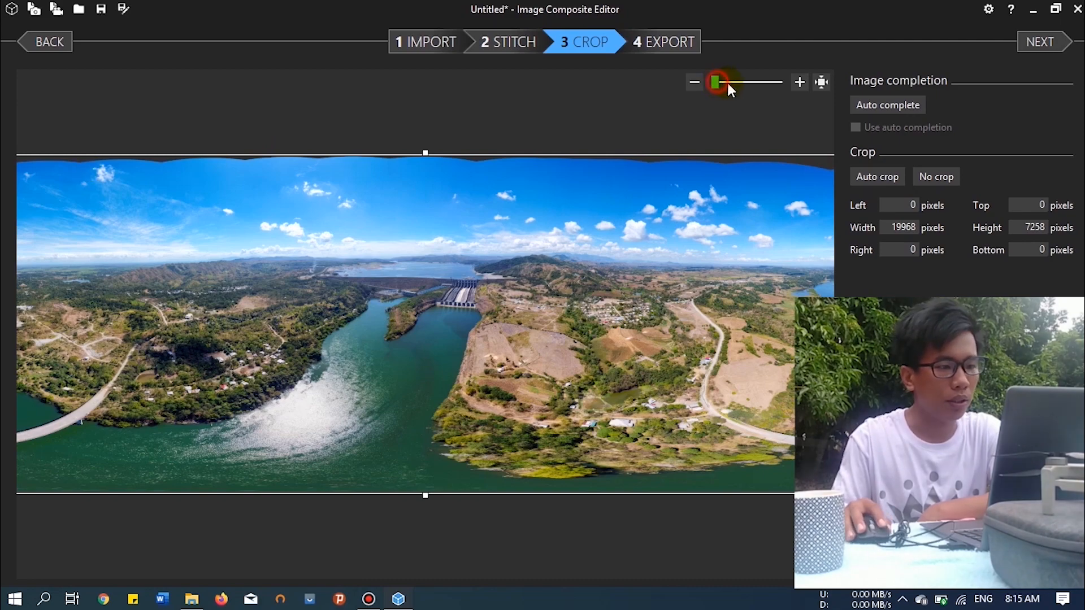
left_click_drag(717, 83, 740, 82)
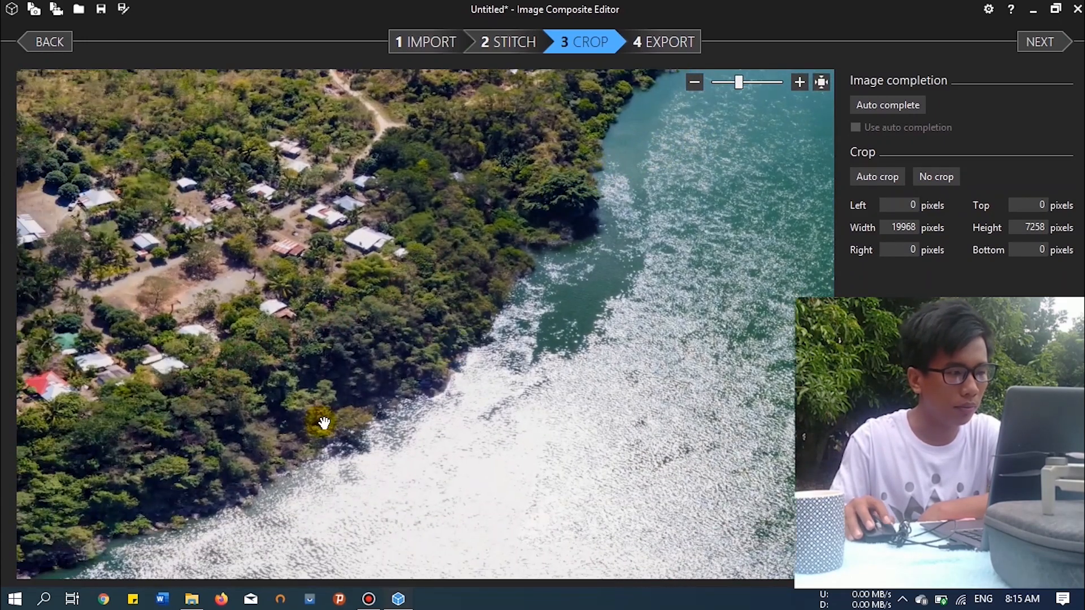
left_click_drag(326, 423, 508, 354)
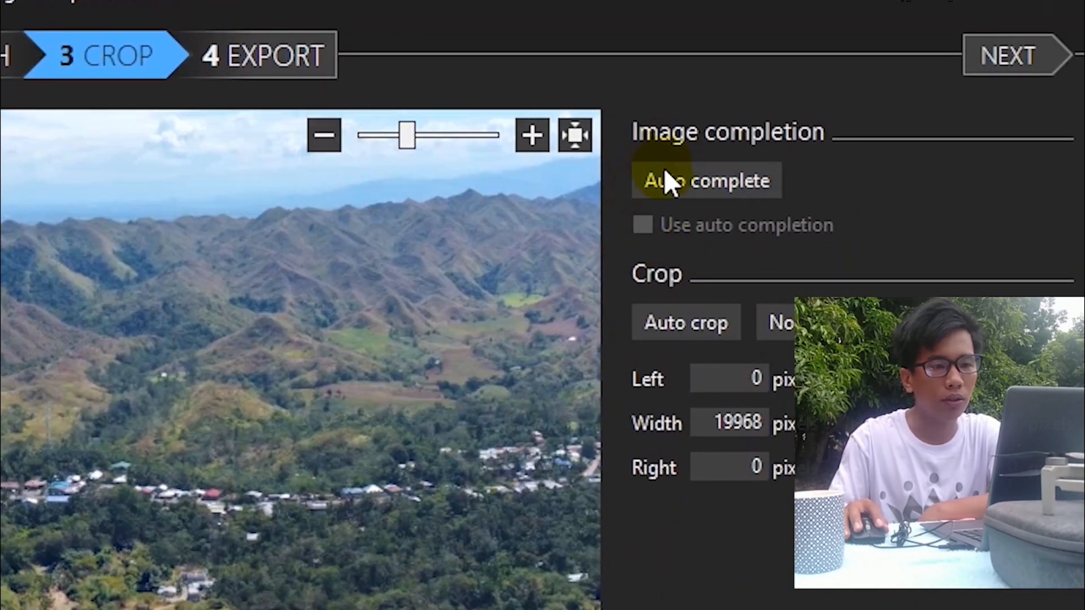
left_click(721, 181)
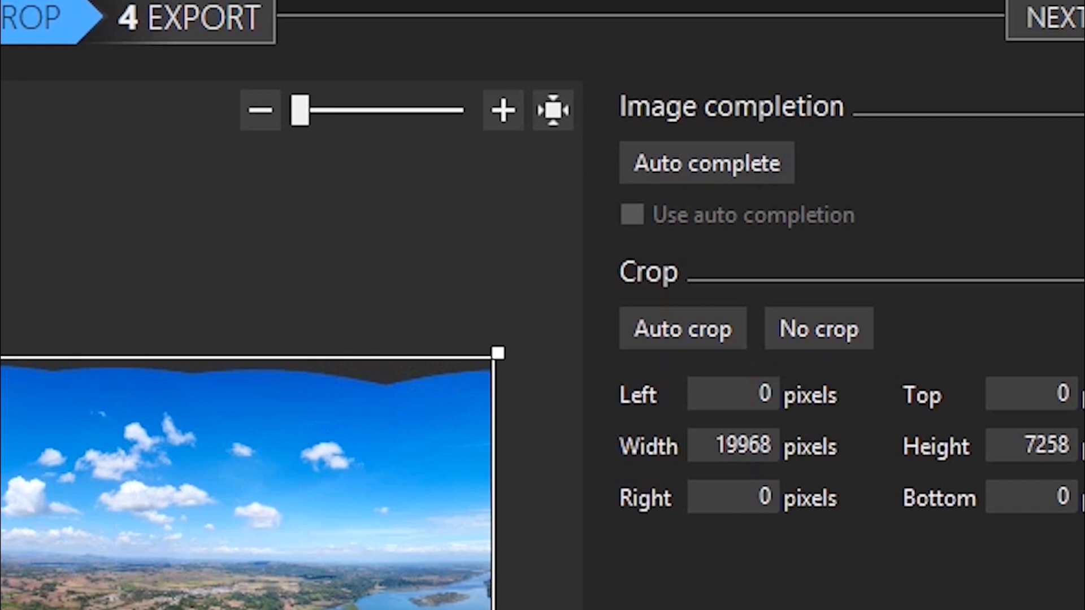
left_click(677, 170)
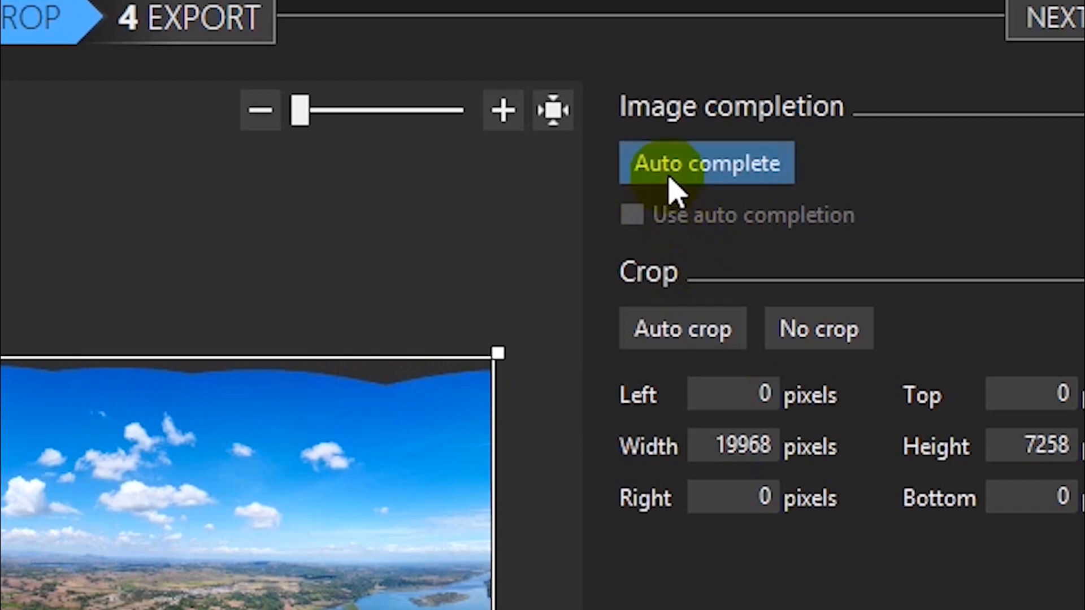
Auto complete the panorama's jagged missing edges into a full rectangle
left_click(682, 164)
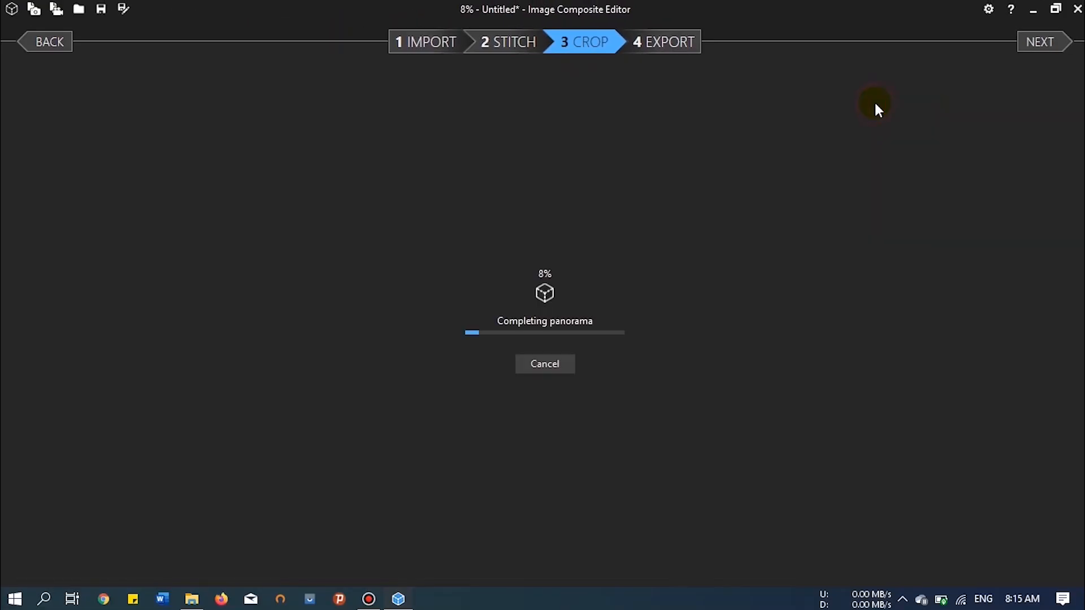
mouse_move(712, 283)
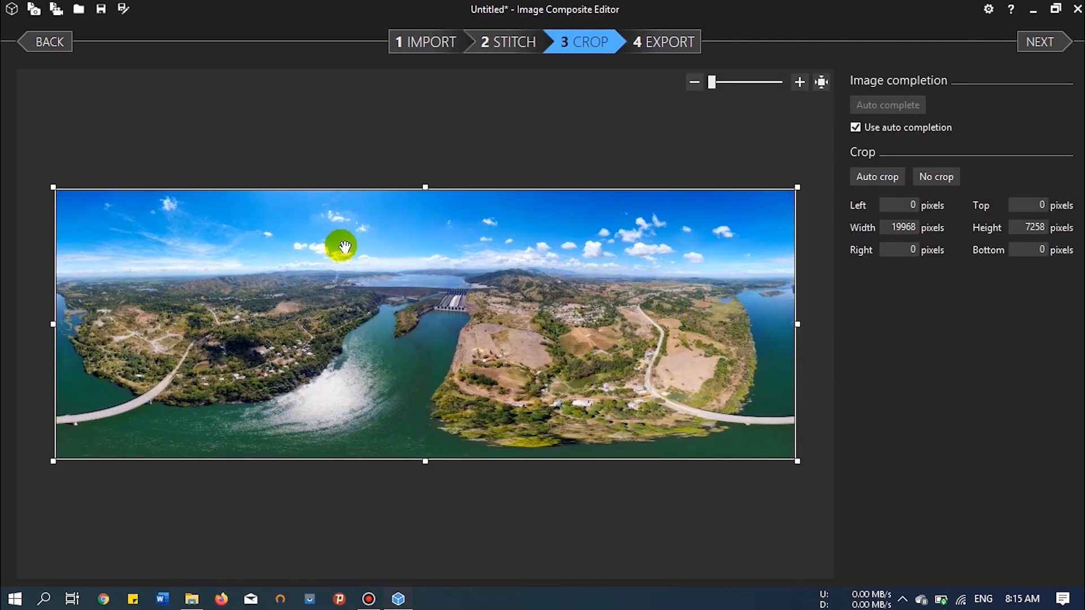
mouse_move(605, 136)
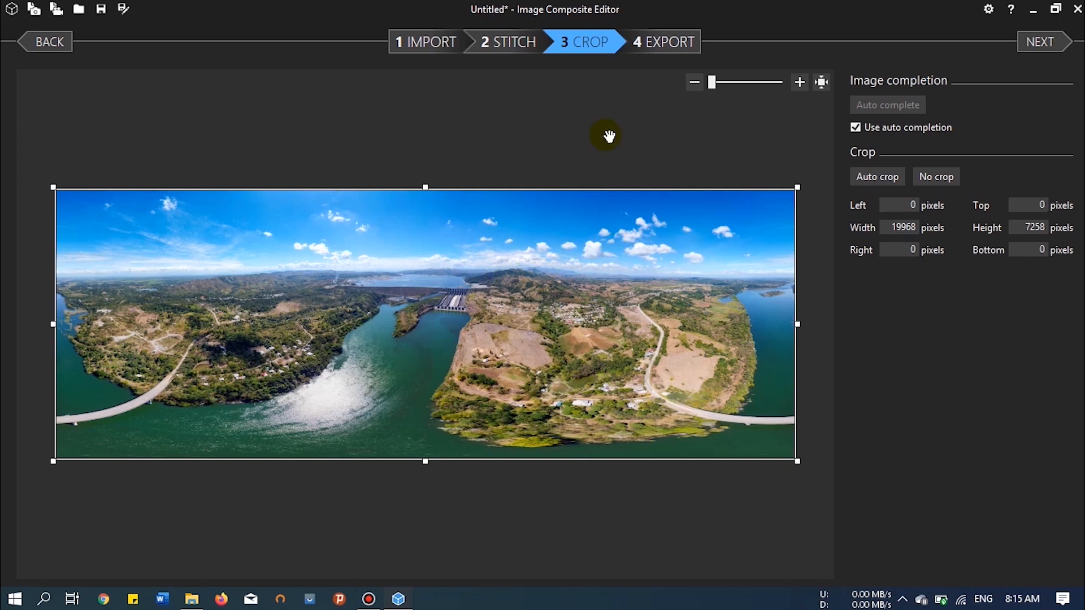
mouse_move(1009, 99)
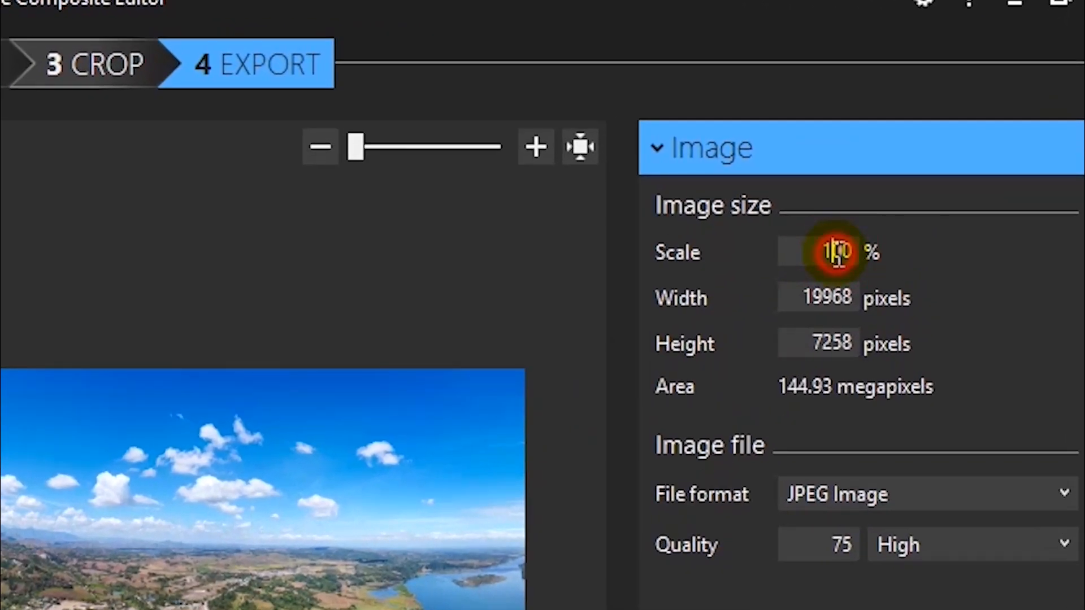
Scale the export to 60% (11981×4355) and save it to disk as the JPEG 360_stitch
left_click(838, 253)
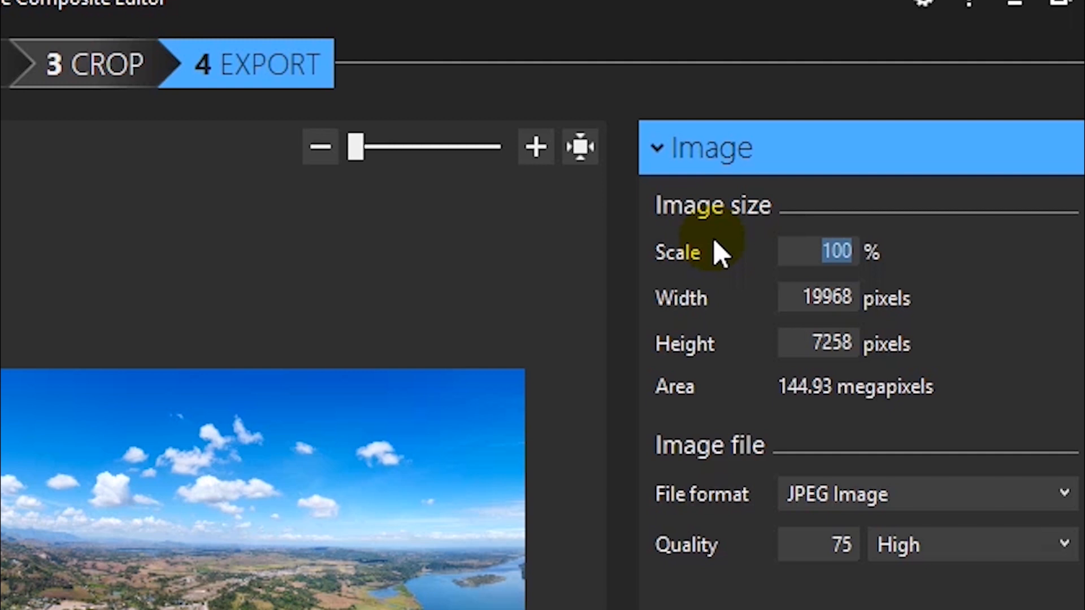
type("65")
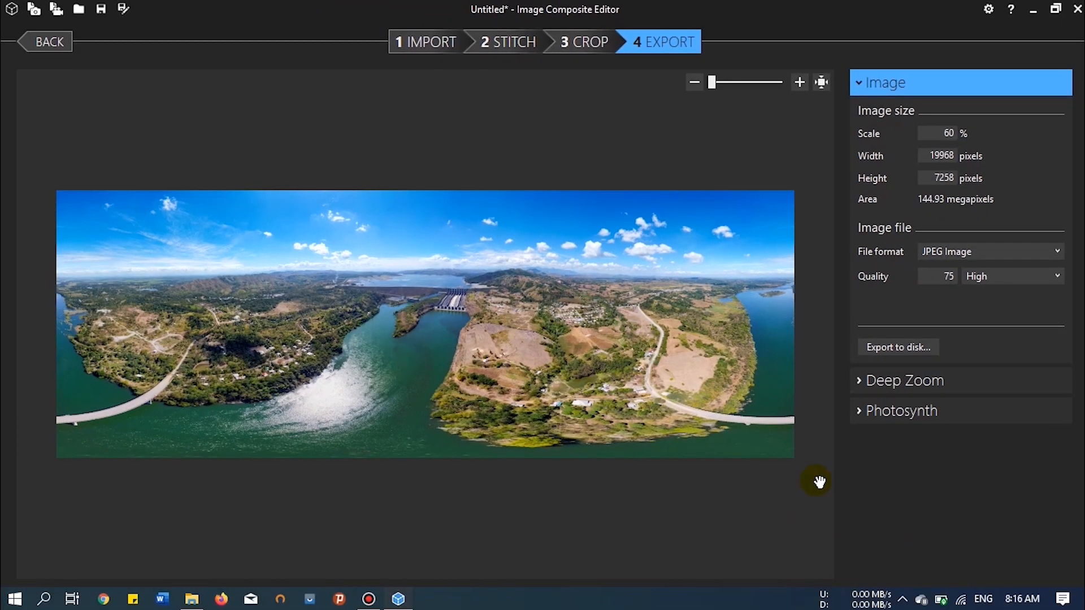
left_click(897, 347)
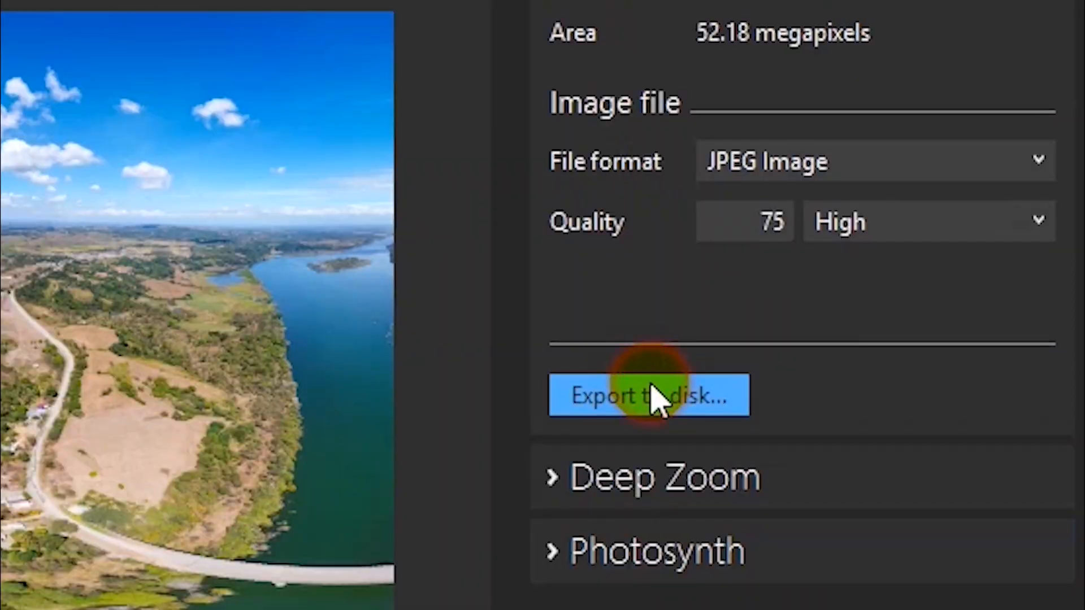
left_click(650, 396)
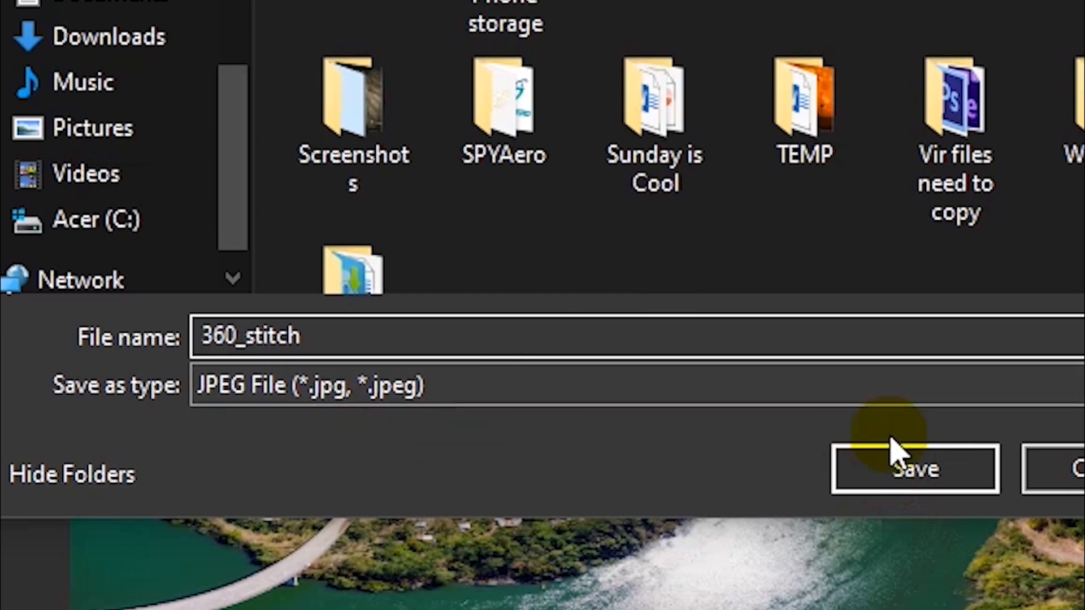
left_click(912, 472)
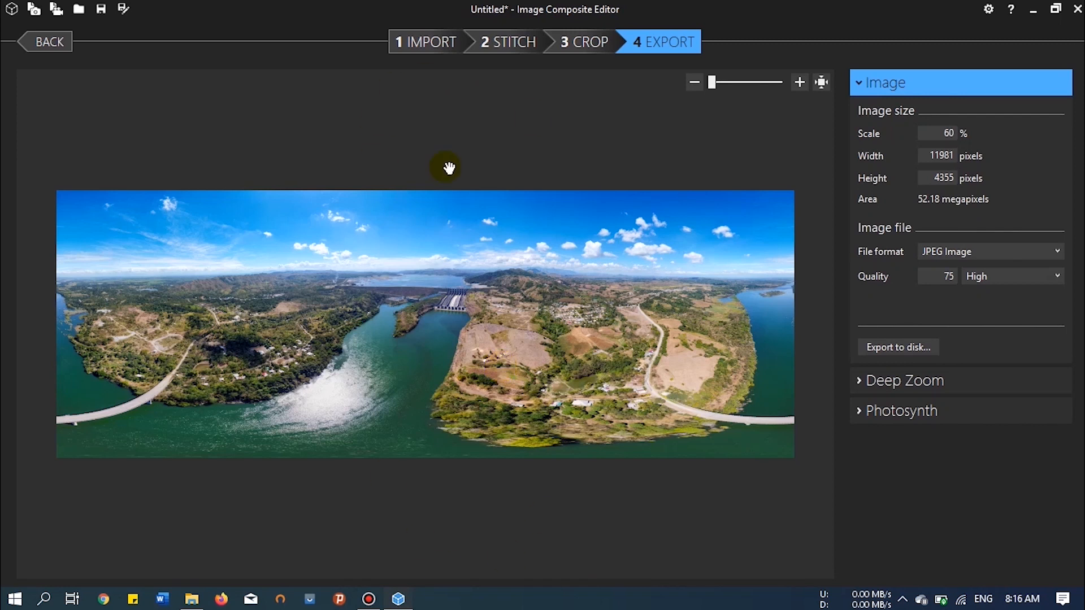
mouse_move(1077, 13)
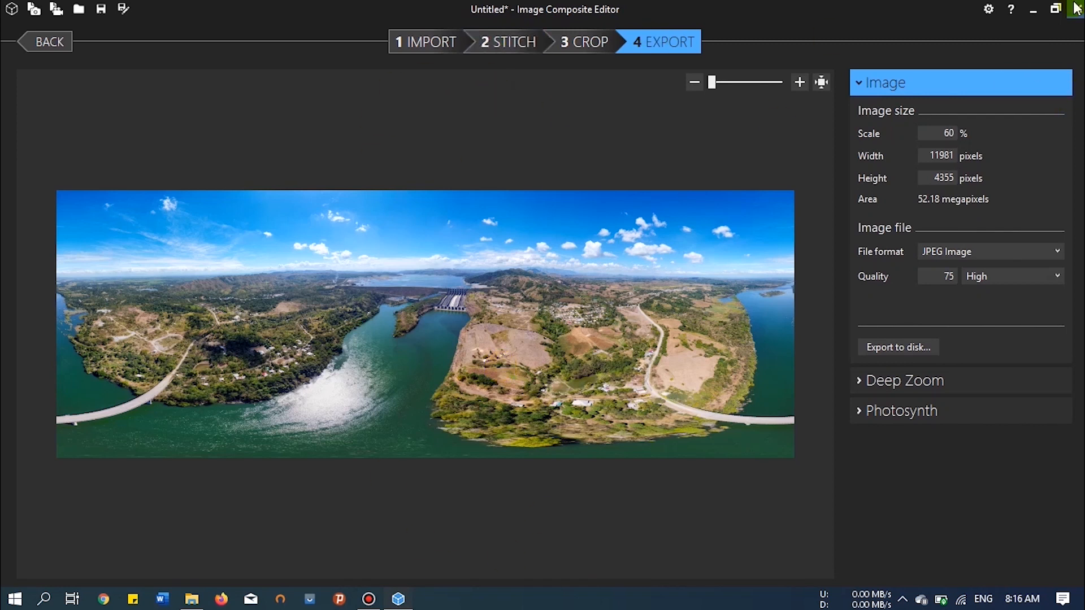
mouse_move(1076, 9)
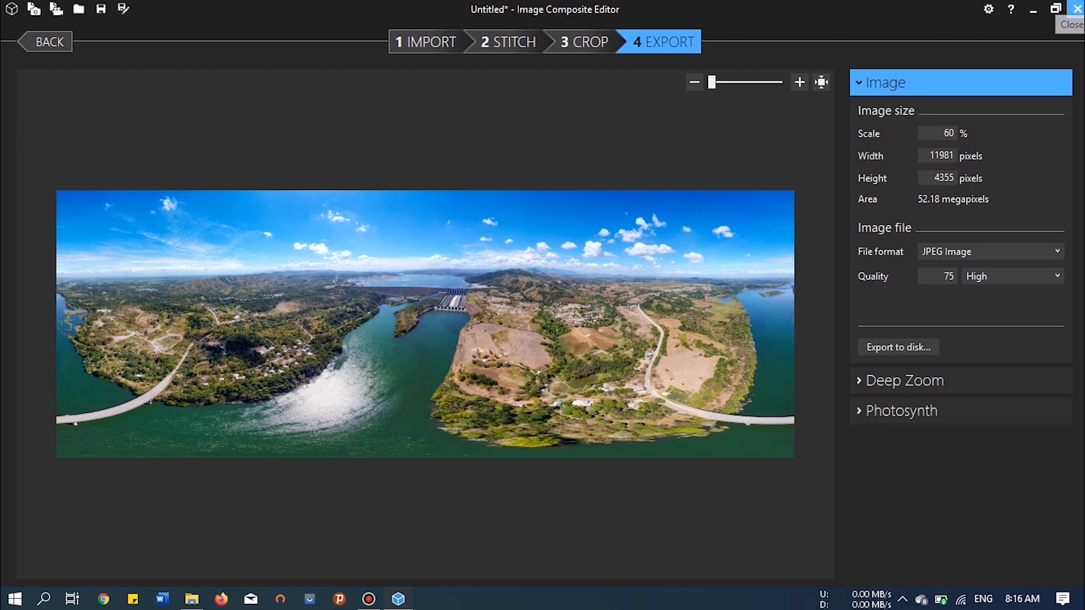
Close ICE discarding the project, move 360_stitch beside 360 Photo on the desktop and open it
left_click(1076, 9)
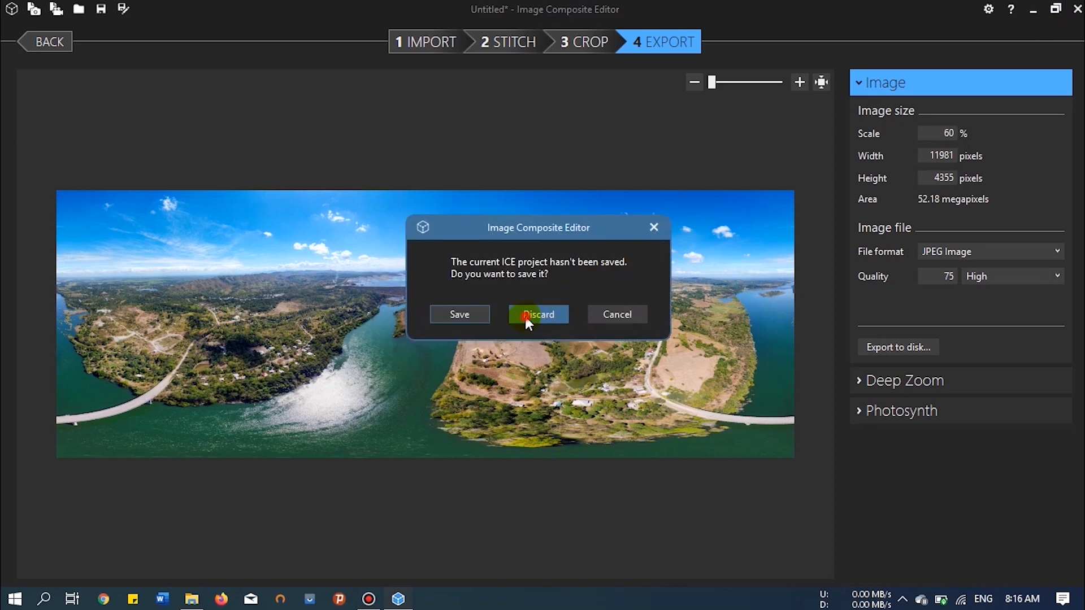
left_click(538, 314)
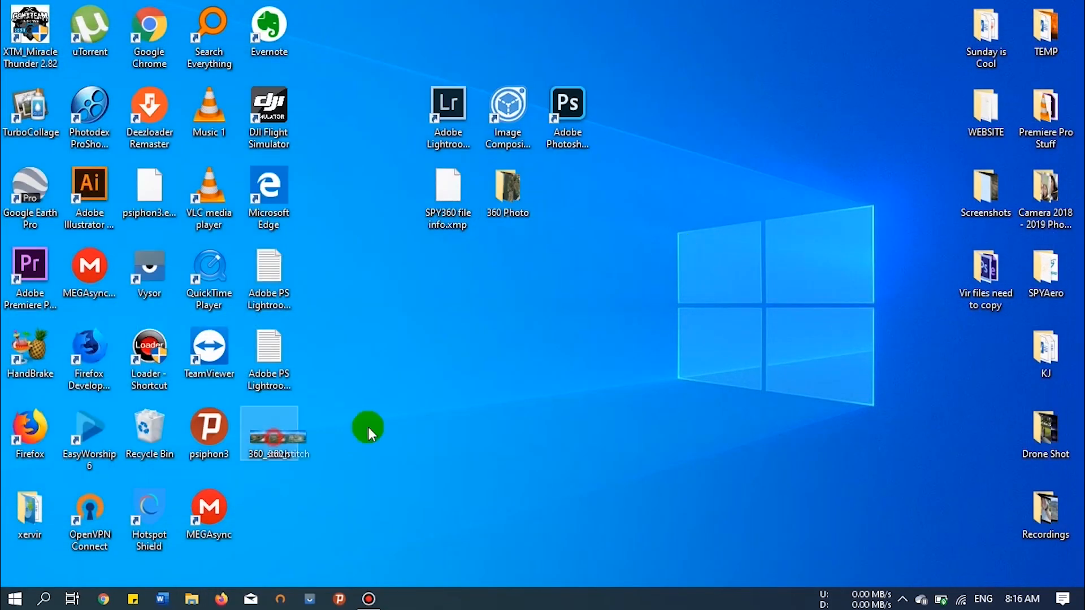
left_click_drag(277, 433, 567, 192)
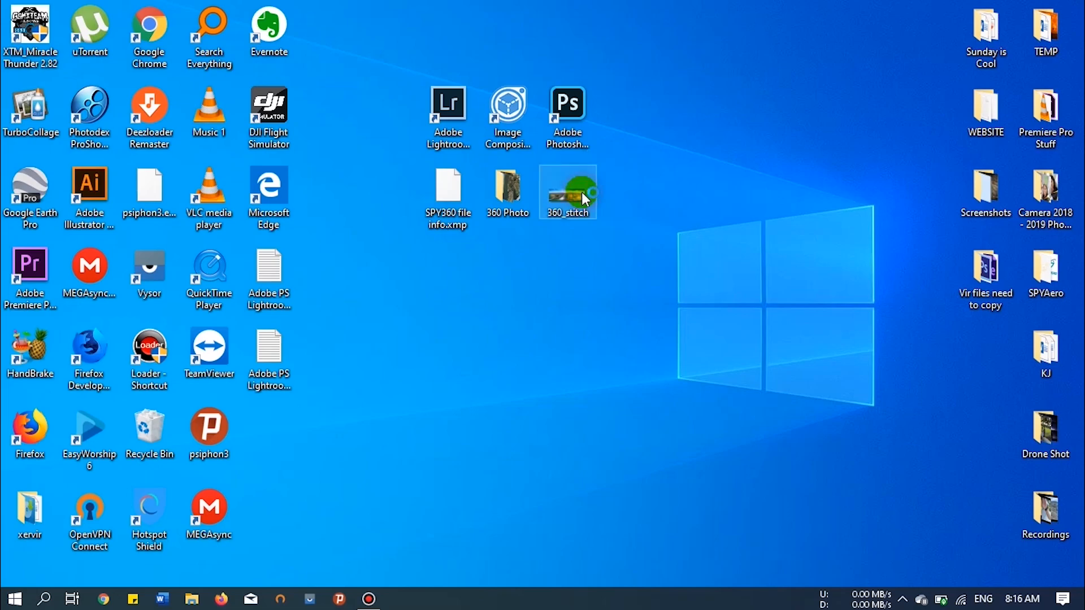
double_click(568, 192)
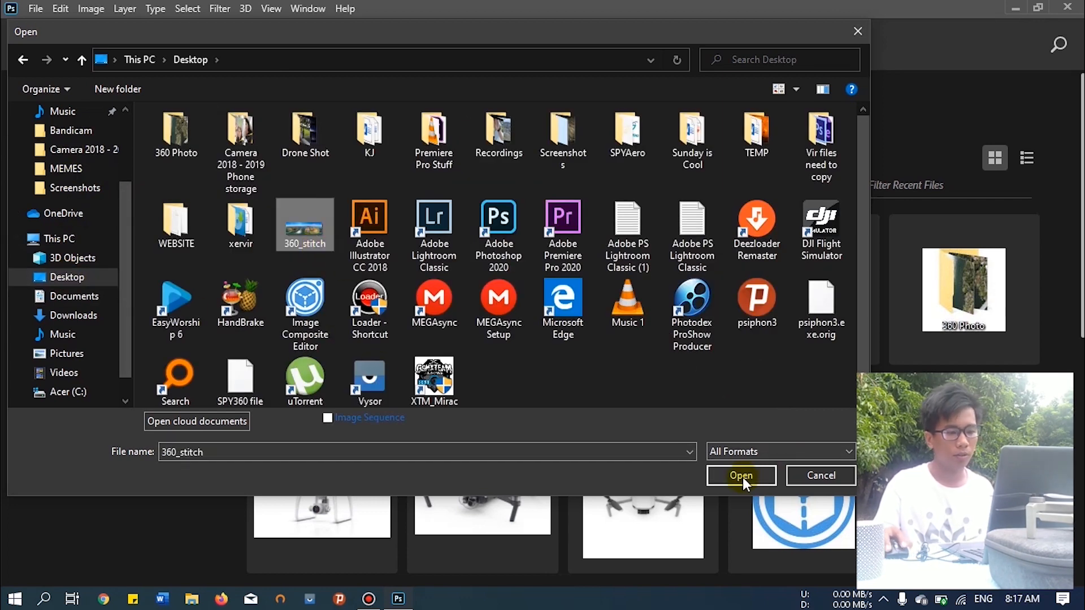
Open the 360_stitch panorama from the Desktop as an 11981×4355 document
left_click(741, 476)
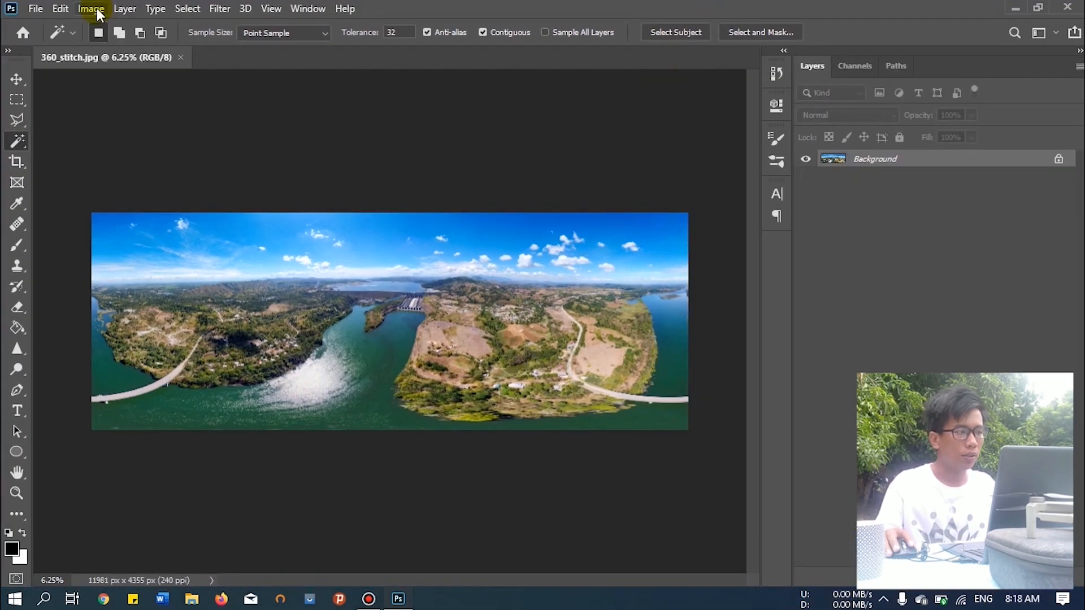
Set Canvas Size height to 5991 with bottom-center anchor, adding white space above the sky
left_click(87, 9)
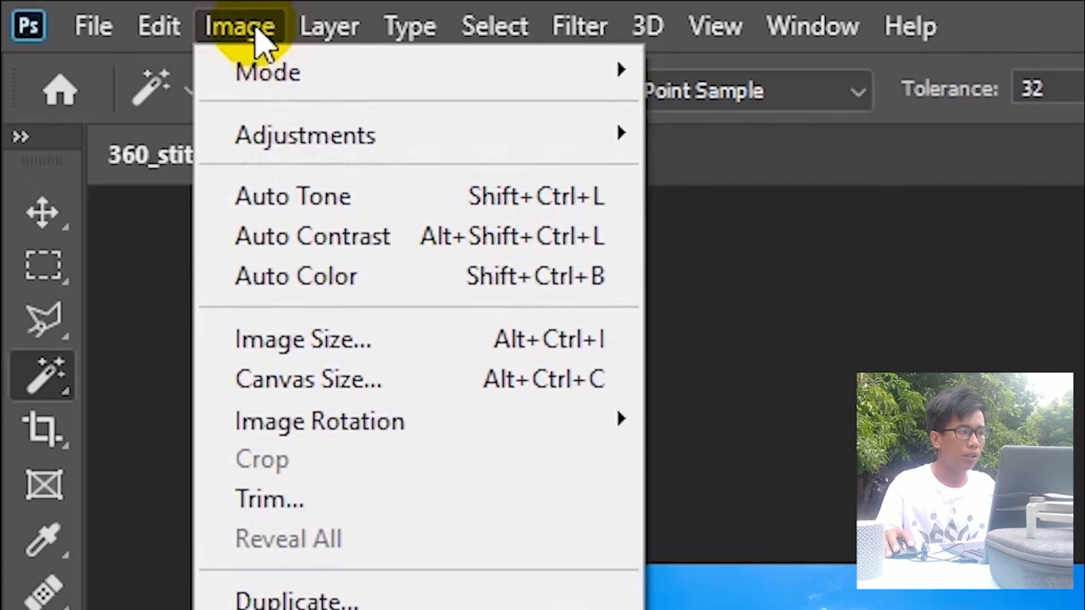
mouse_move(353, 380)
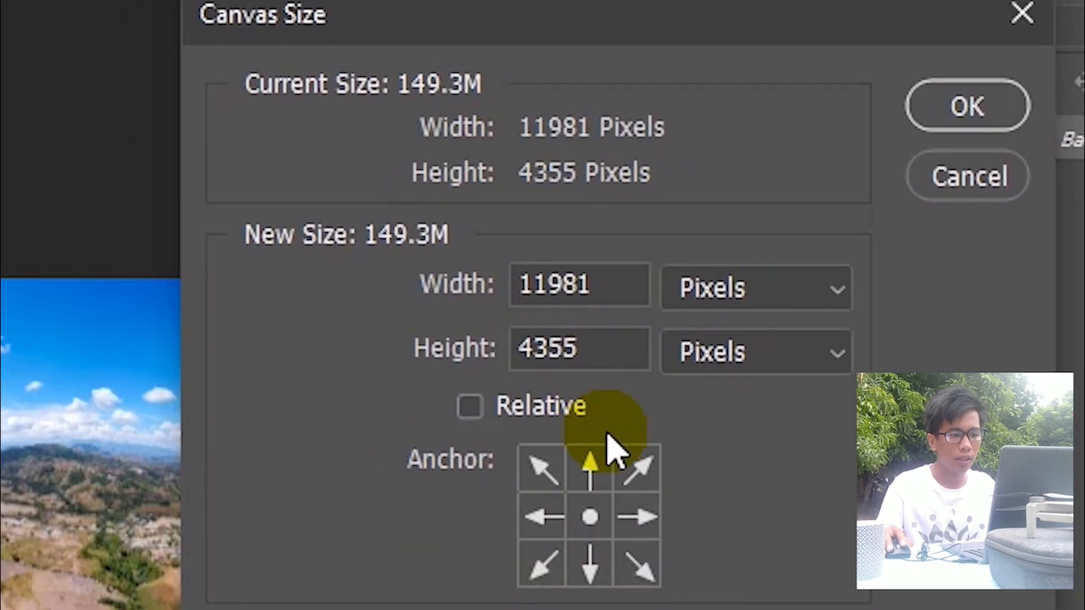
left_click(590, 473)
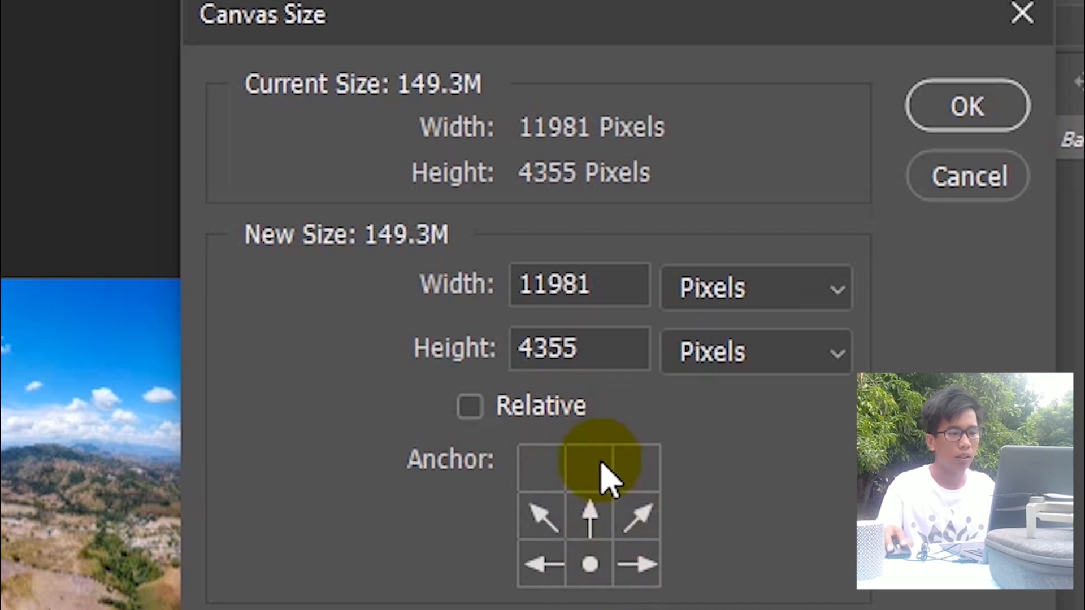
left_click(607, 285)
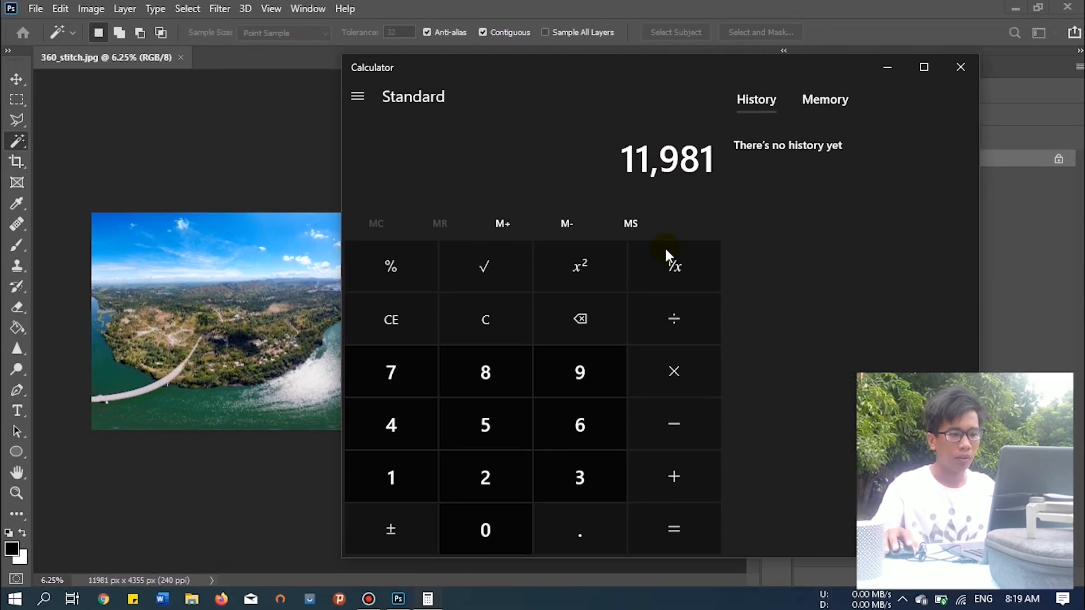
left_click(674, 319)
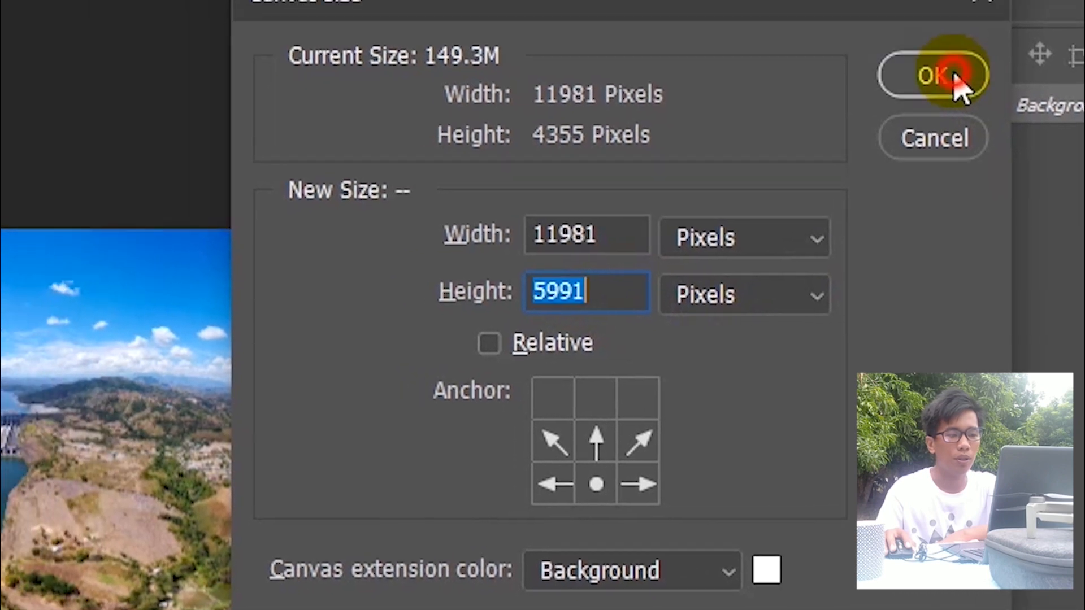
left_click(937, 73)
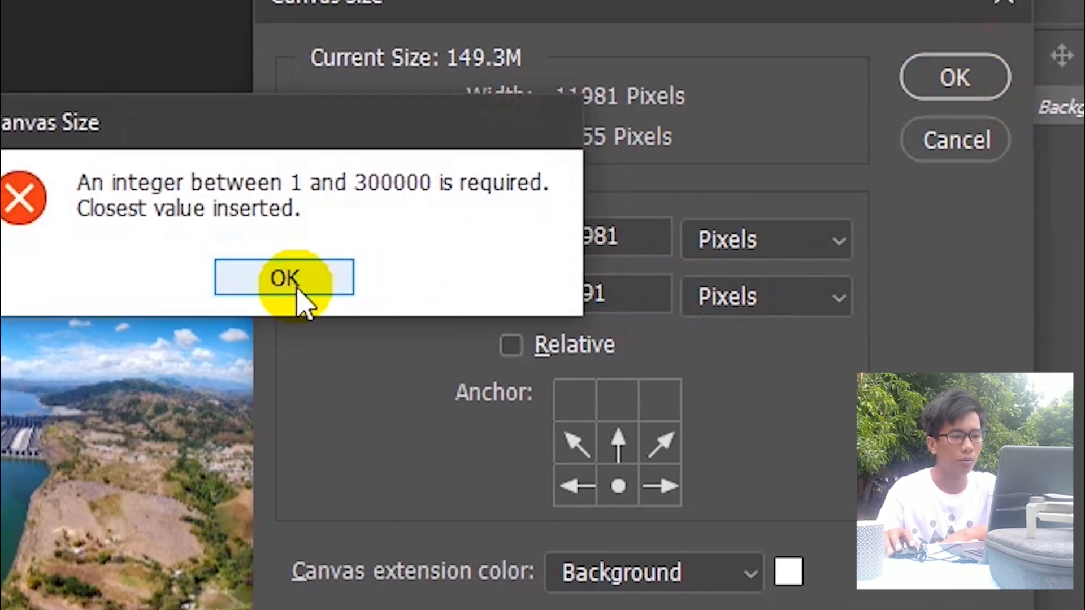
left_click(284, 278)
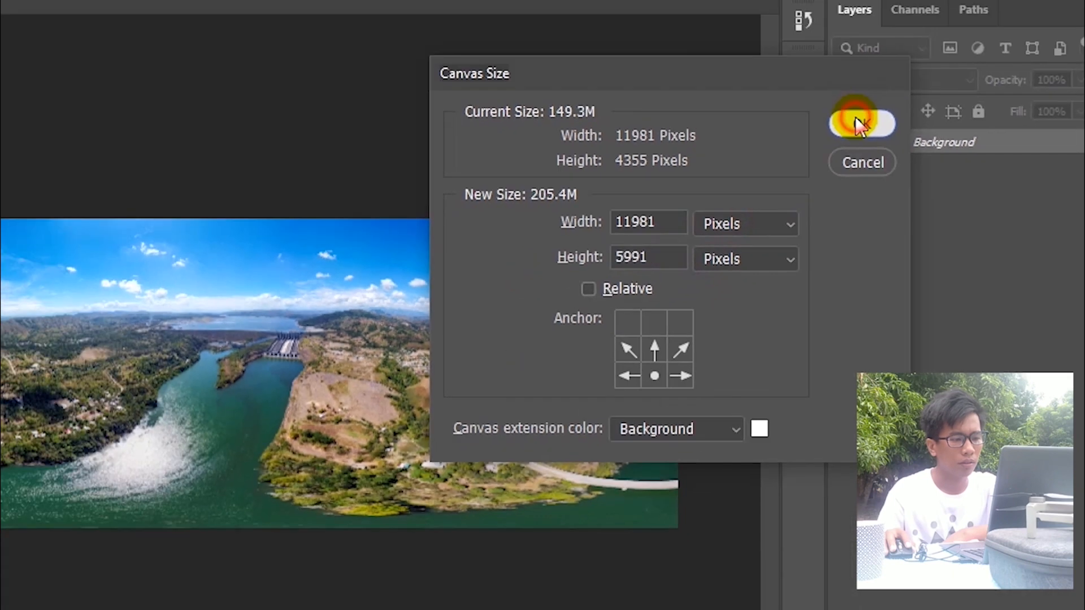
left_click(859, 122)
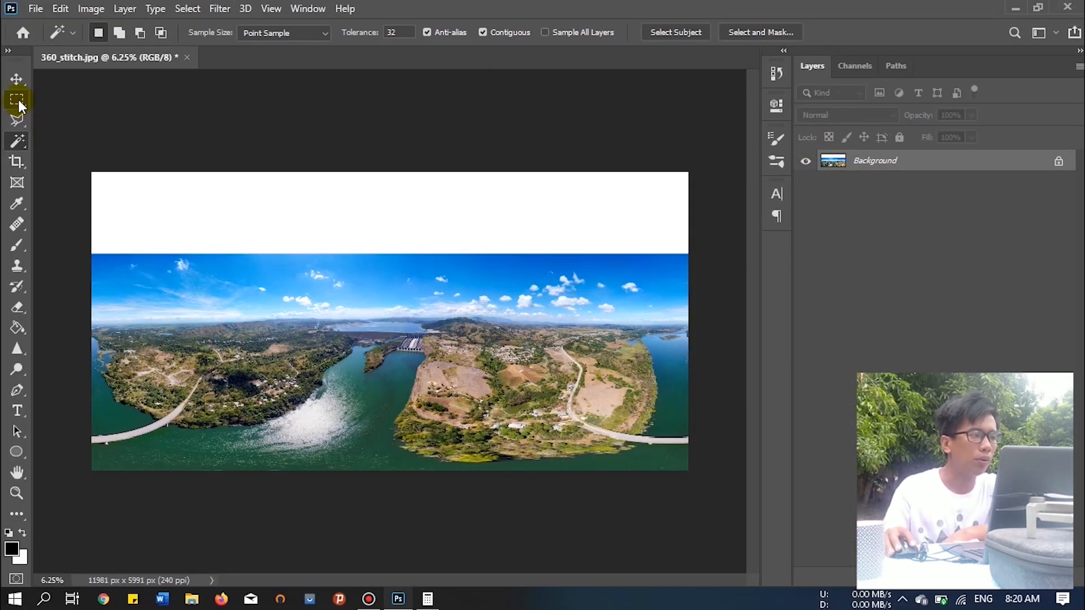
left_click(17, 99)
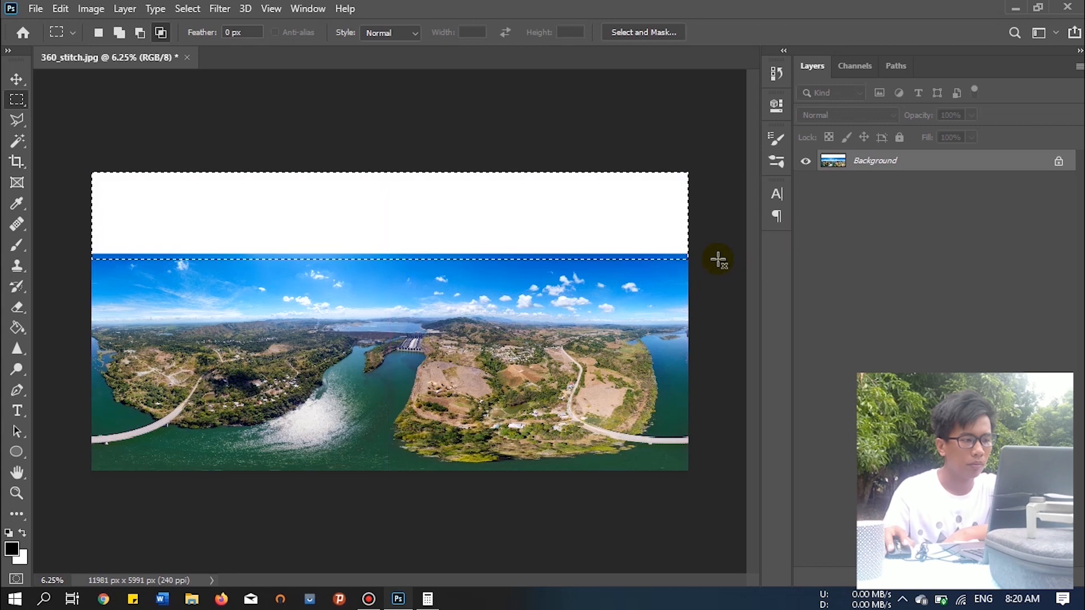
mouse_move(91, 15)
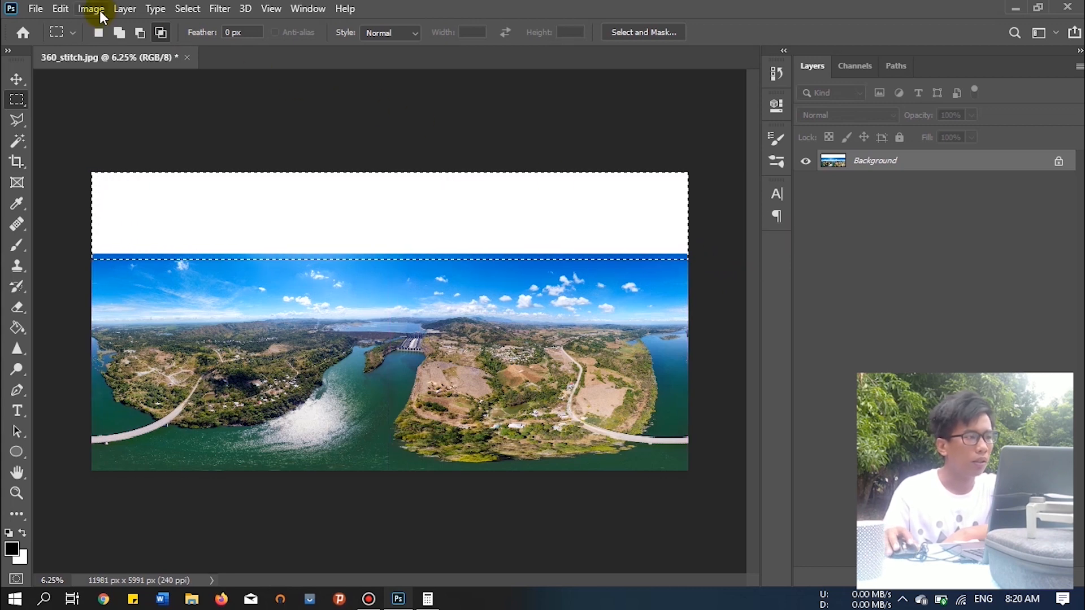
Fill the selected white top strip with Content-Aware sky via Edit > Fill
left_click(59, 9)
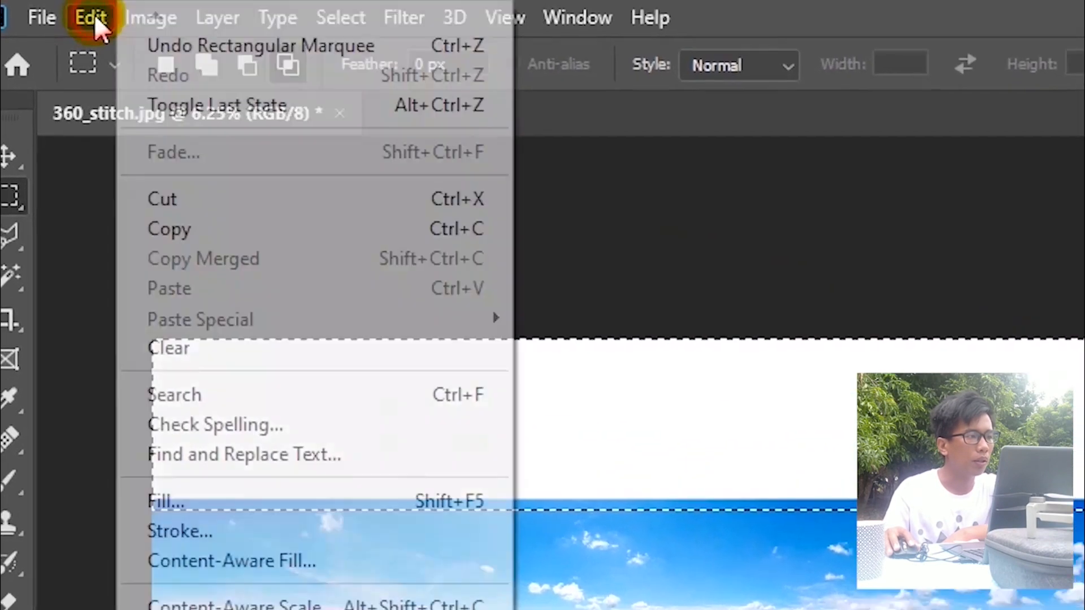
mouse_move(337, 511)
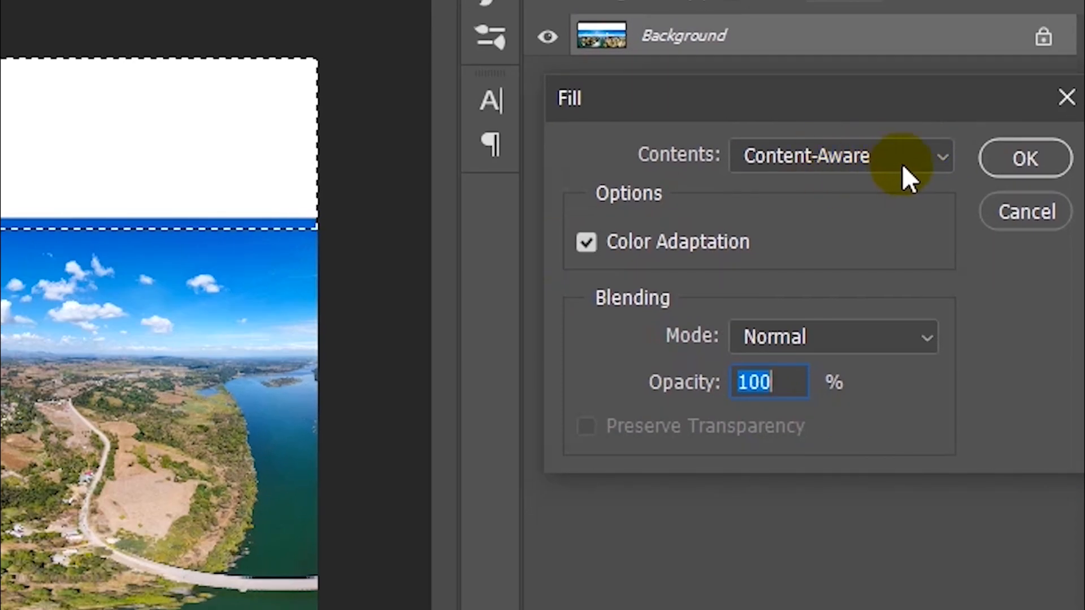
left_click(1024, 165)
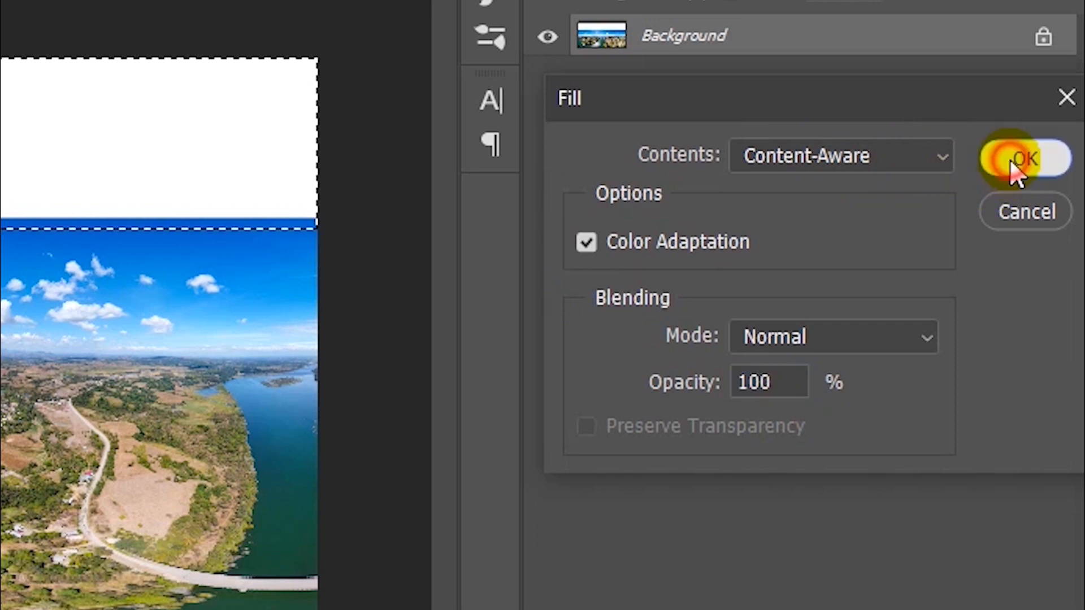
left_click(1026, 158)
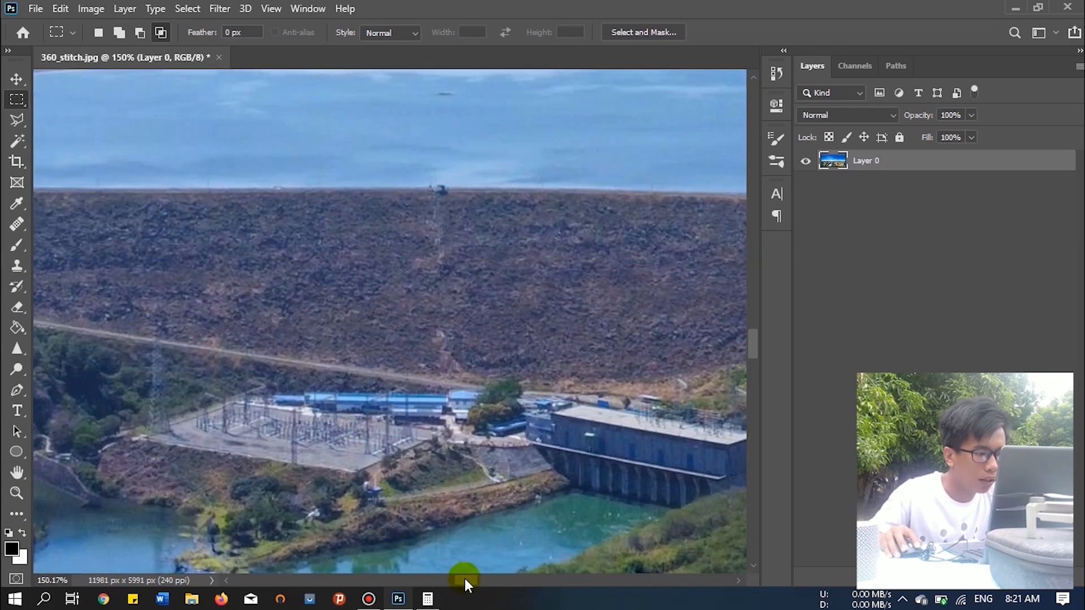
Add a marker line and a red 'Magat Dam' text caption over the dam's powerhouse
left_click(17, 451)
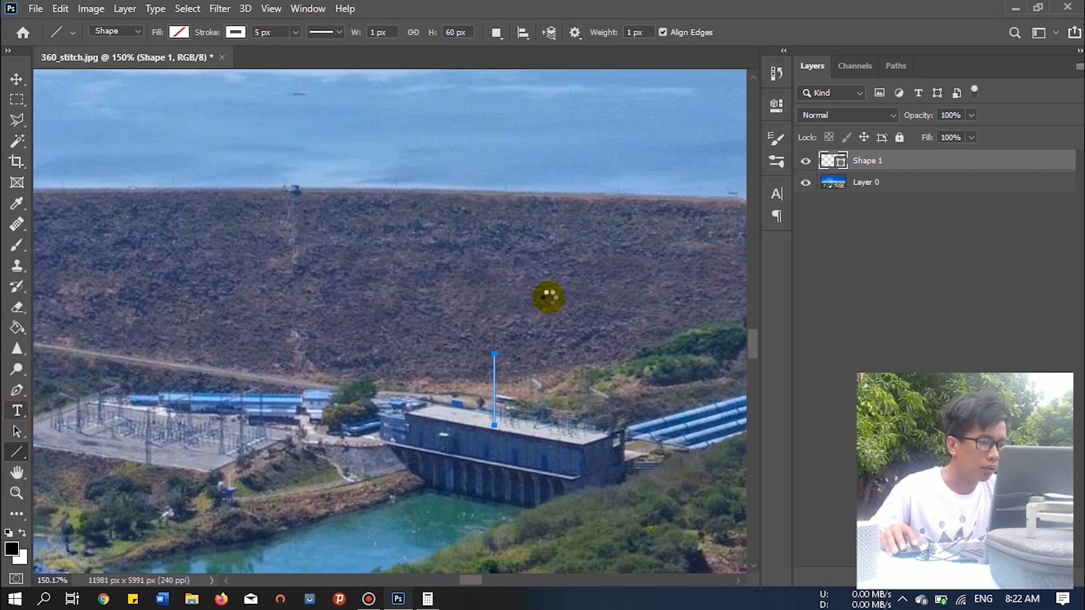
type("Maga")
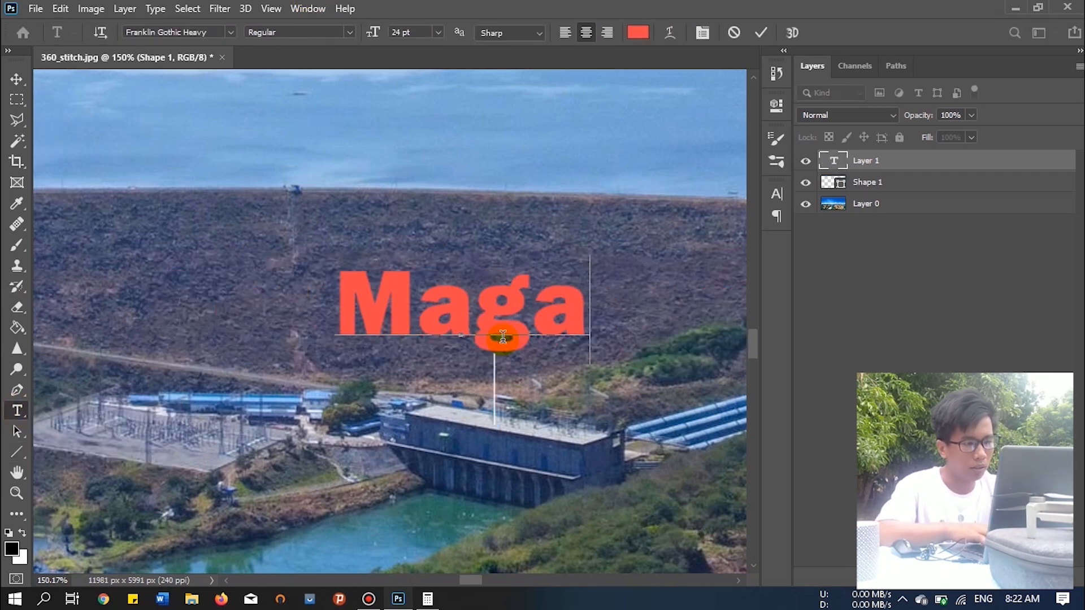
left_click(638, 32)
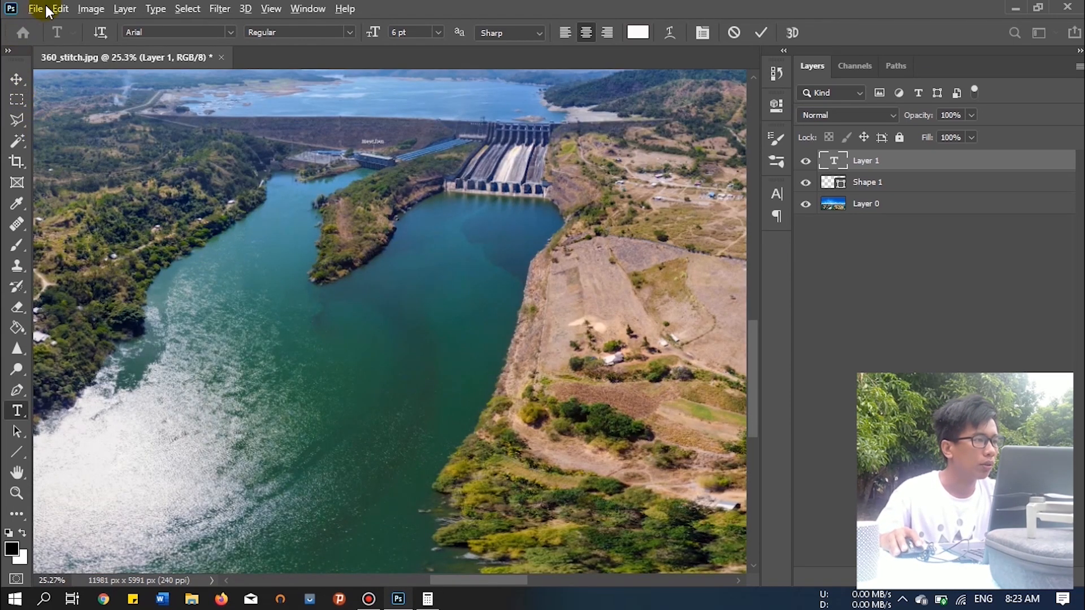
left_click(90, 9)
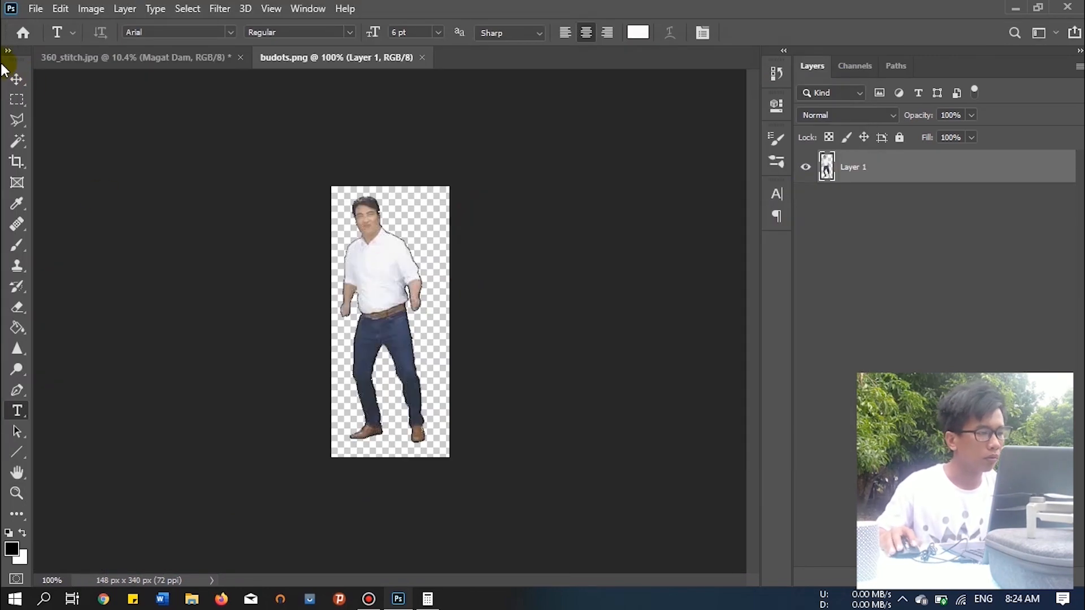
Place the budots dancer and semi-transparent Coffin-Dance cutouts in the sky, erasing their edges
left_click(130, 56)
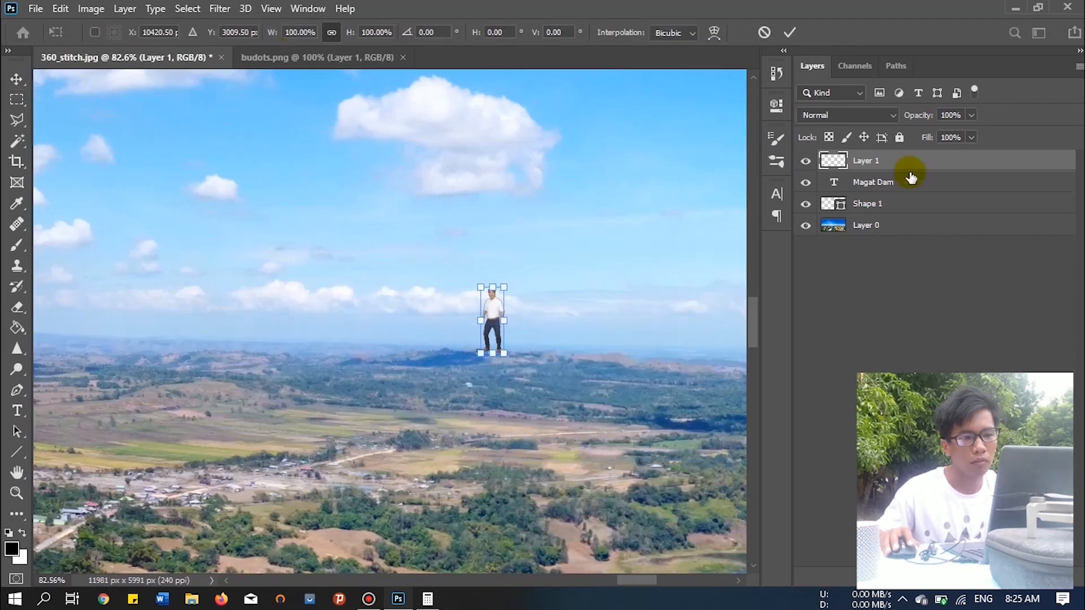
double_click(898, 160)
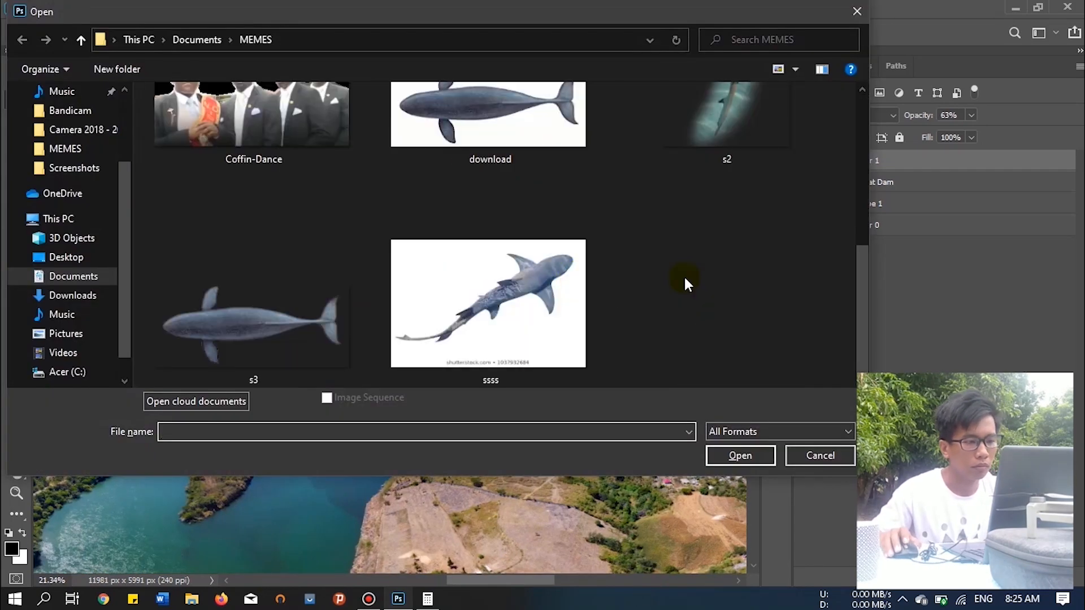
left_click(740, 455)
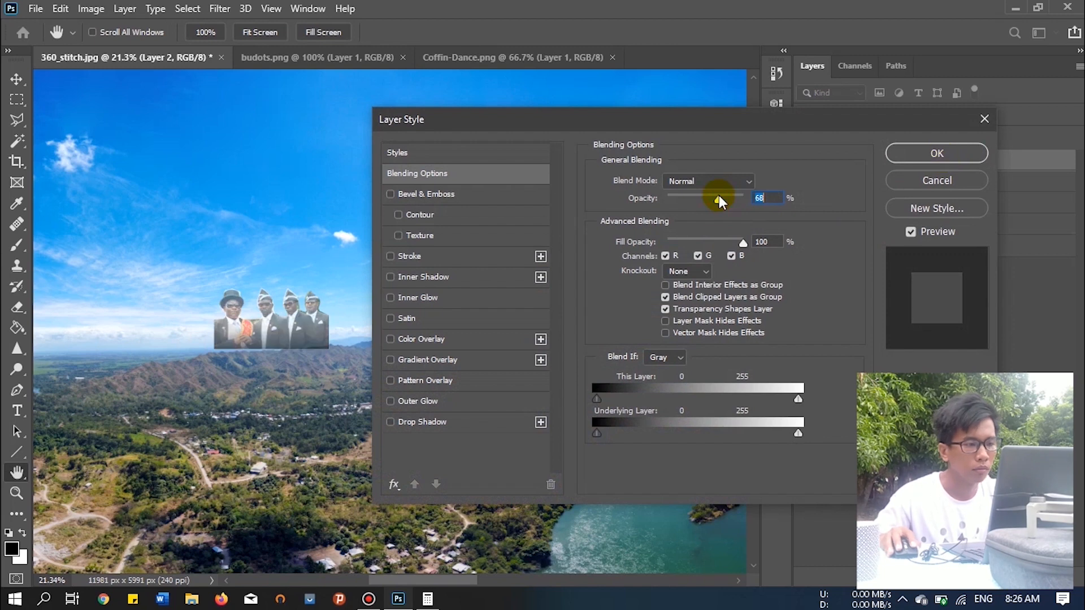
left_click(936, 154)
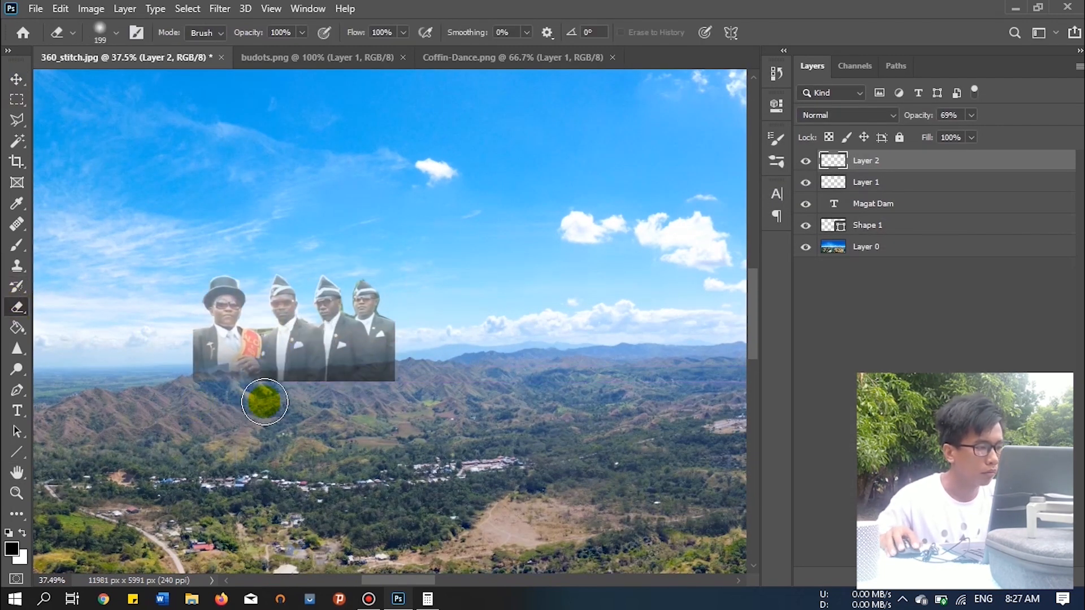
left_click_drag(264, 403, 325, 398)
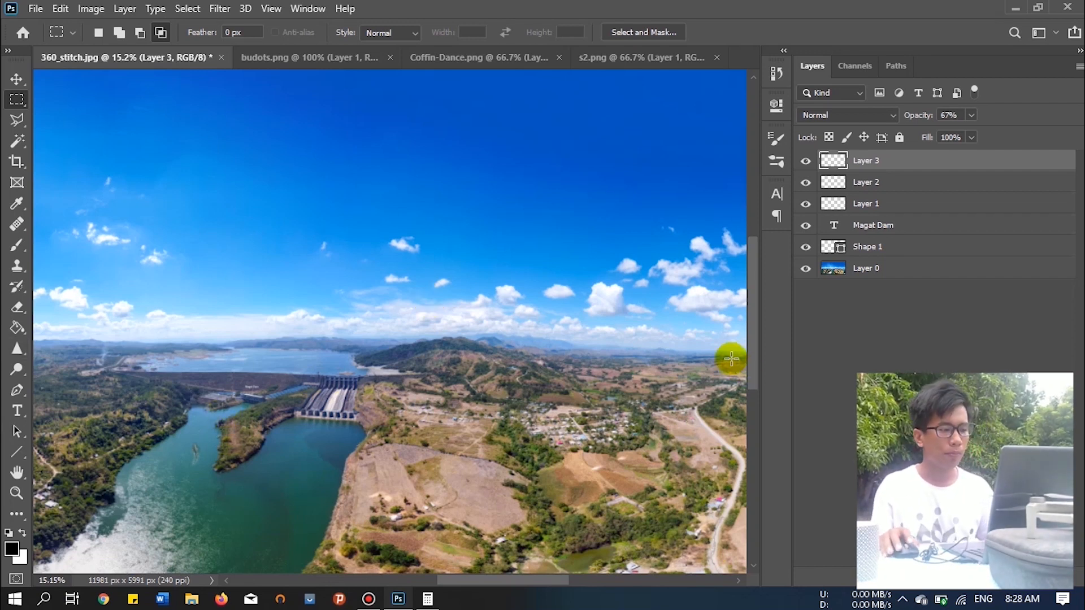
mouse_move(17, 78)
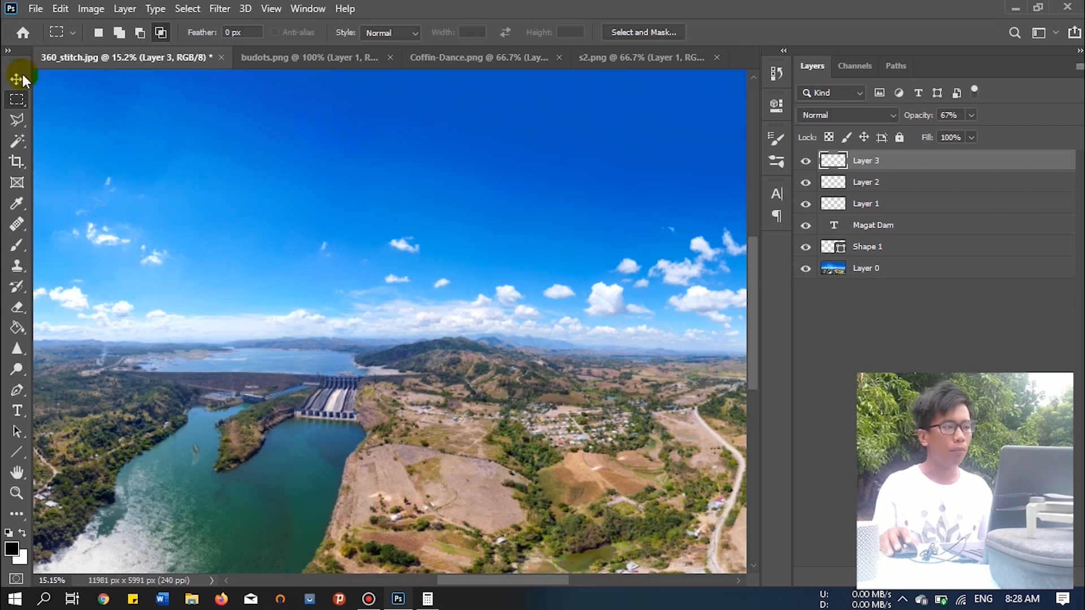
Close the extra image documents and bring up the panorama's File Info metadata
left_click(384, 57)
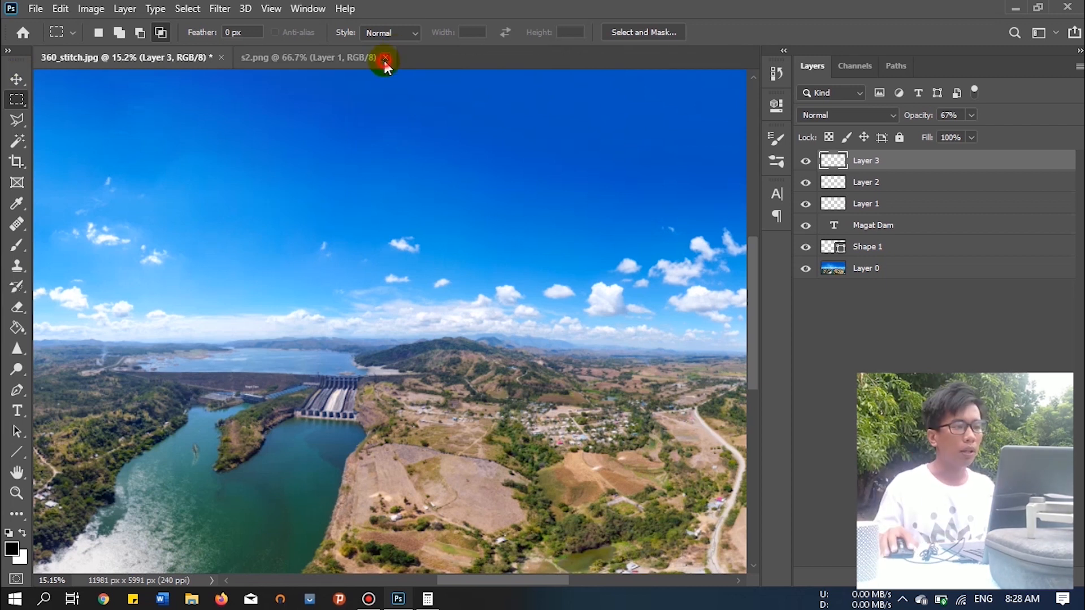
left_click(382, 59)
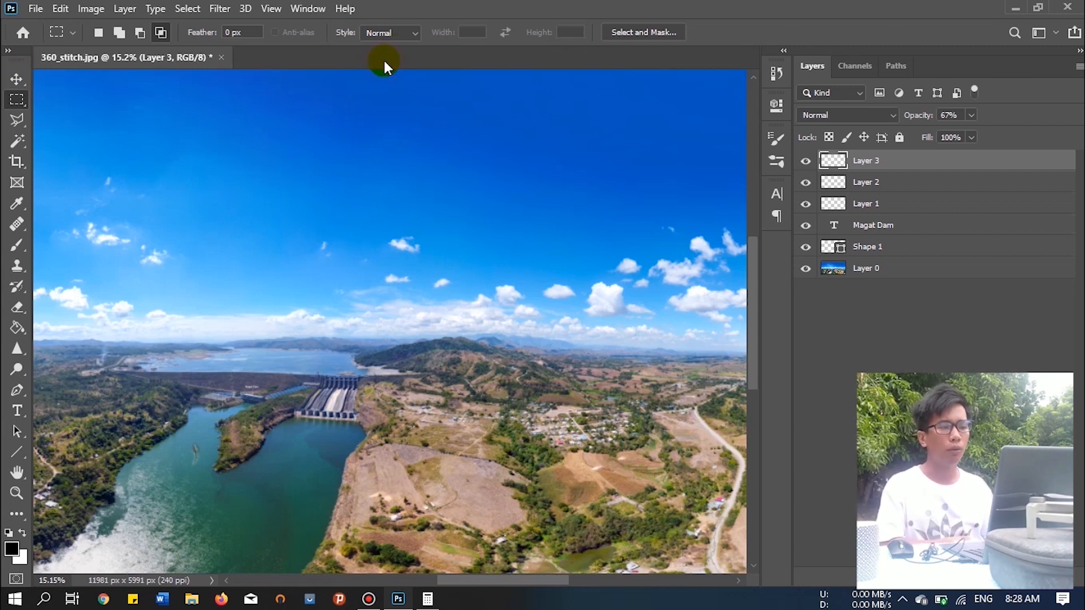
mouse_move(27, 21)
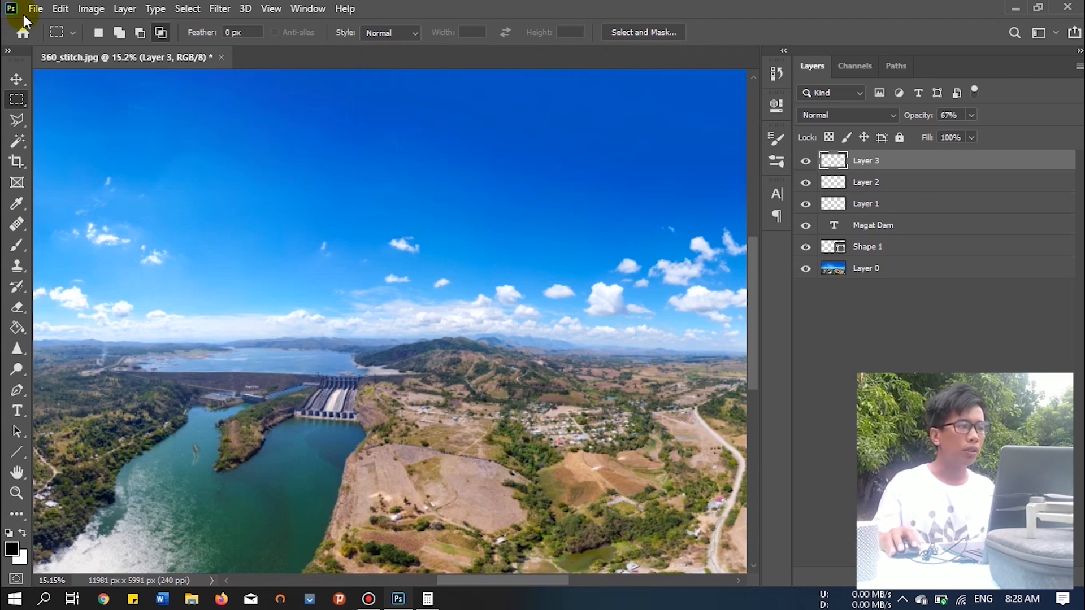
left_click(35, 9)
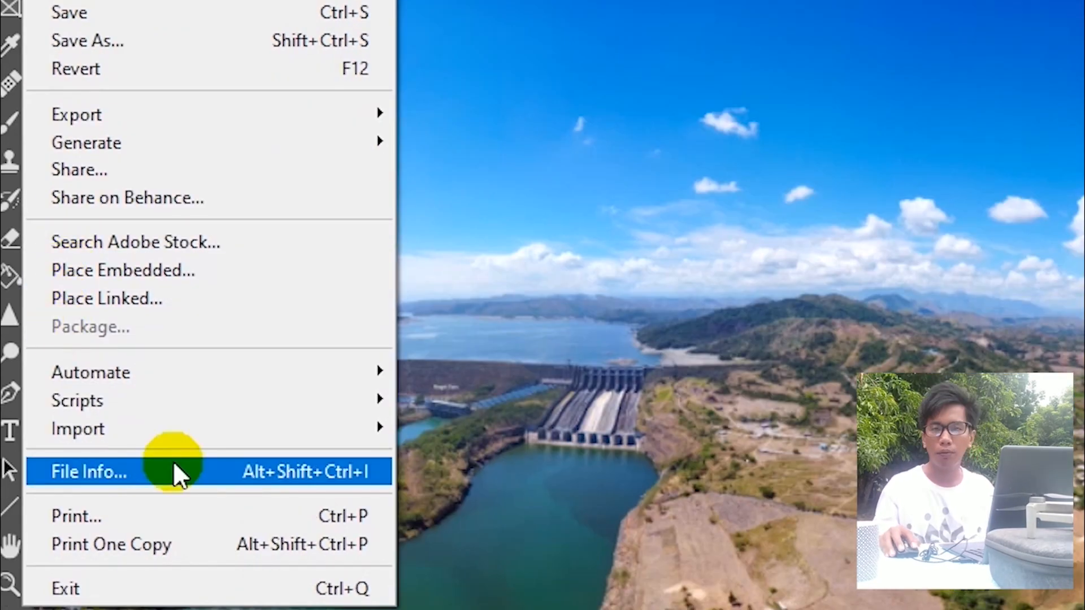
left_click(88, 473)
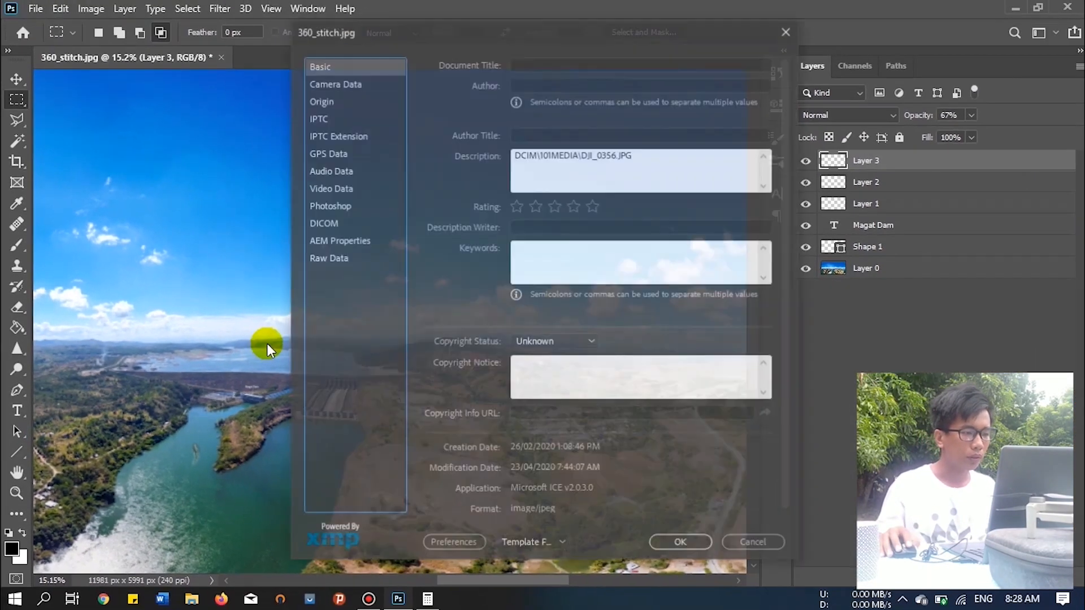
left_click(533, 542)
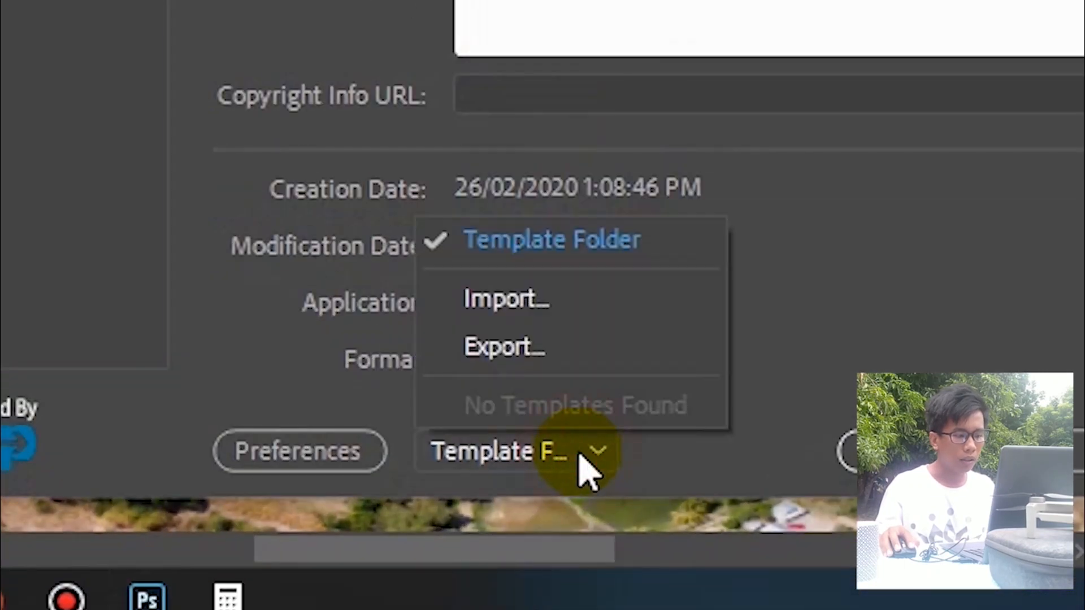
mouse_move(554, 341)
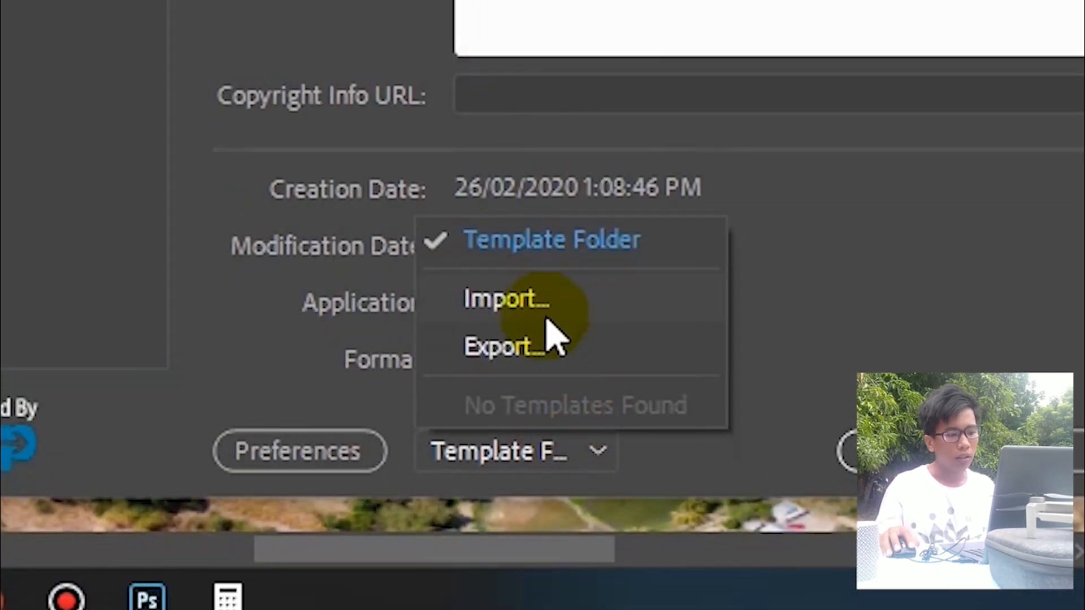
Import the SPY360 file info.xmp template, clearing and replacing the existing properties
left_click(500, 300)
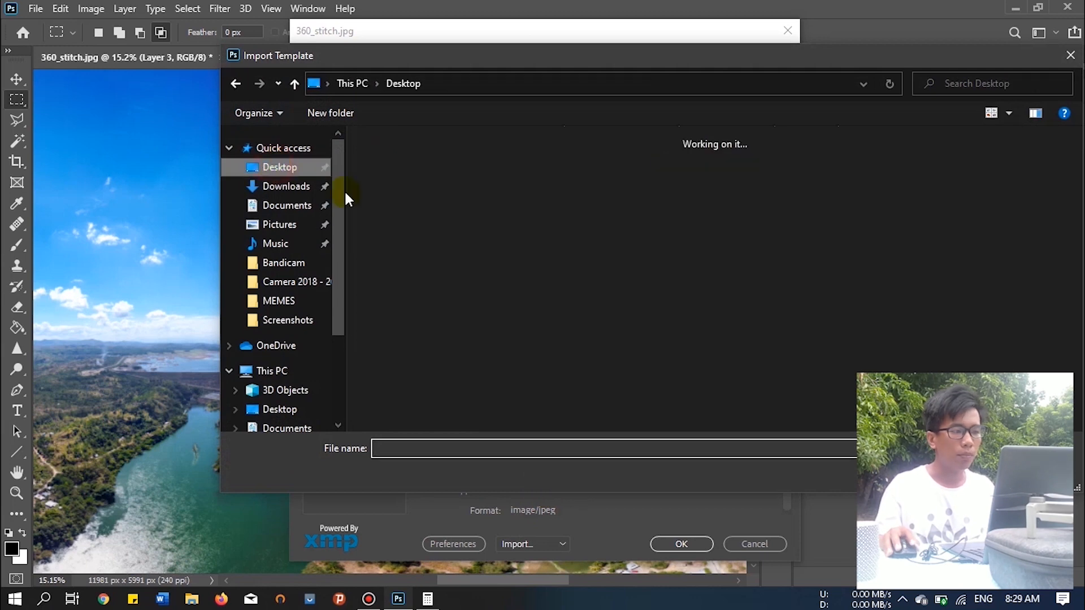
left_click(447, 249)
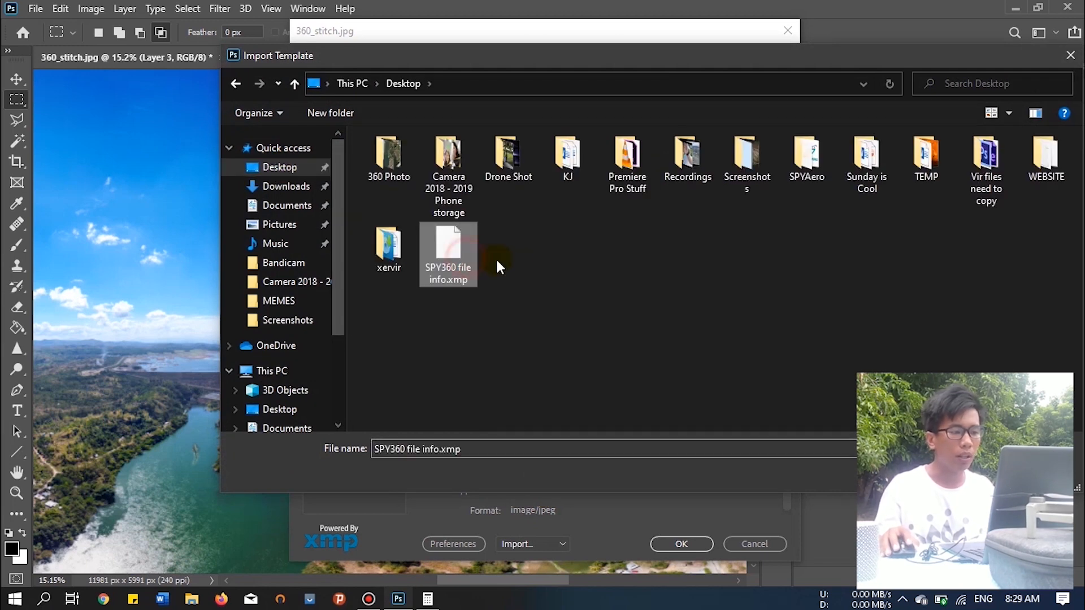
left_click(682, 543)
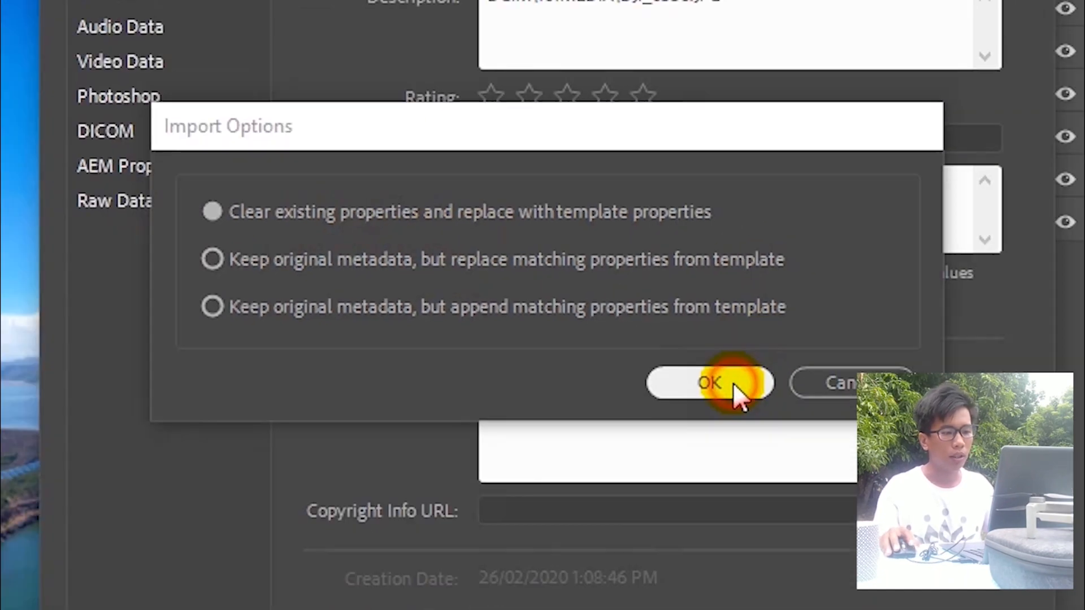
left_click(711, 383)
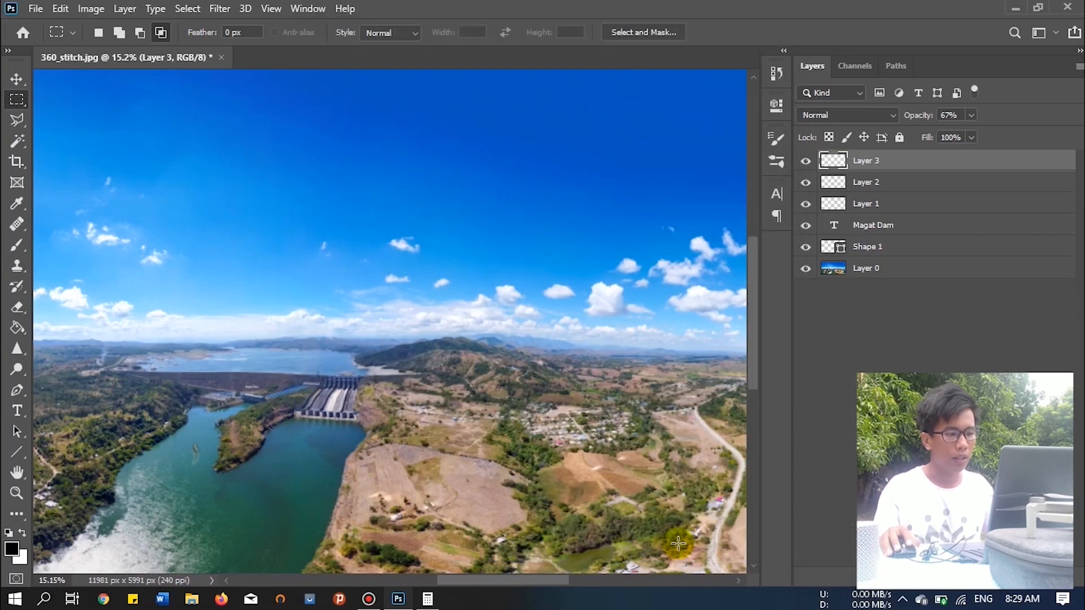
left_click(35, 9)
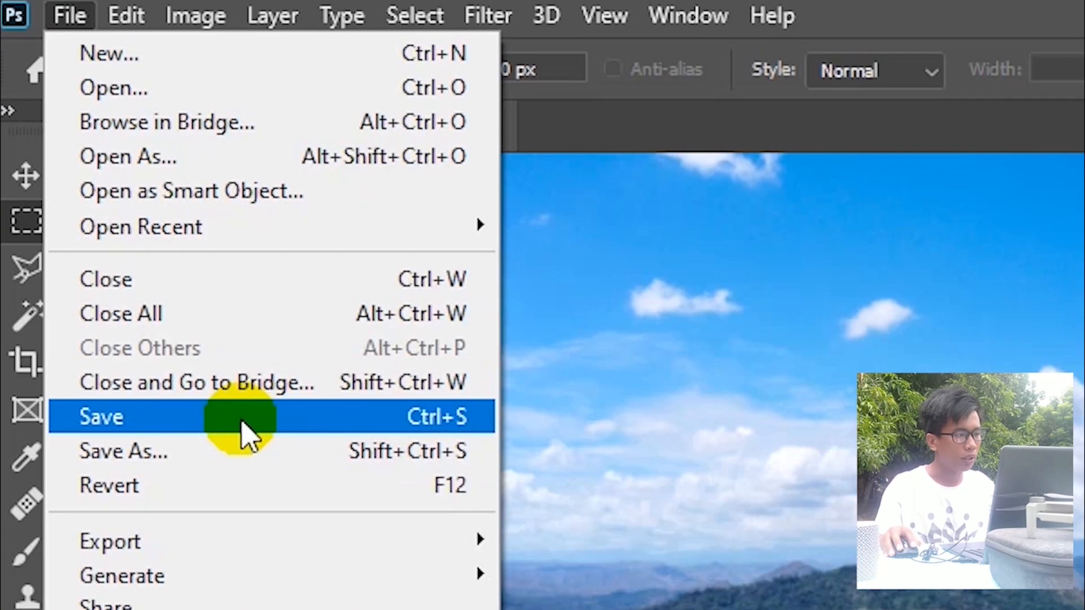
Save the panorama as a JPEG copy at maximum quality 12, Baseline Optimized
left_click(102, 416)
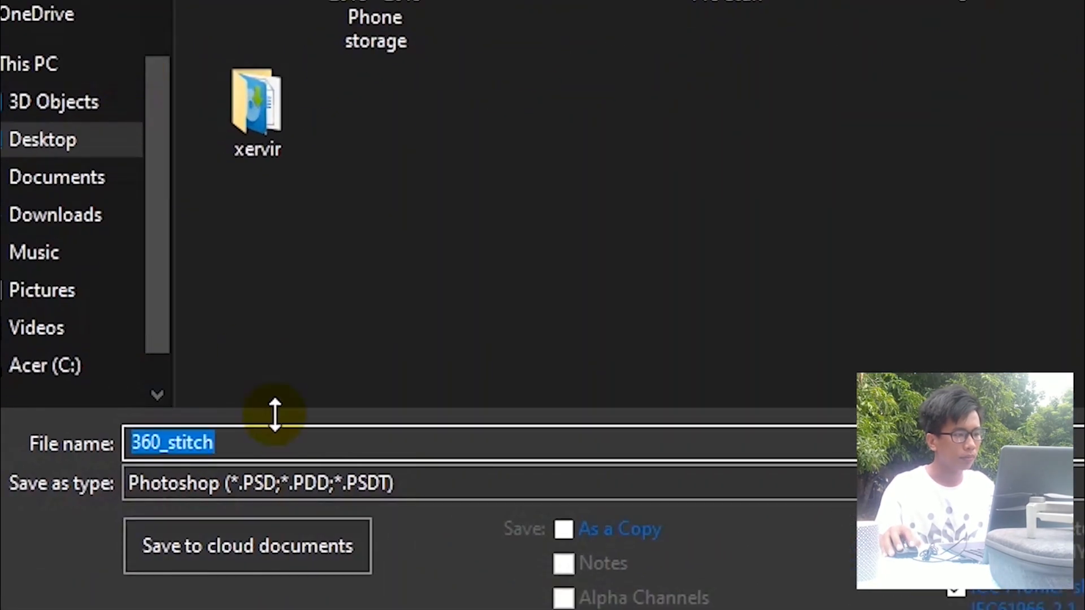
left_click(257, 484)
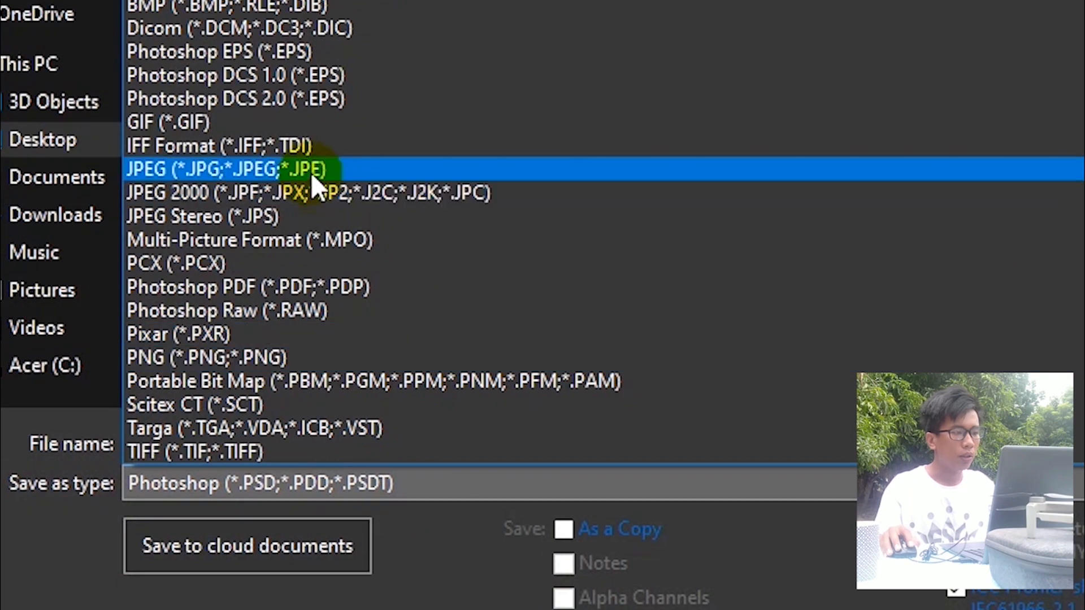
left_click(228, 170)
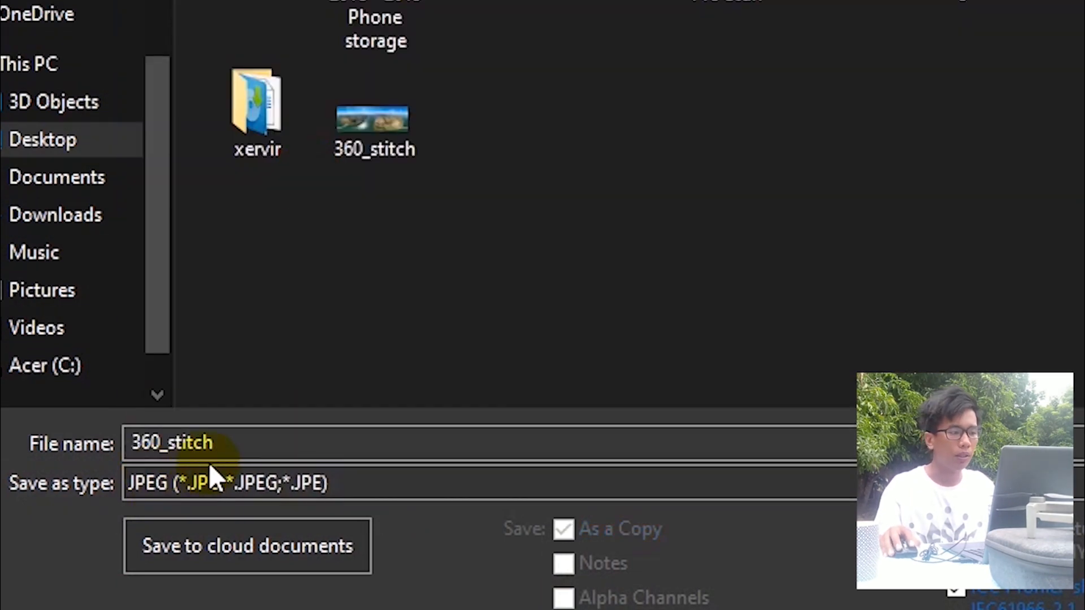
type("SPY3")
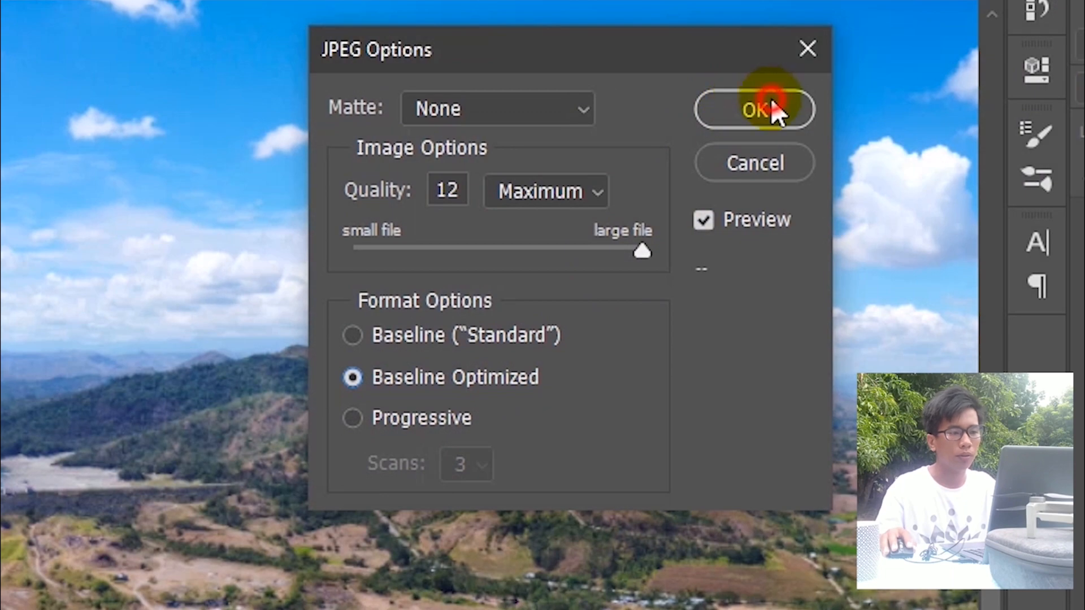
left_click(755, 109)
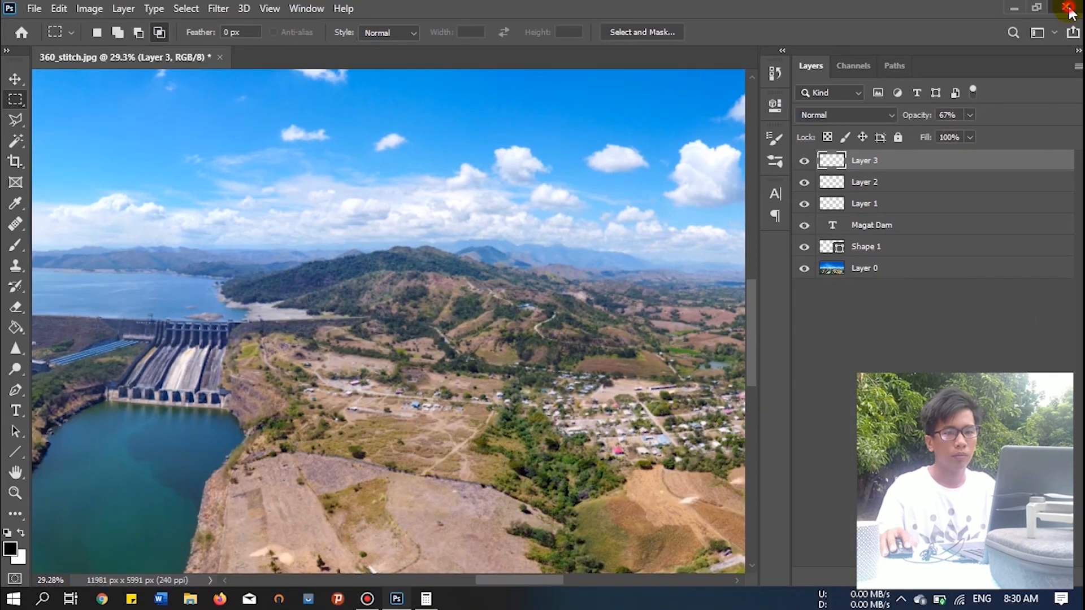
Save the layered document as 360.psd on the Desktop with Maximize Compatibility and quit Photoshop
left_click(1069, 5)
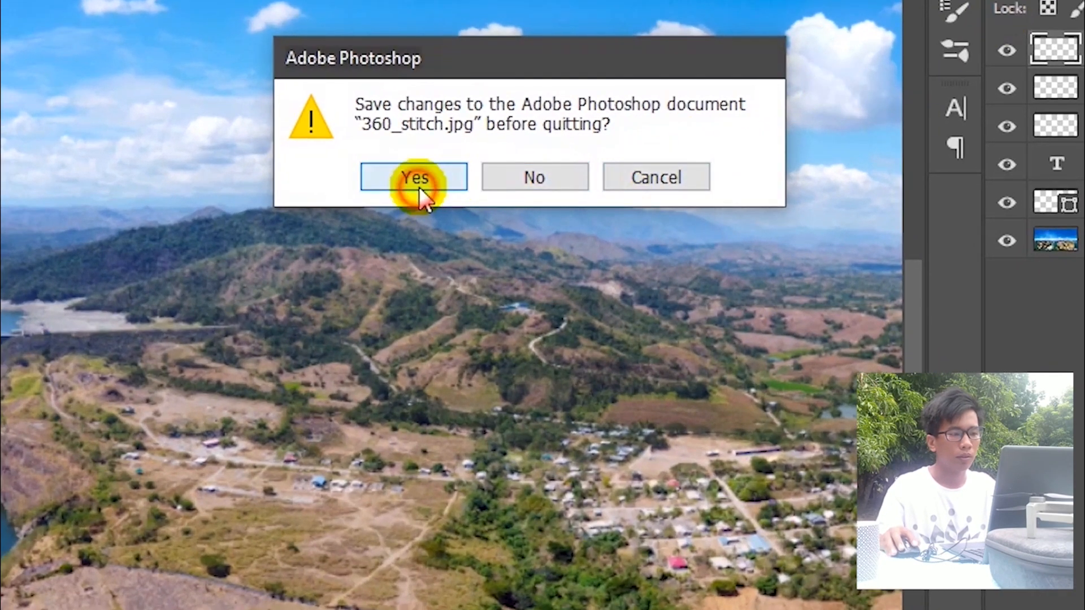
left_click(415, 177)
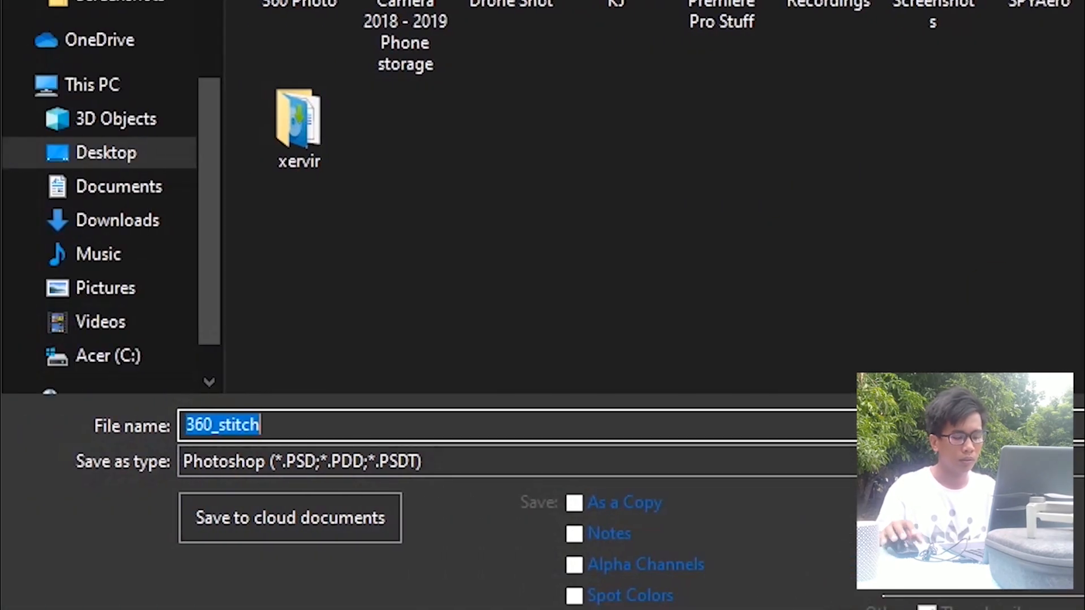
type("3")
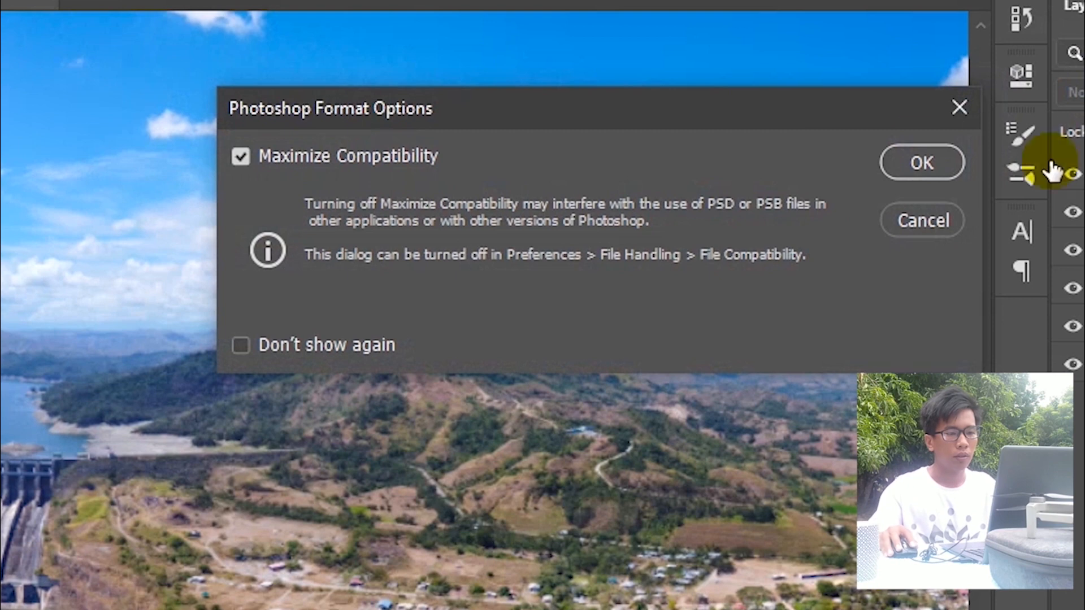
left_click(922, 163)
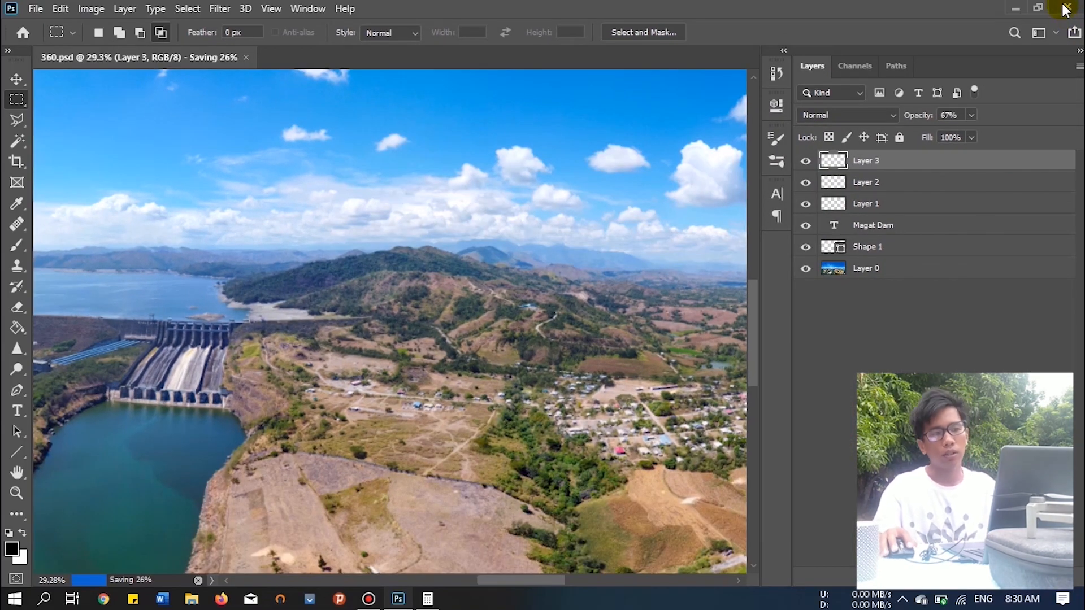
left_click(1066, 6)
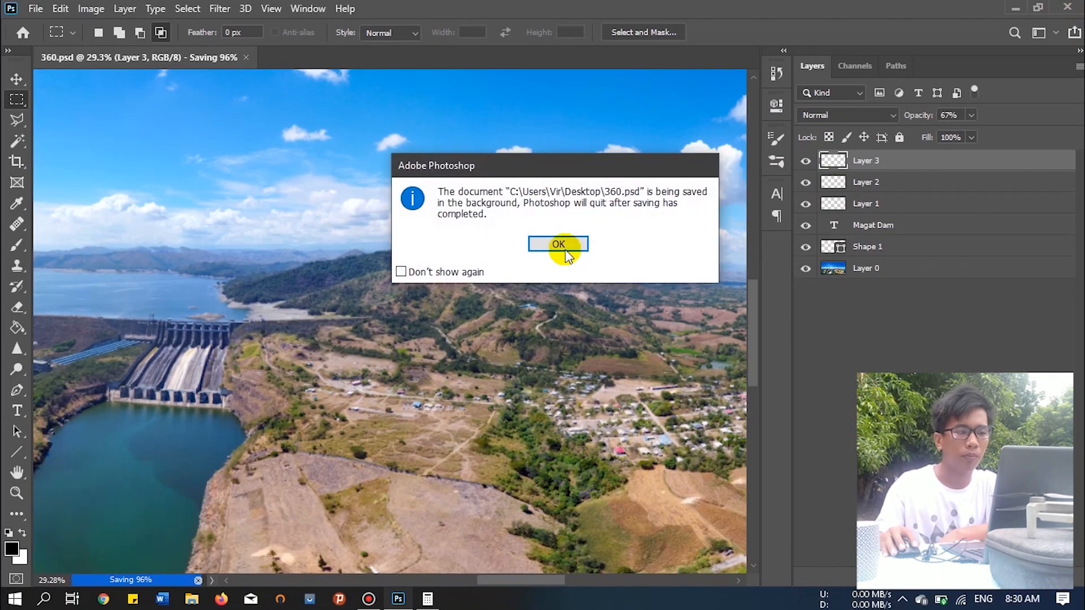
left_click(557, 244)
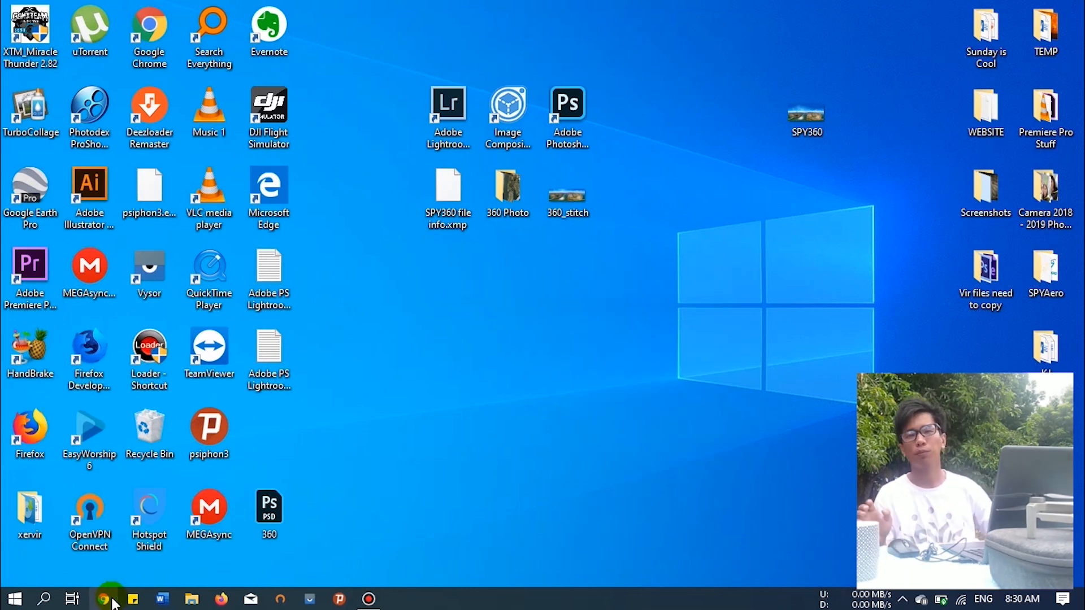
Launch Chrome, go to Facebook and begin a new post with the 360 photo attached
left_click(104, 597)
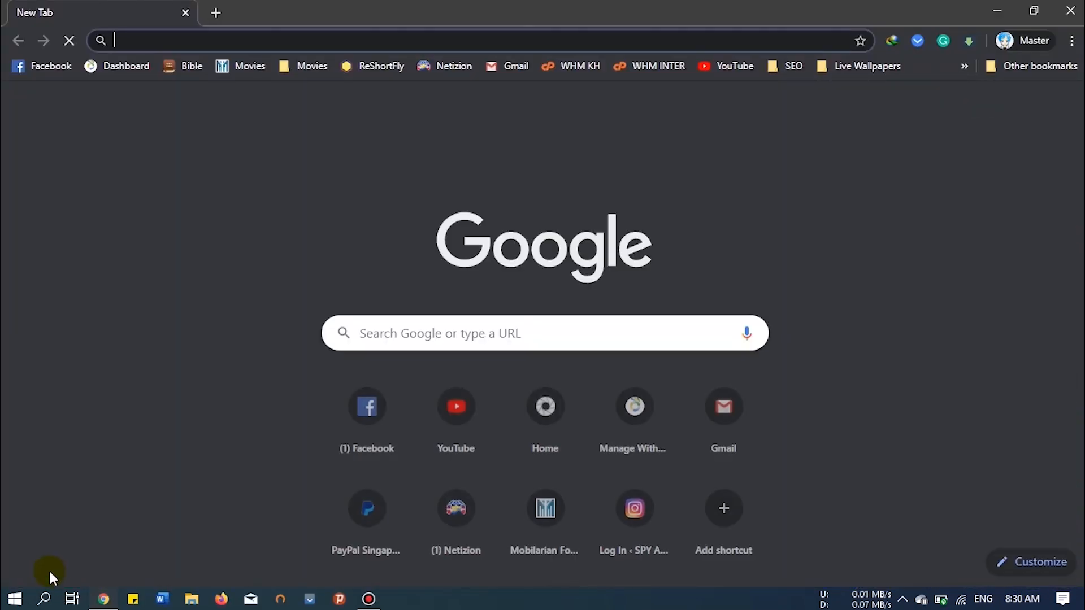
left_click(366, 406)
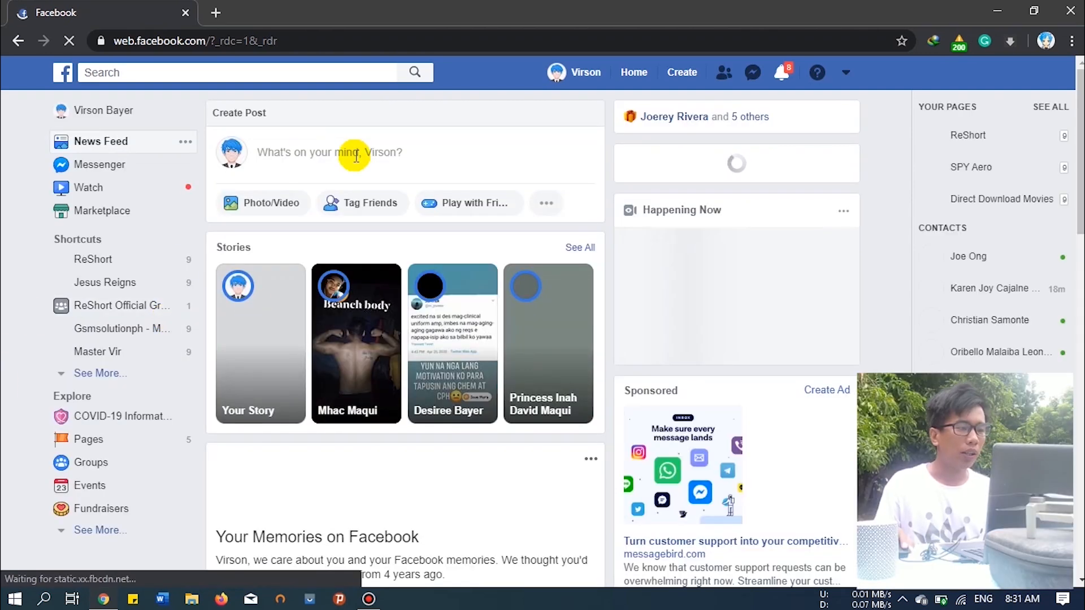
left_click(356, 154)
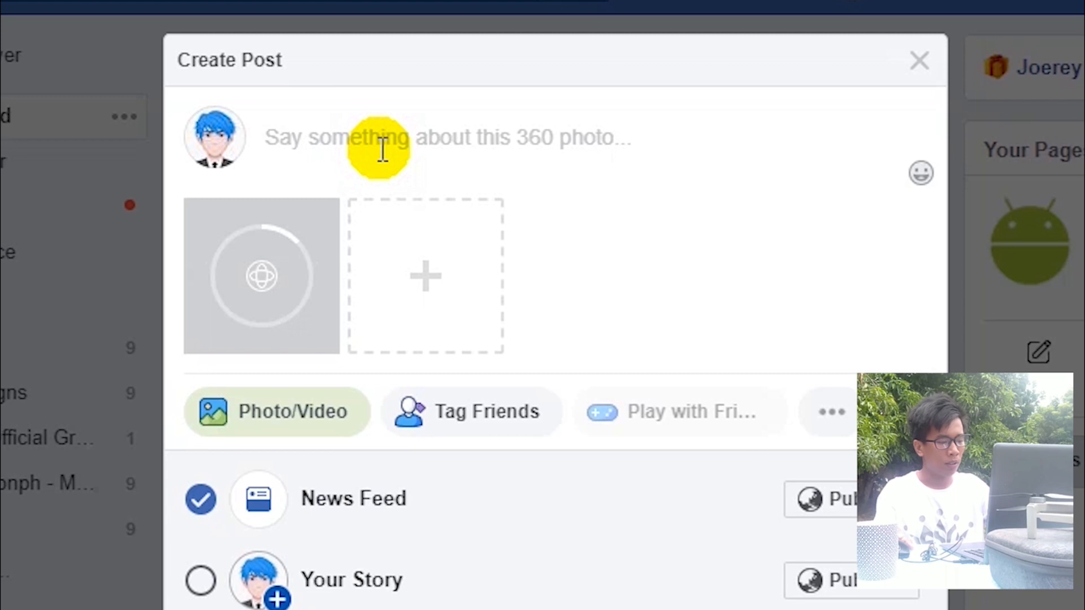
Caption the post "Don't dare to look around!" followed by #SPY360
left_click(382, 153)
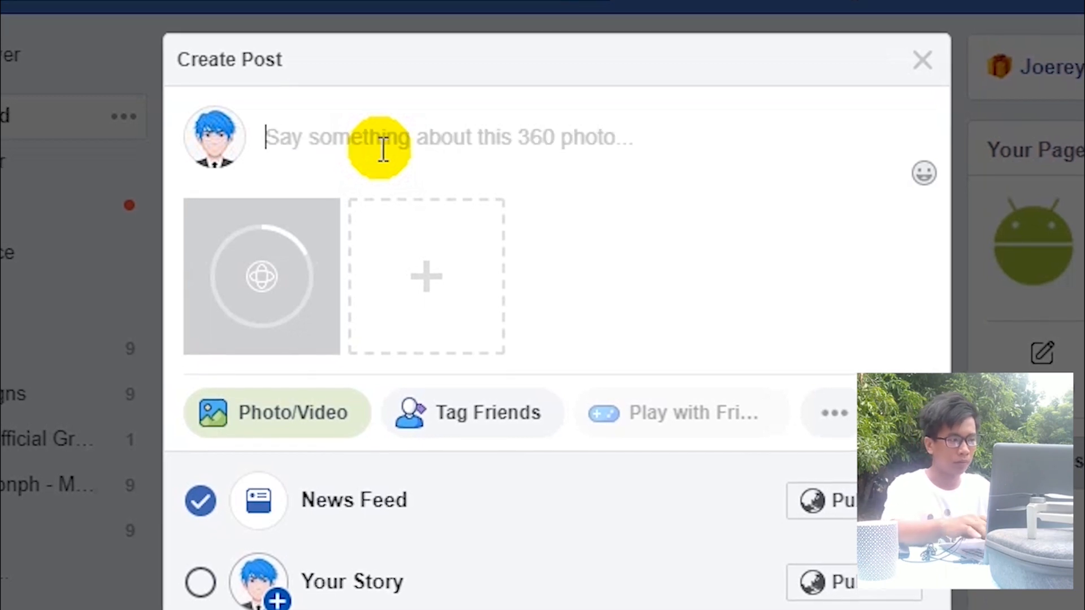
type("\"Don't dare")
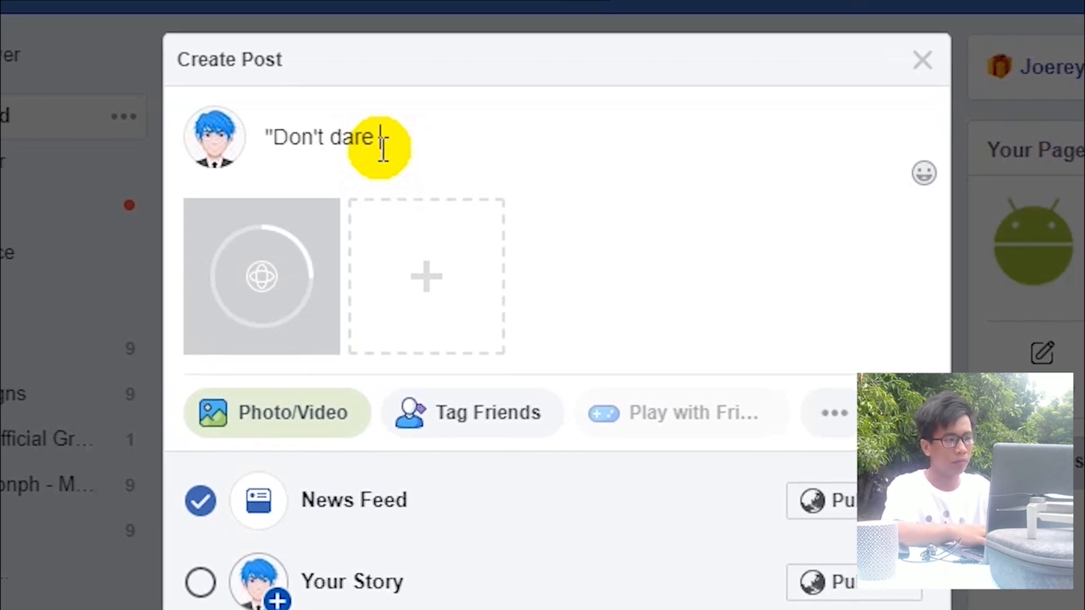
type("to look aroun")
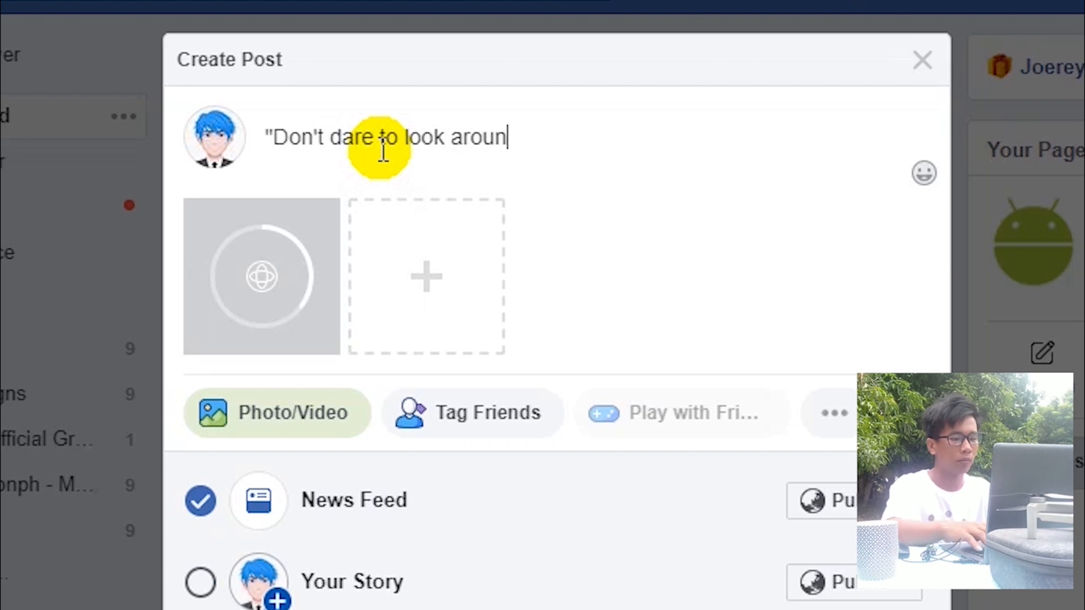
type("!\"")
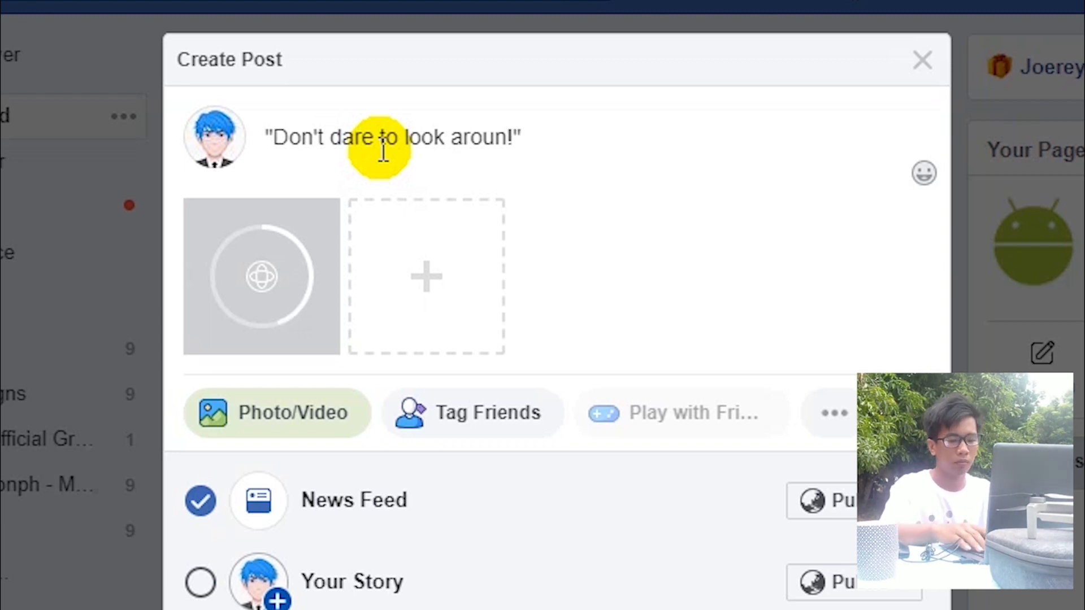
type("#")
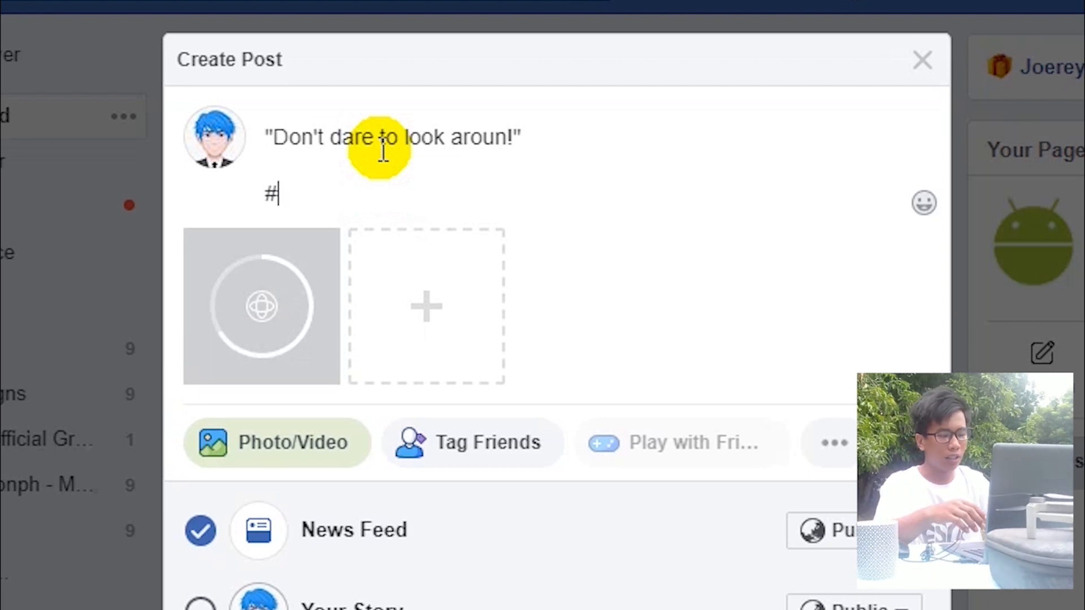
type("SPY360")
left_click(394, 138)
type("d")
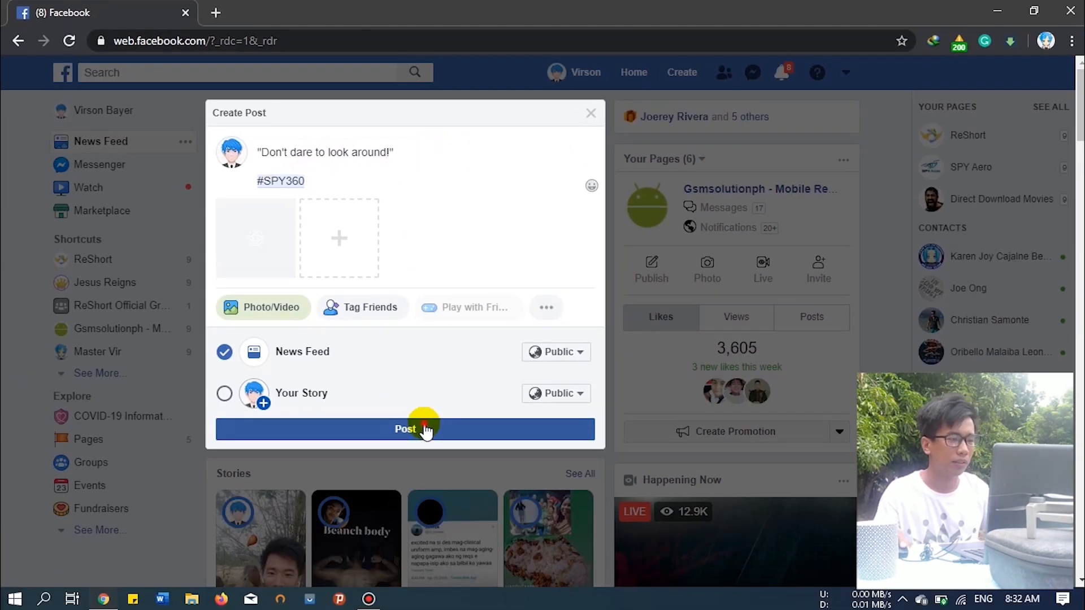
Publish the post and bring up the newly posted 360 photo in the viewer
left_click(405, 429)
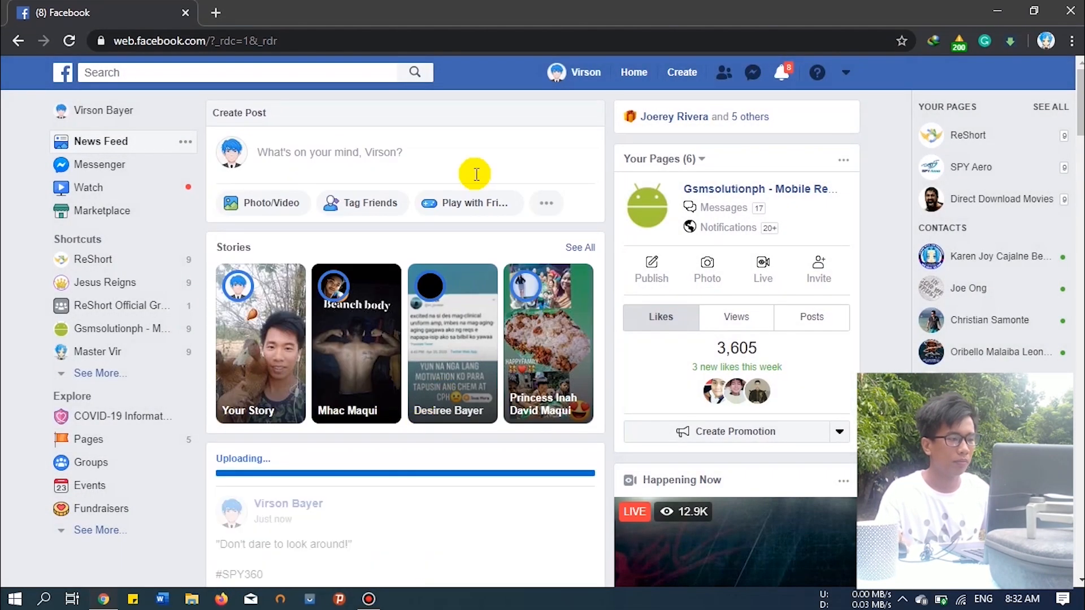
scroll("down", 3)
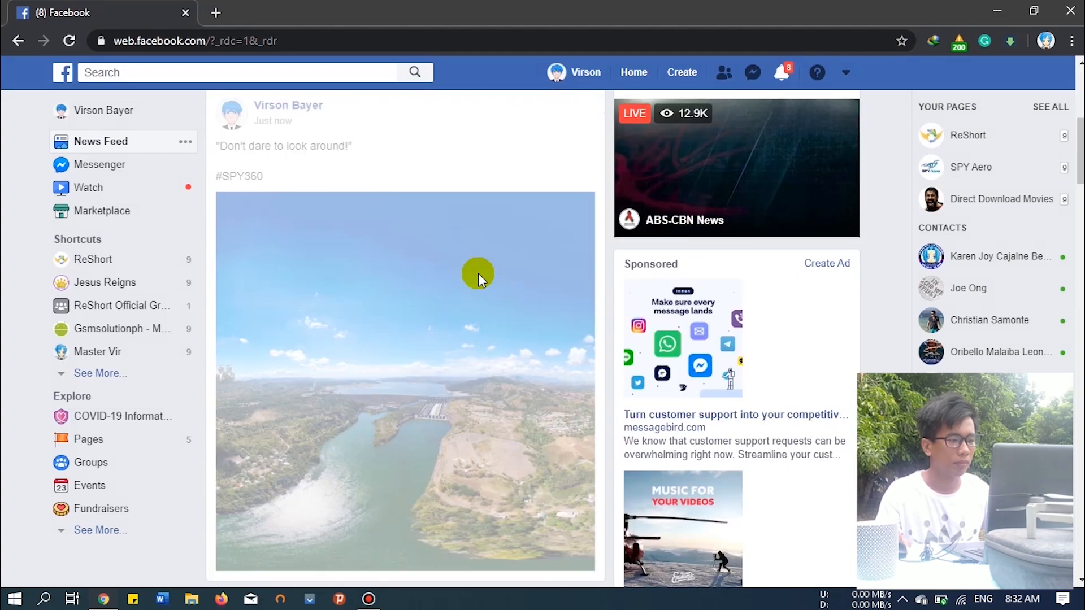
scroll("down", 3)
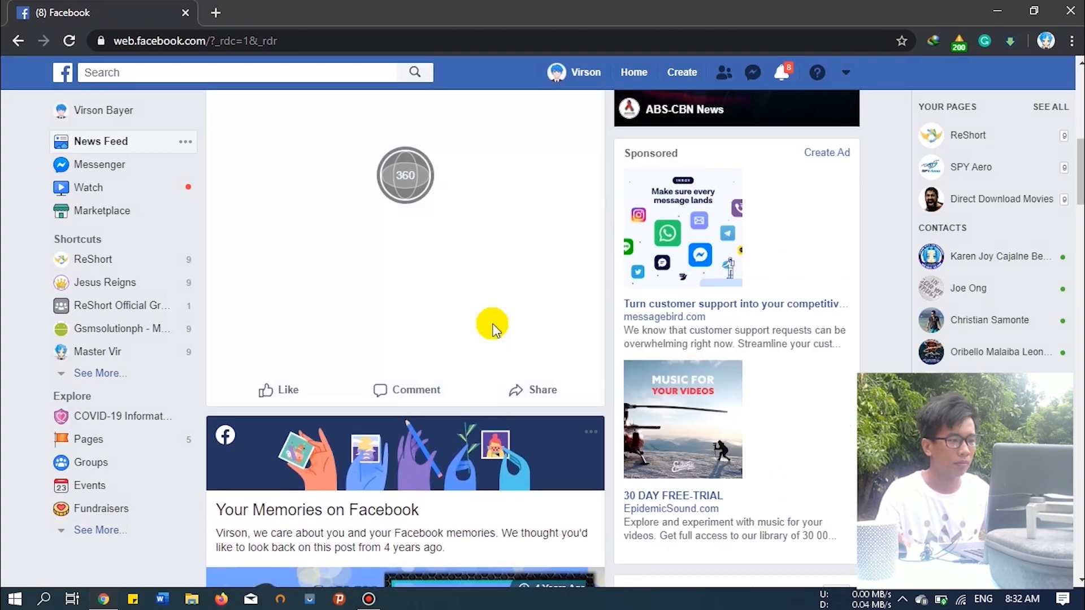
left_click(405, 175)
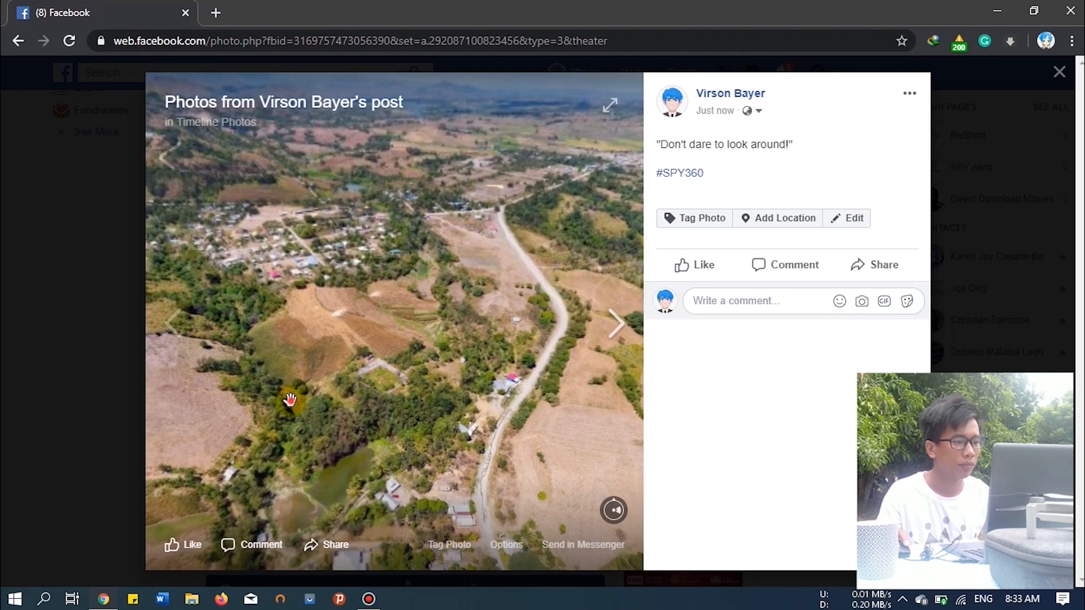
Pan the 360 view across the dam, Magat Dam label, hills and sky, then close the viewer
left_click_drag(291, 400, 535, 438)
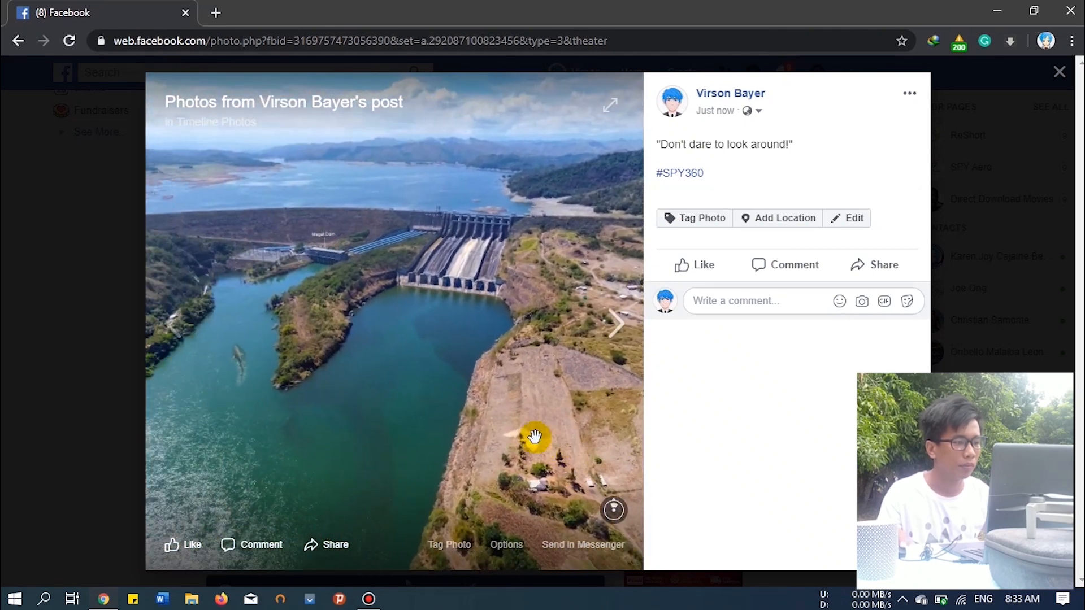
left_click_drag(535, 439, 371, 218)
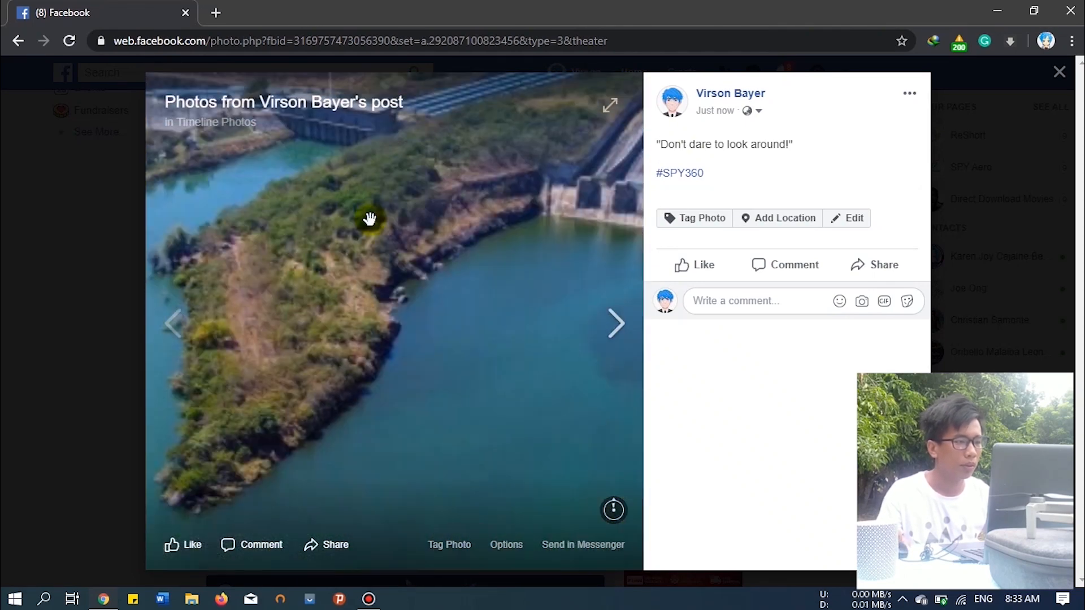
left_click_drag(371, 219, 349, 291)
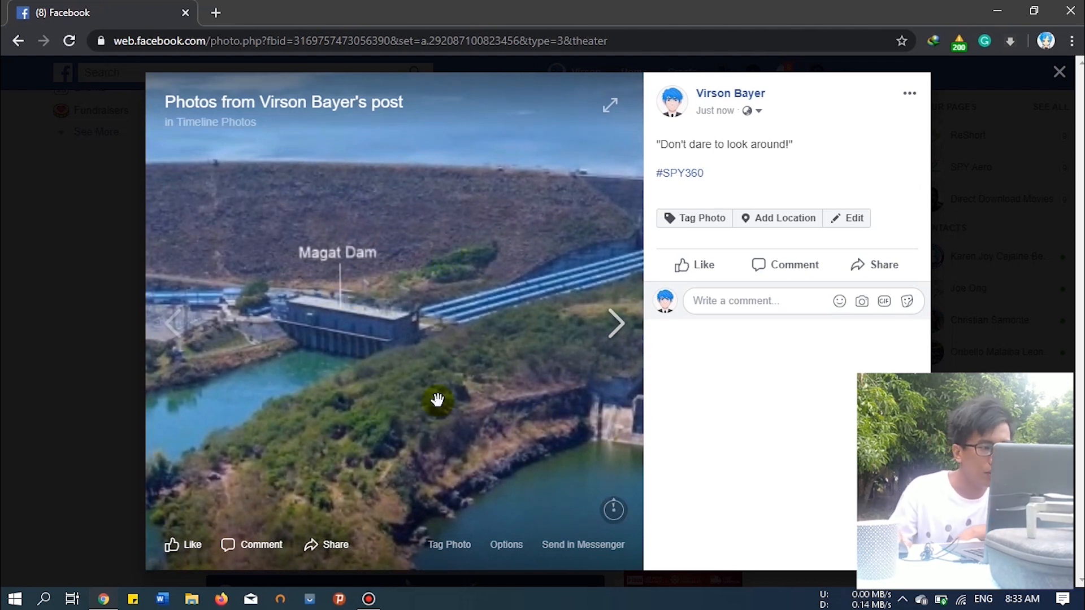
mouse_move(418, 389)
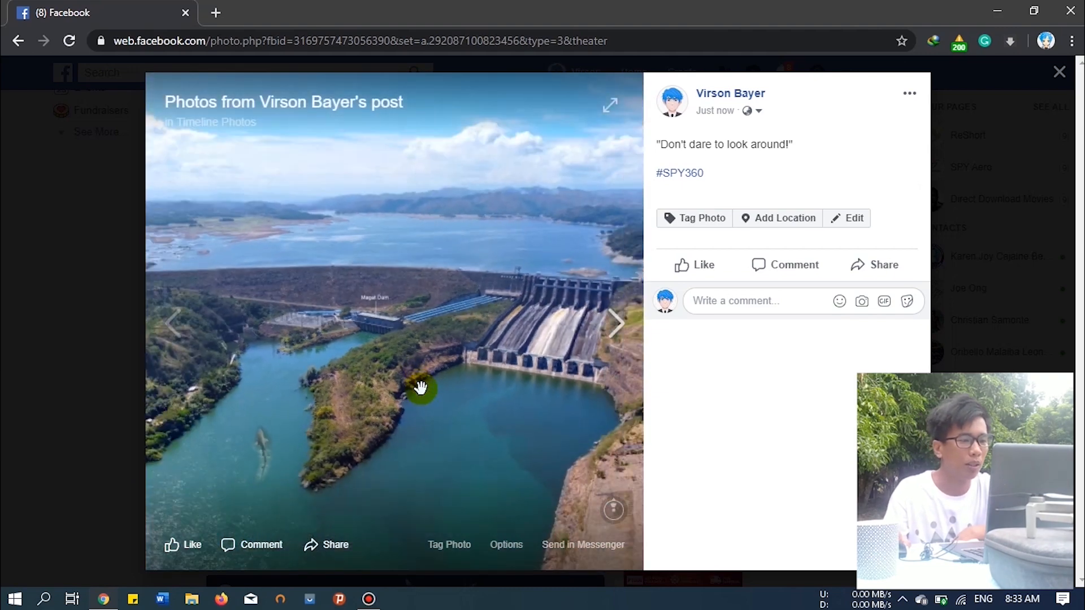
left_click_drag(421, 386, 461, 375)
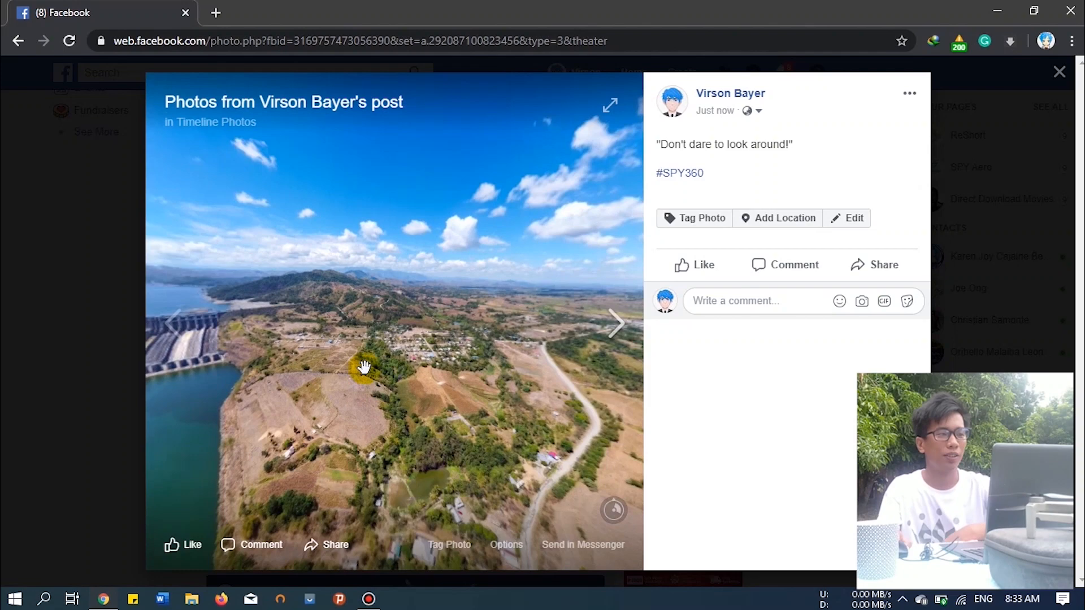
left_click_drag(363, 366, 489, 391)
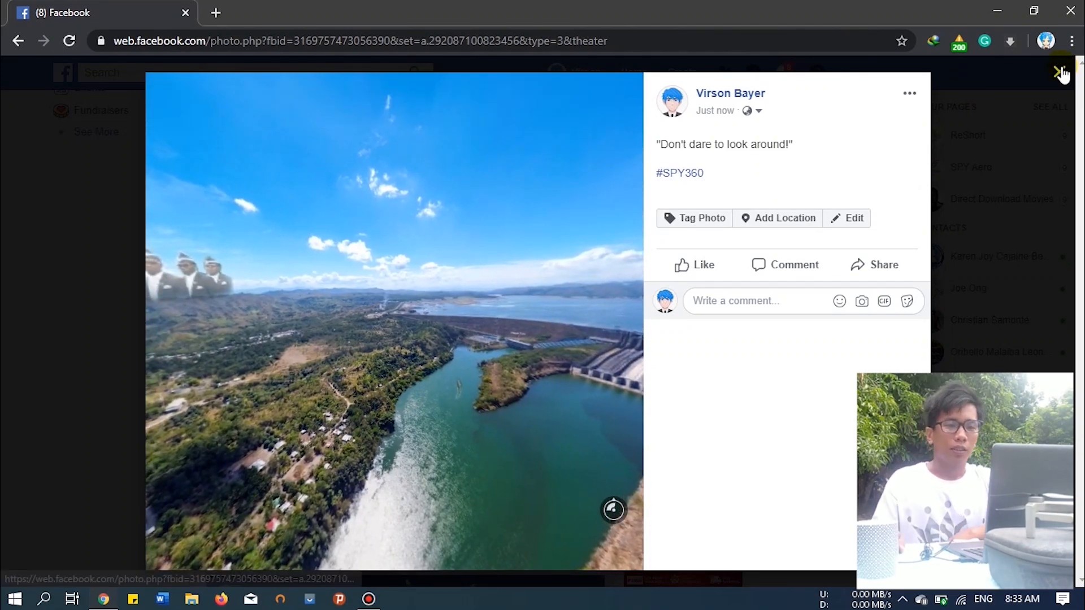
left_click(1058, 71)
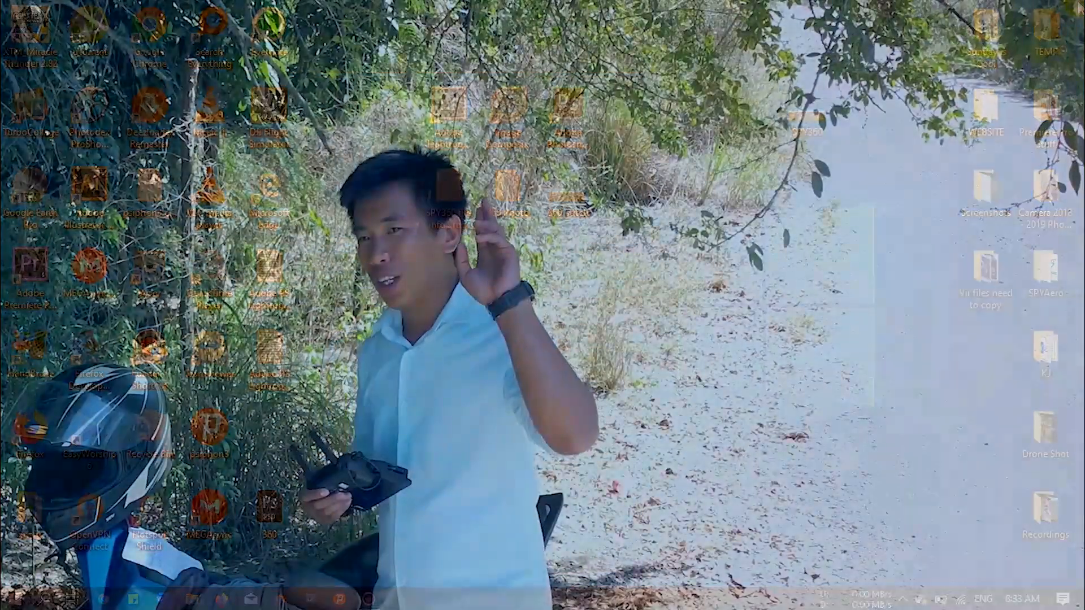